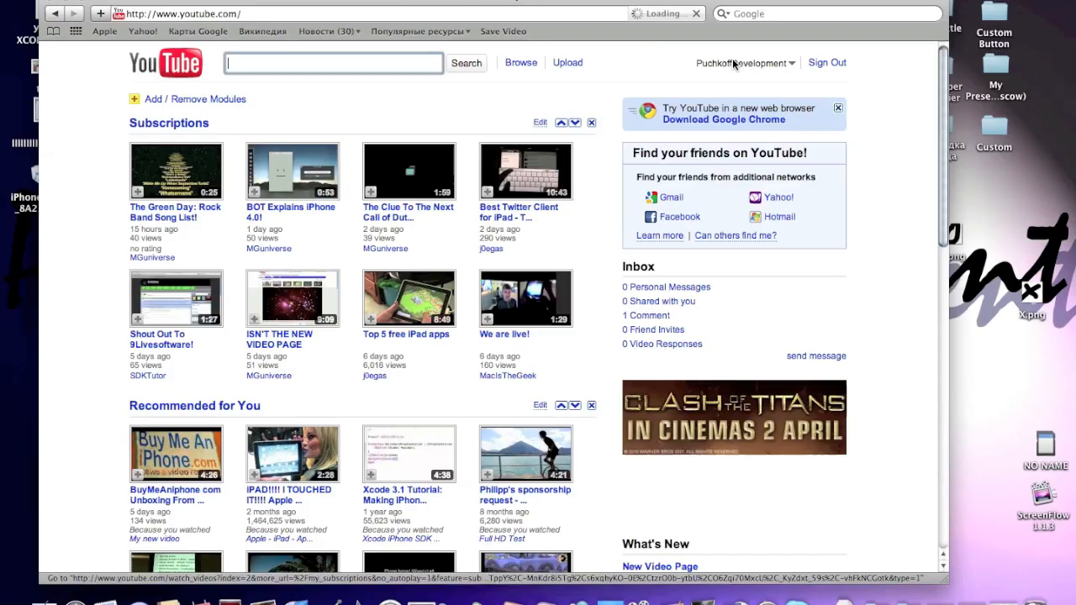
Open My Channel from the YouTube account menu, play its featured video, and scroll the page.
left_click(743, 62)
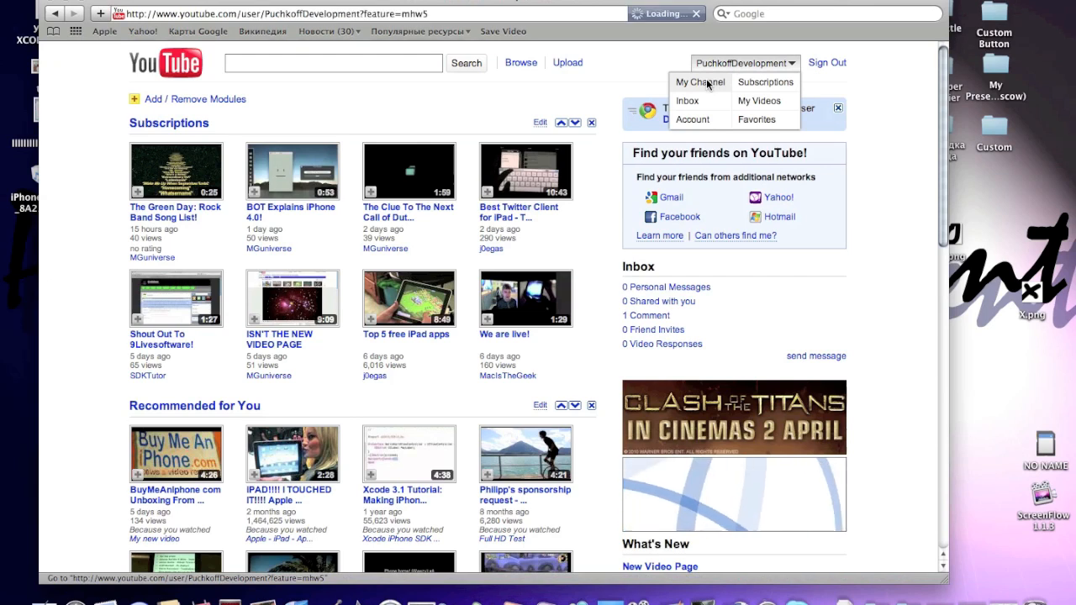
left_click(700, 82)
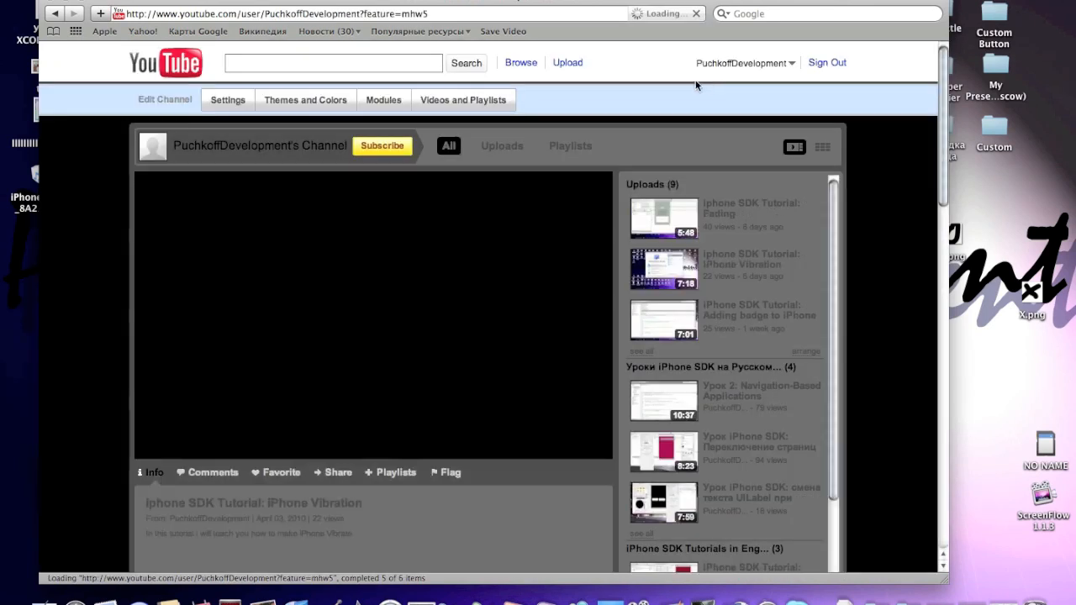
left_click(374, 315)
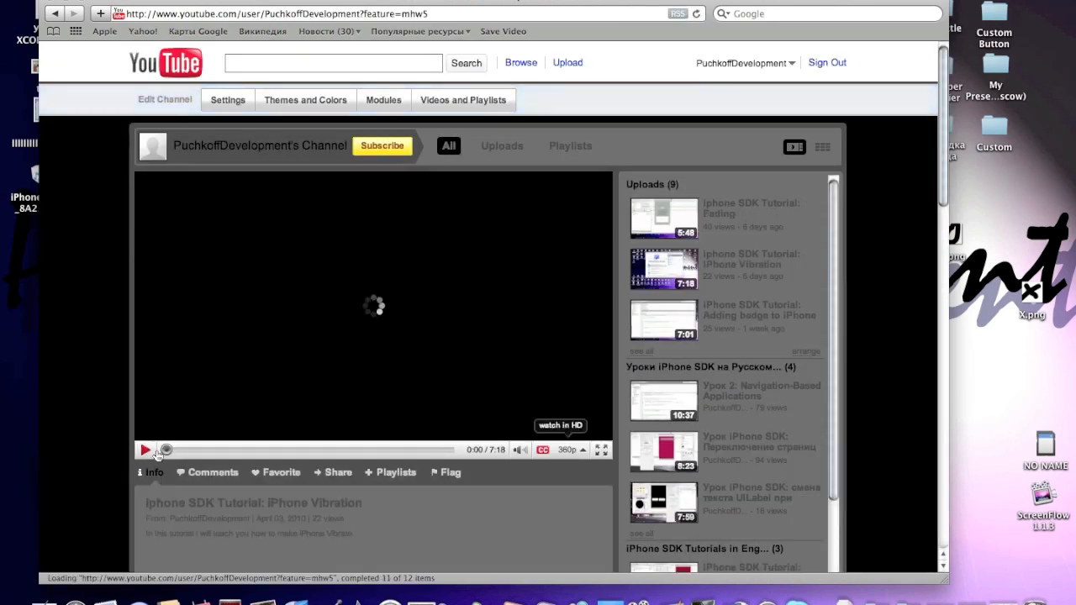
left_click(145, 450)
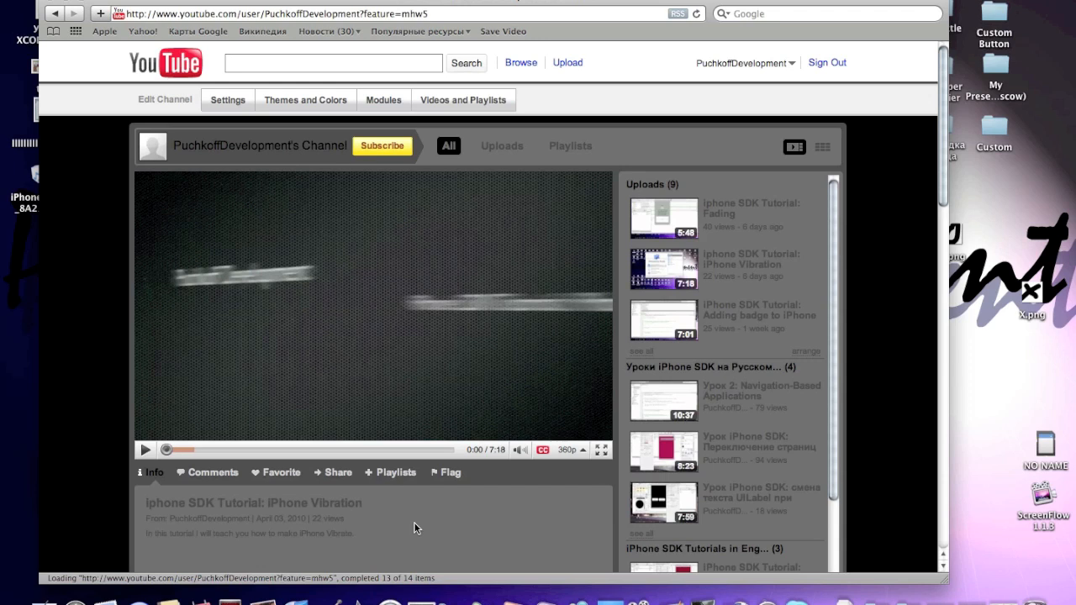
scroll("down", 3)
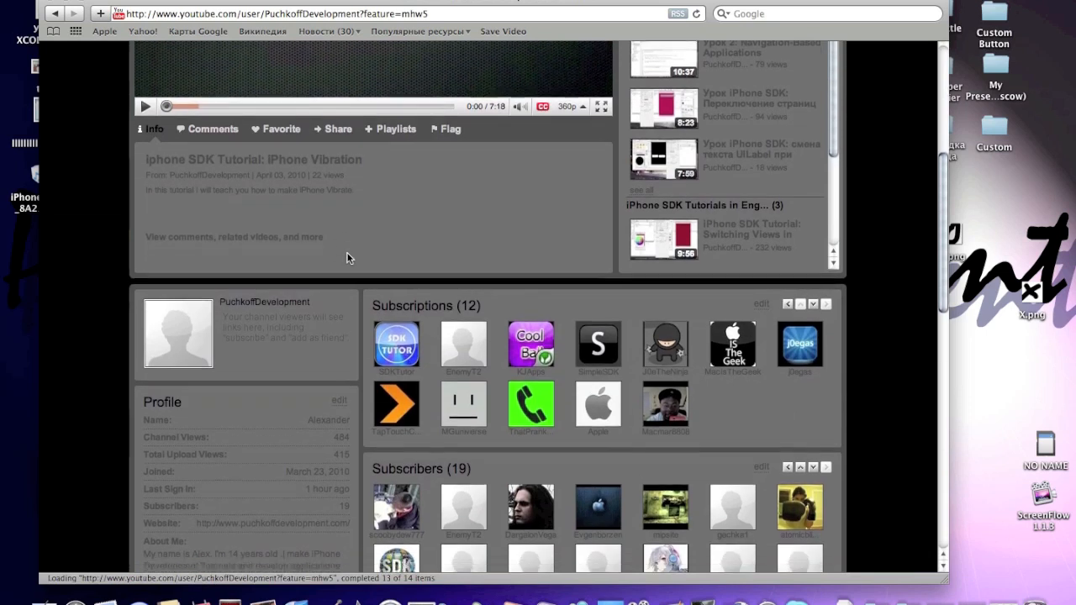
scroll("down", 3)
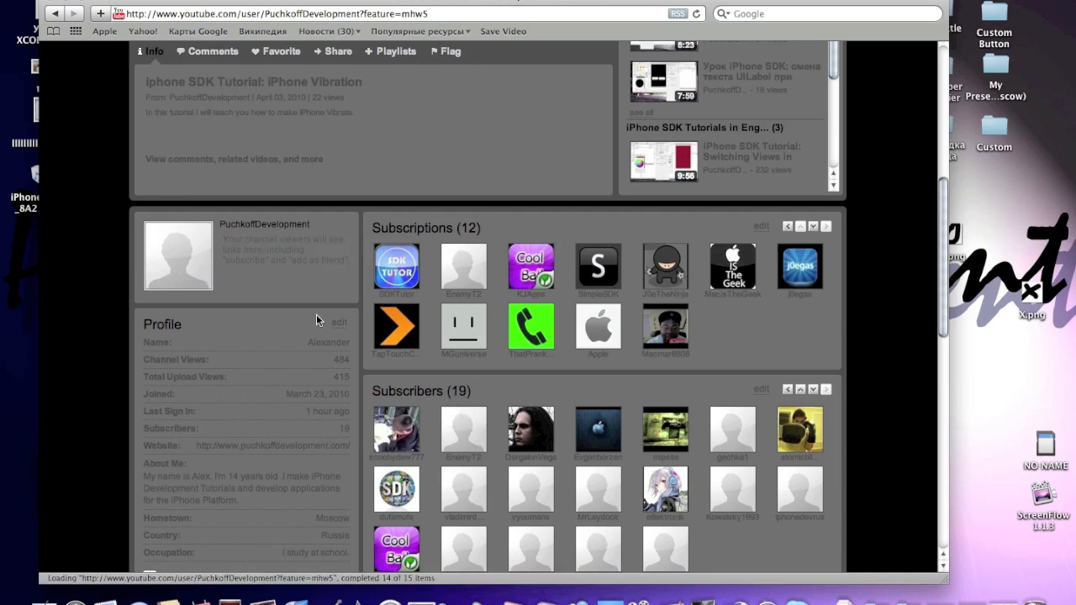
mouse_move(312, 315)
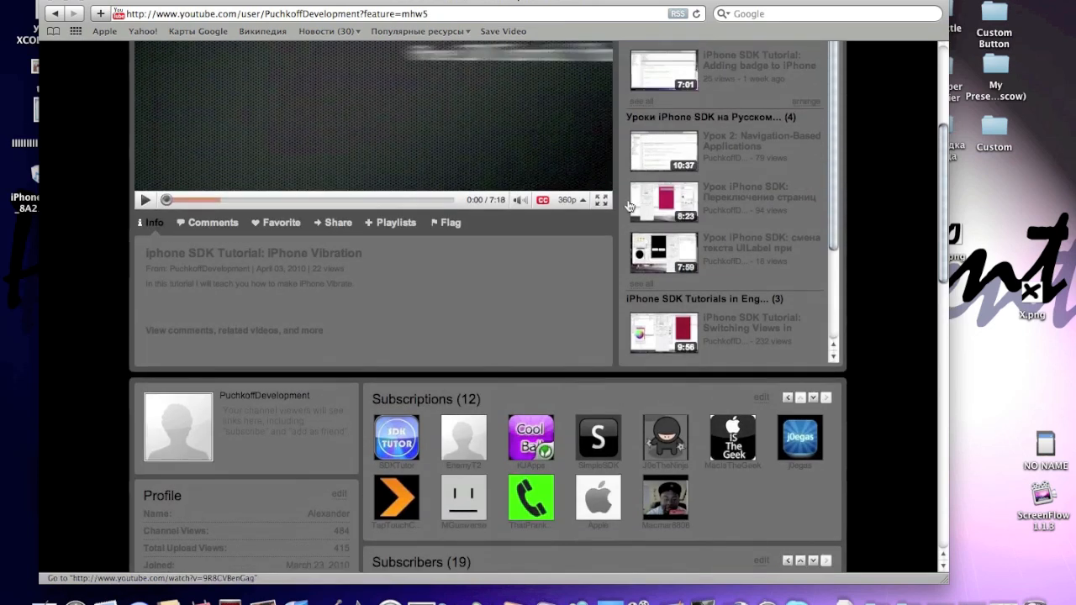
scroll("down", 3)
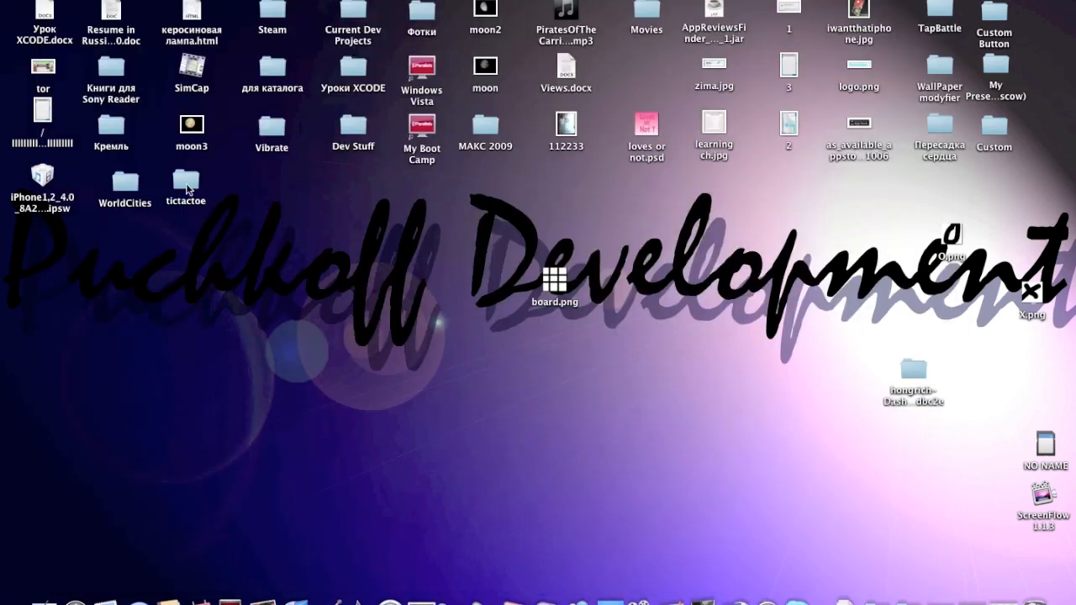
Open tictactoe.xcodeproj from the tictactoe folder and Build and Run it.
double_click(185, 174)
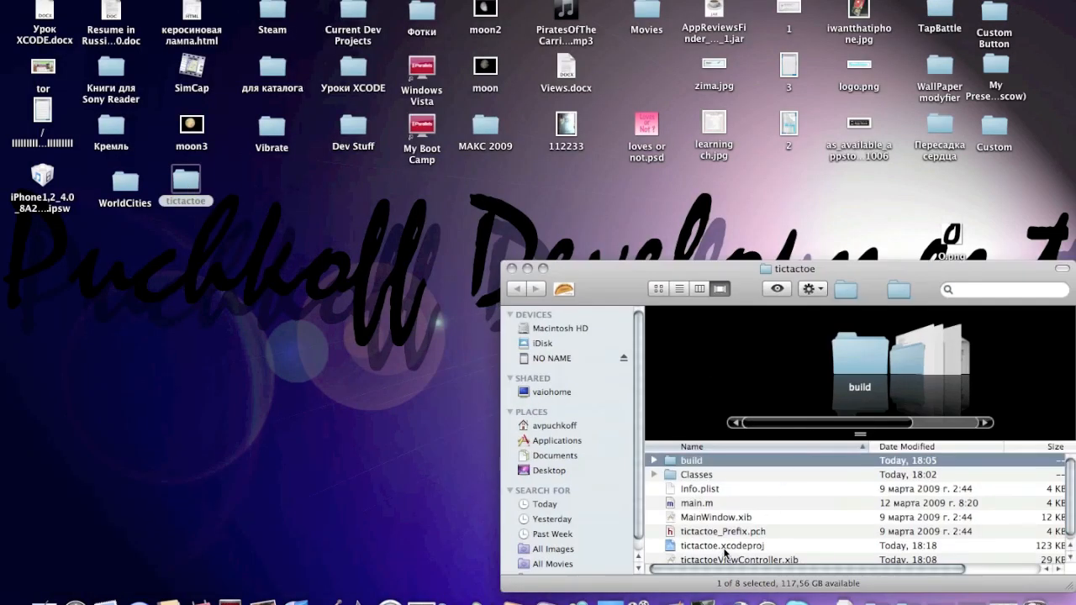
double_click(722, 546)
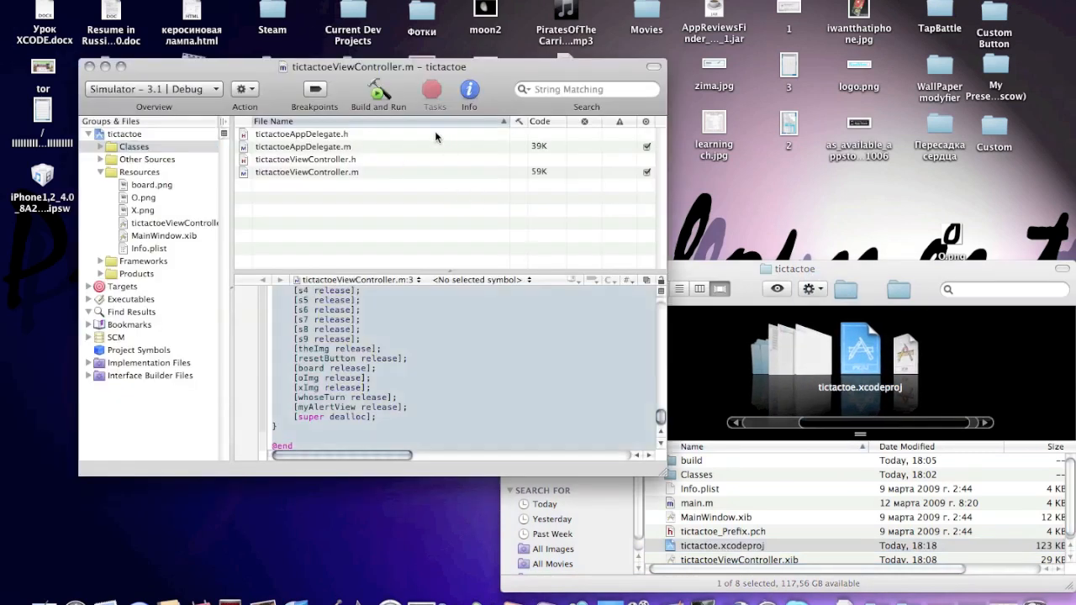
left_click(377, 93)
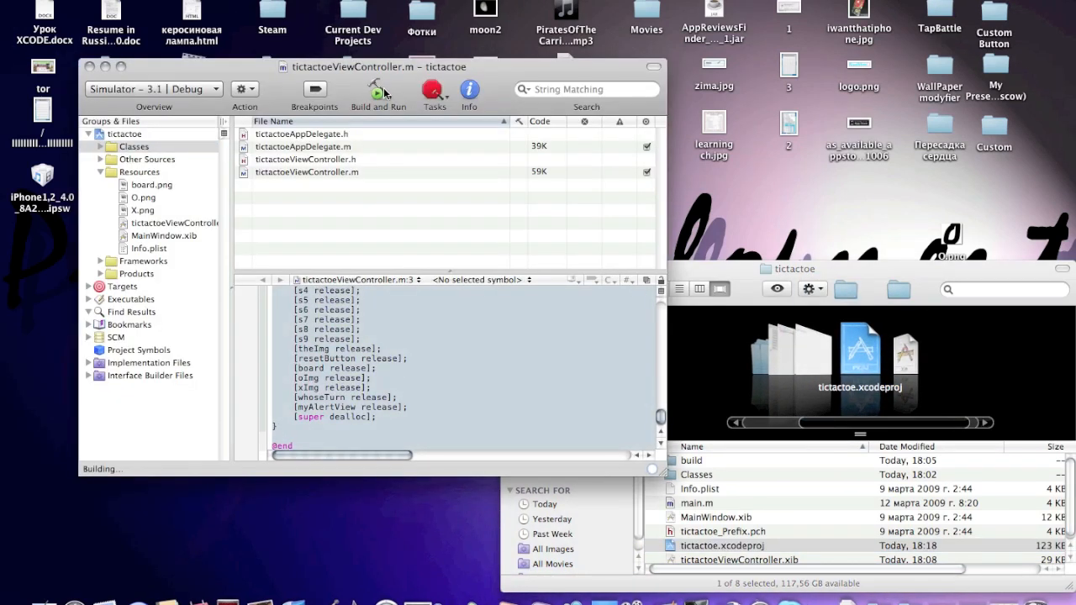
left_click(378, 92)
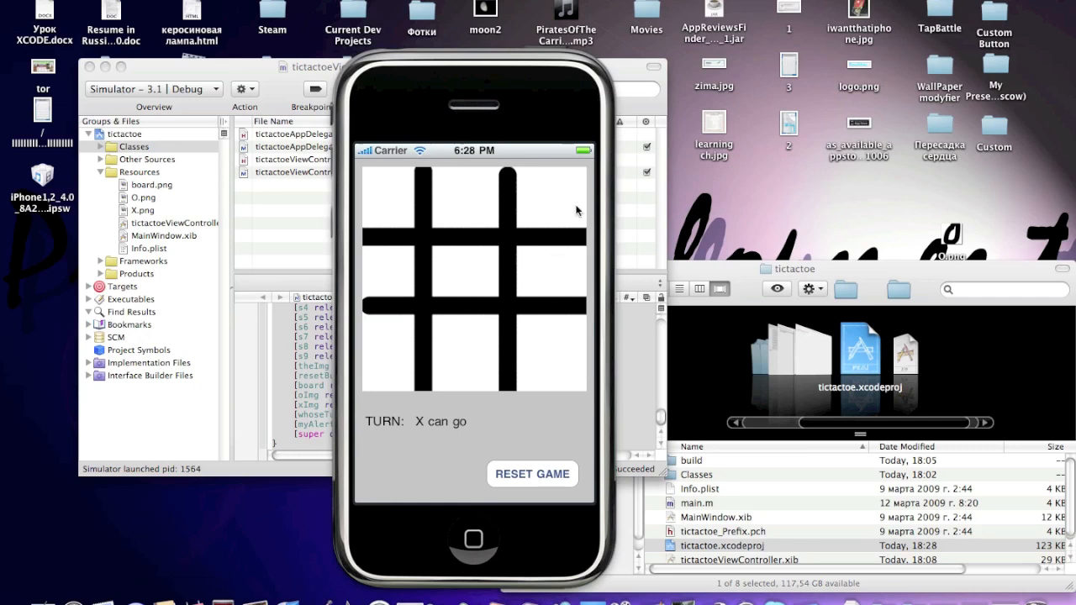
mouse_move(559, 198)
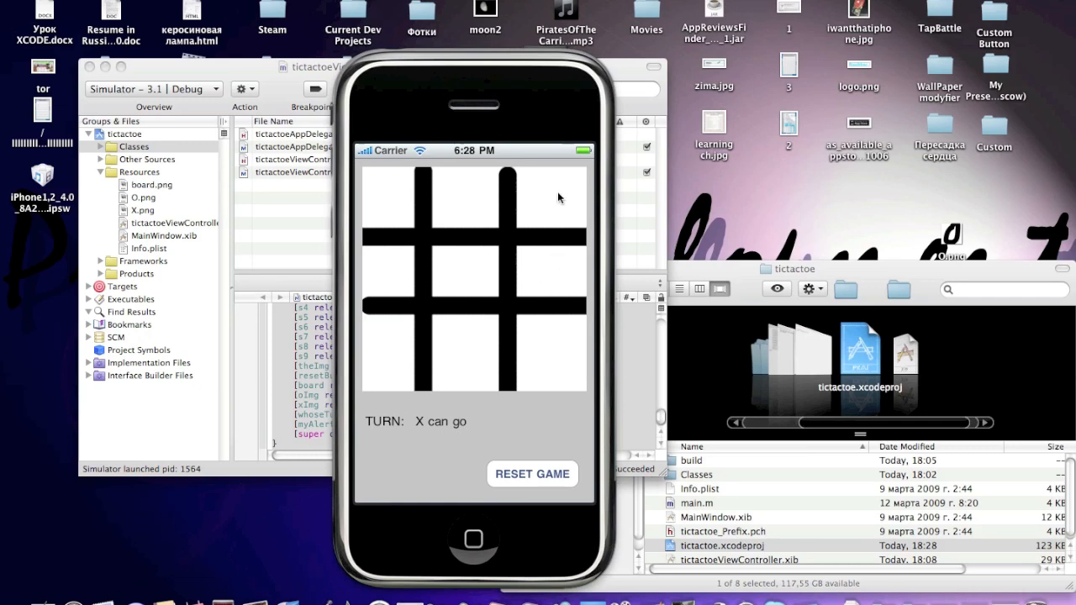
Play a round until X completes a winning line, then dismiss the Winner! alert.
left_click(542, 193)
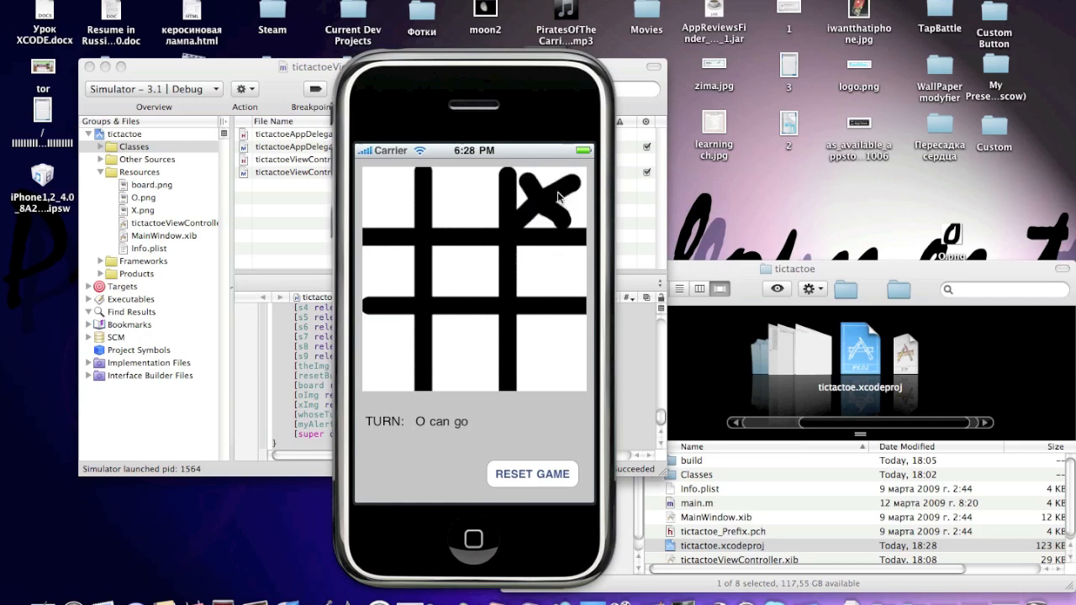
left_click(391, 197)
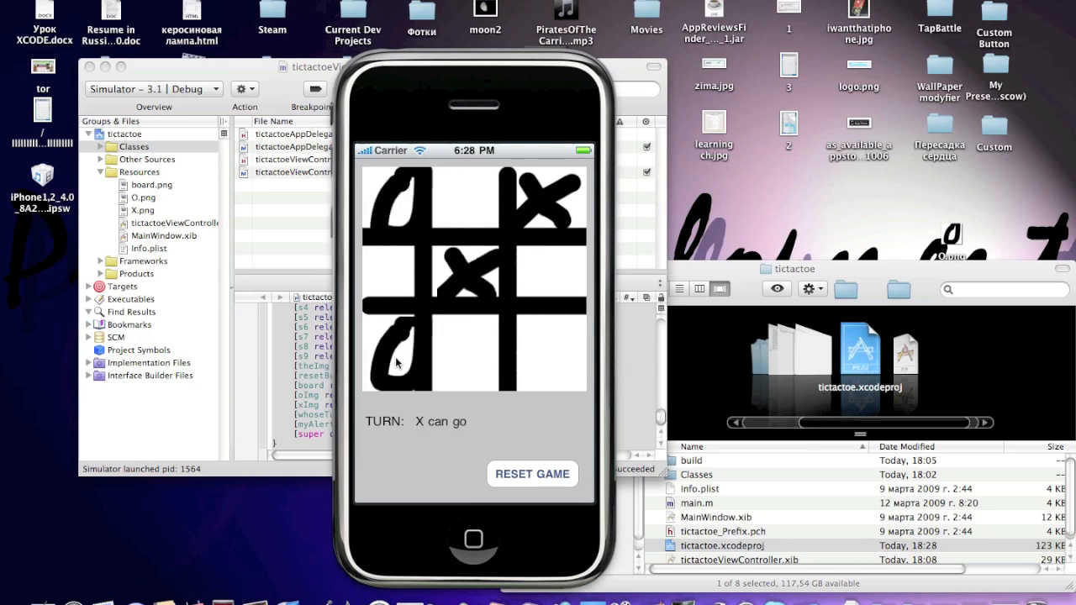
left_click(473, 349)
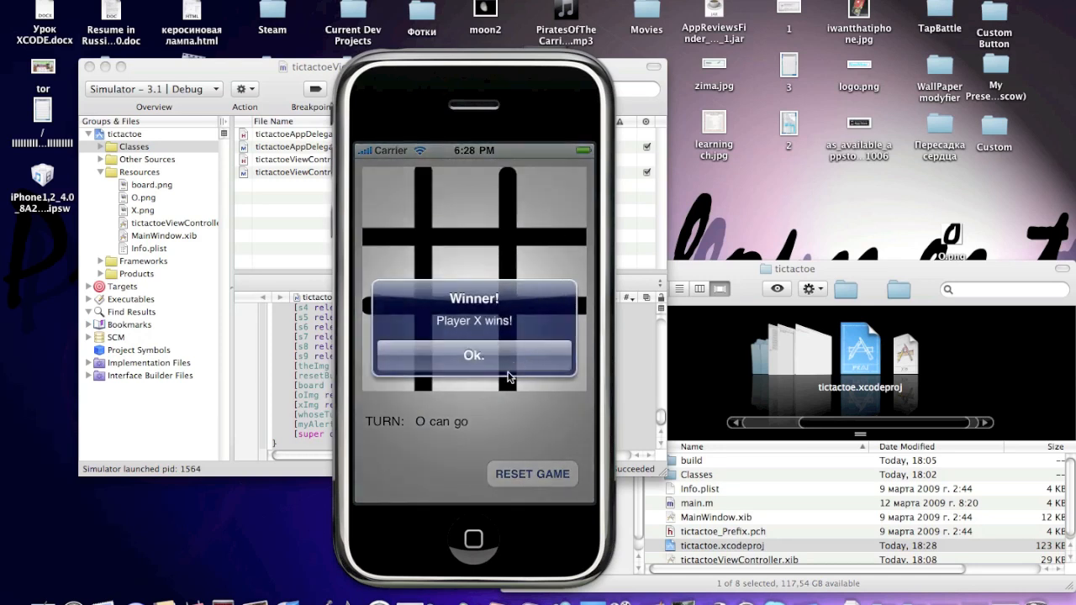
left_click(473, 355)
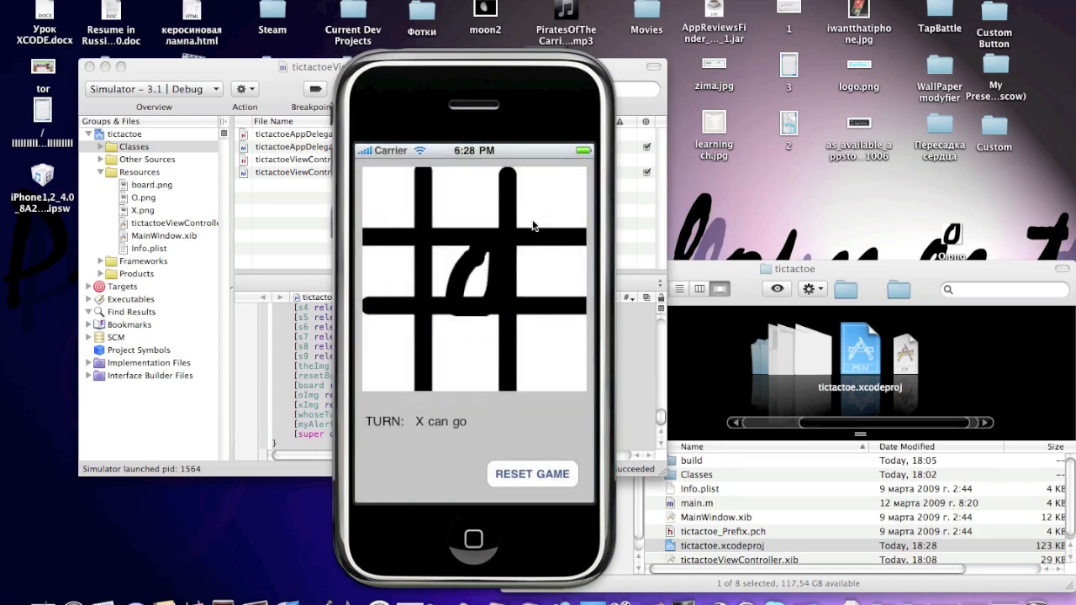
Play further rounds with O and then X winning, dismissing each Winner! alert.
left_click(461, 373)
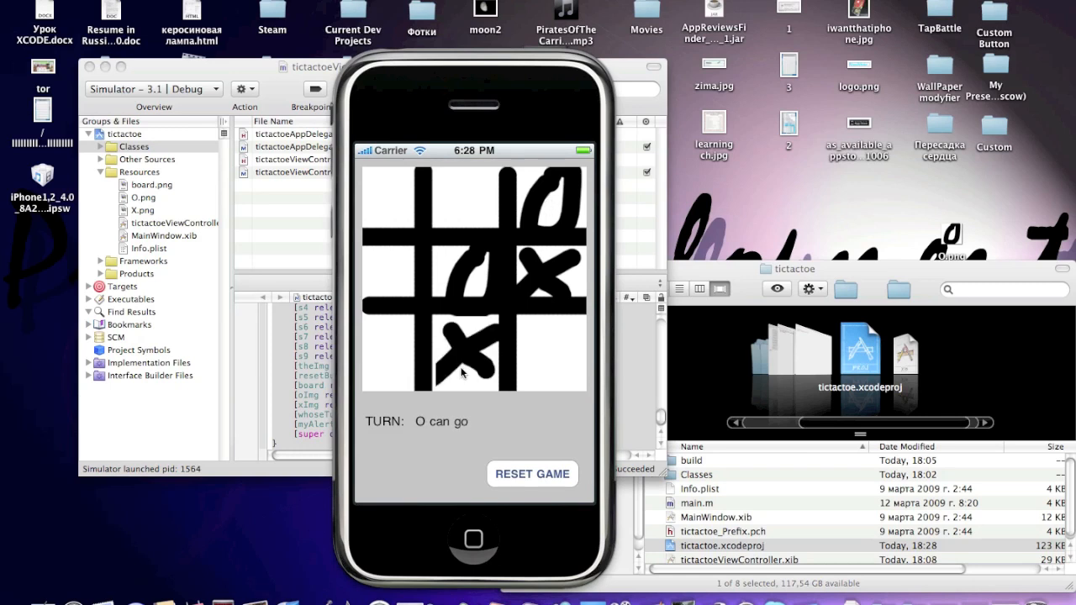
left_click(461, 373)
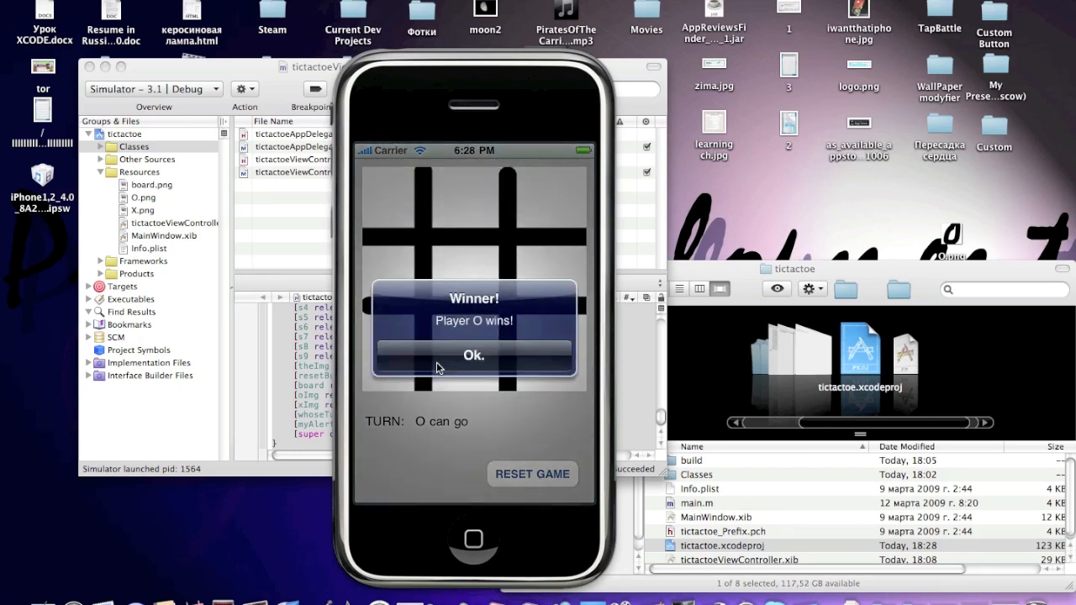
left_click(473, 355)
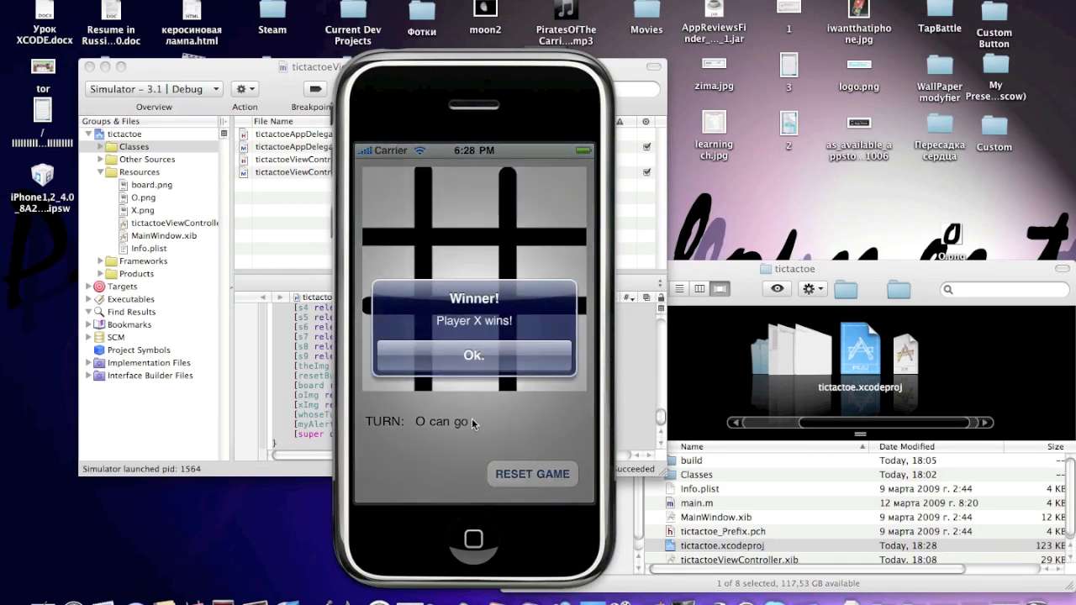
left_click(473, 354)
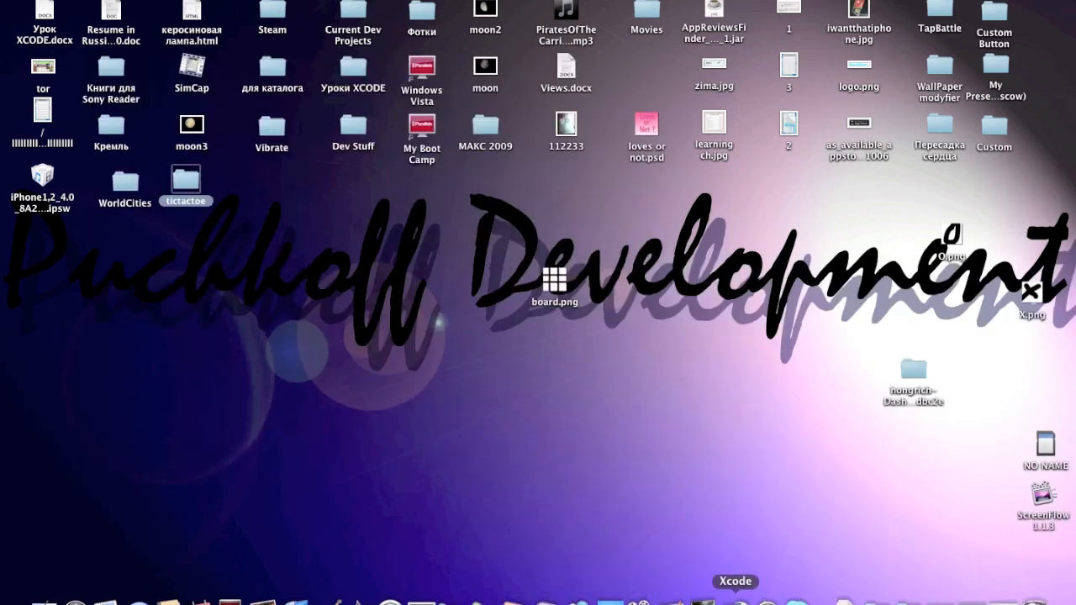
mouse_move(433, 257)
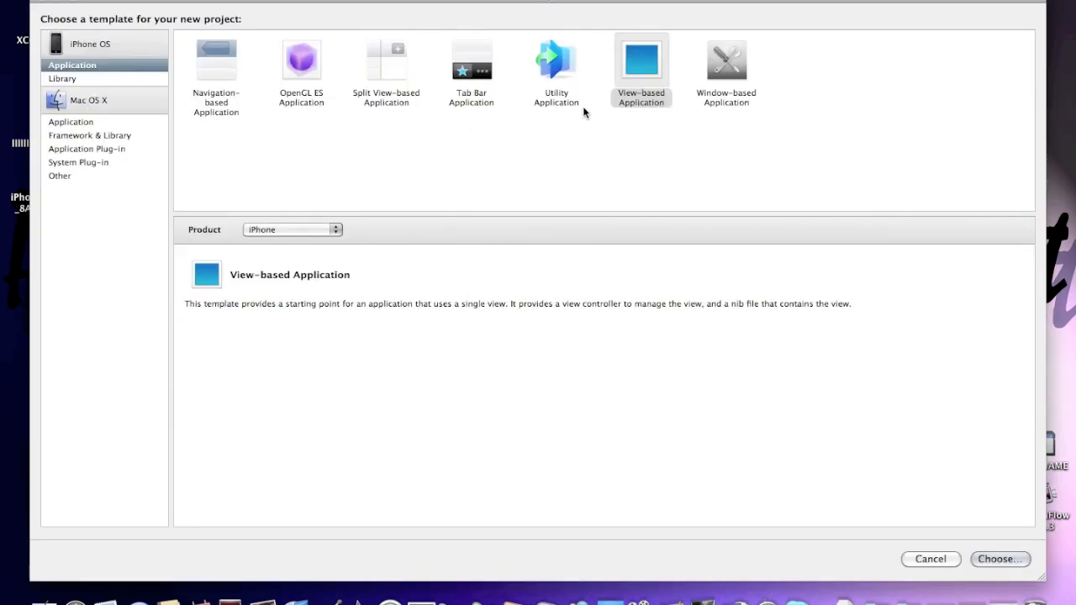
mouse_move(902, 533)
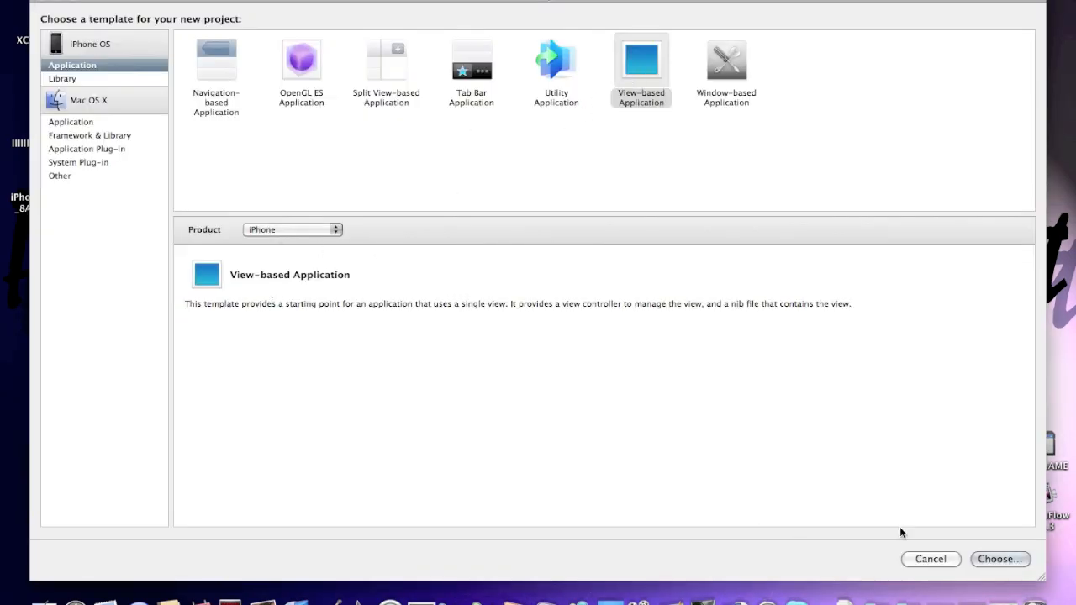
Choose View-based Application, name it TicTacToe, then cancel after the folder-replace conflict.
left_click(999, 559)
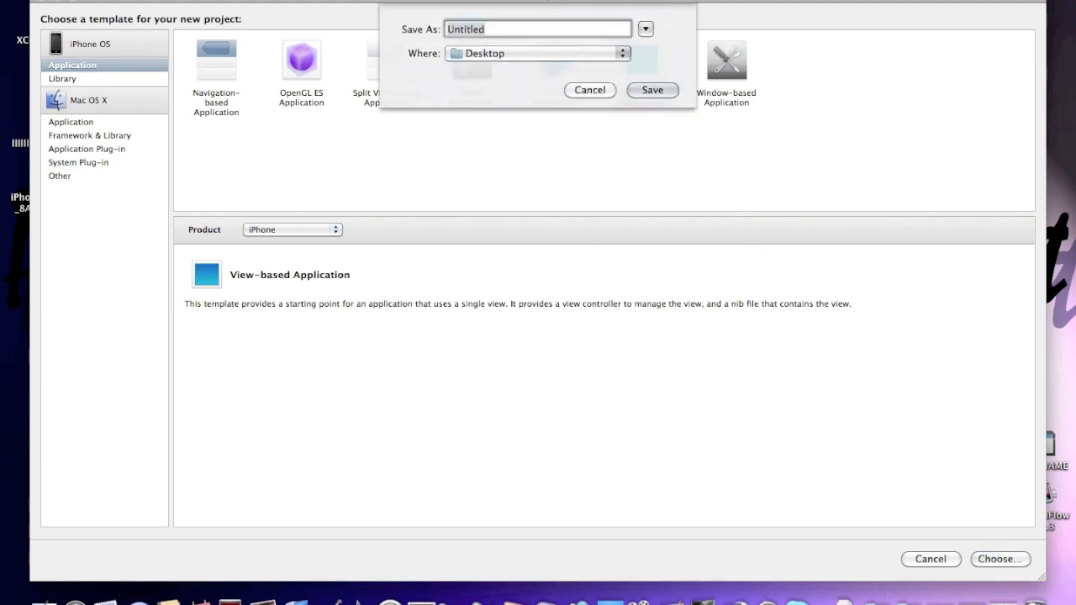
type("Ti")
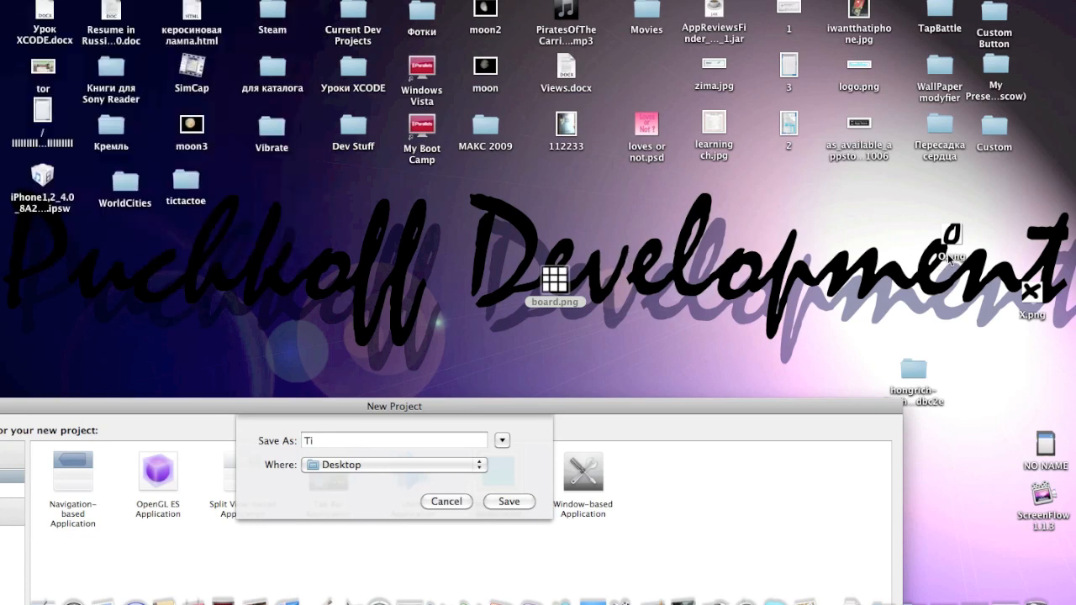
mouse_move(1047, 315)
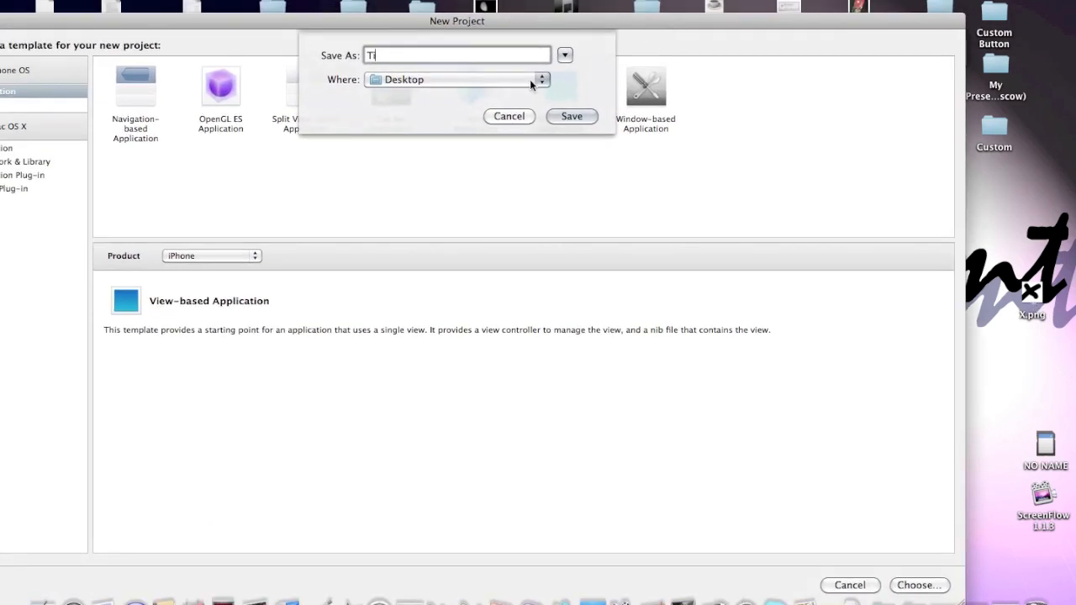
type("c")
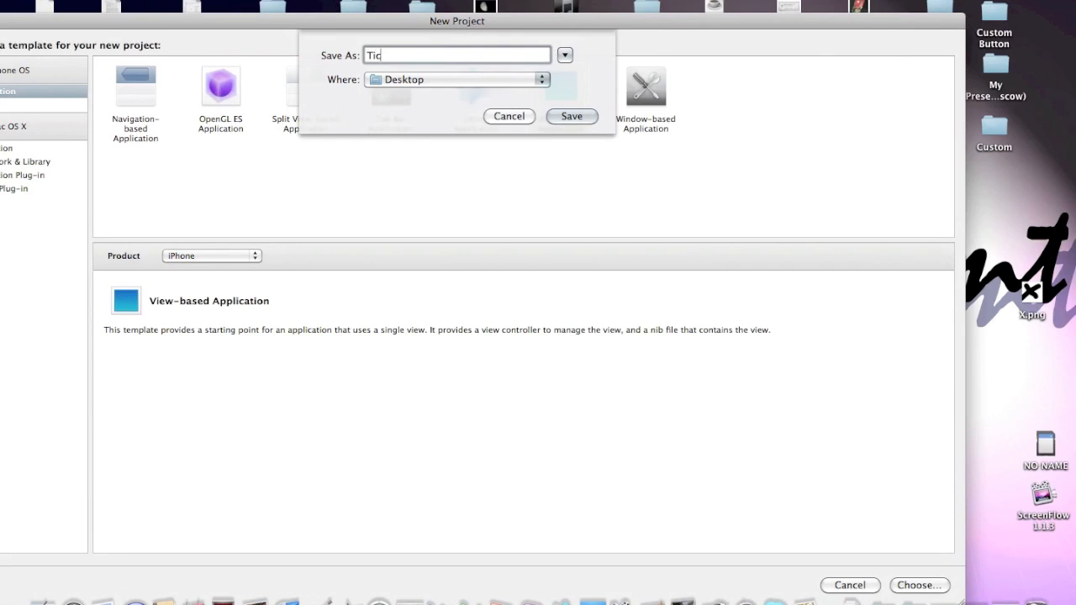
type("TacTo")
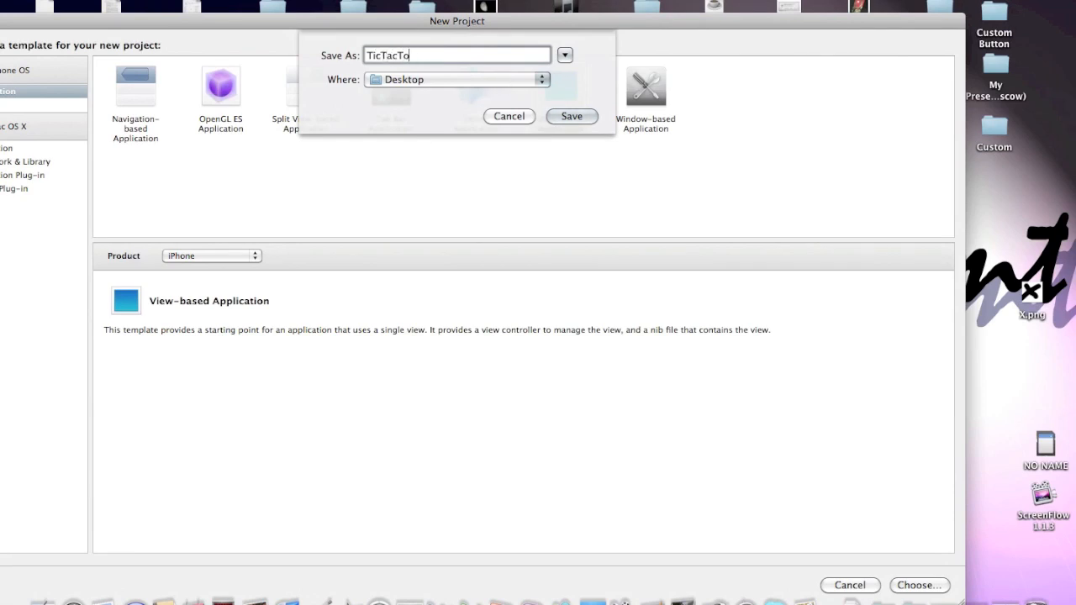
left_click(571, 116)
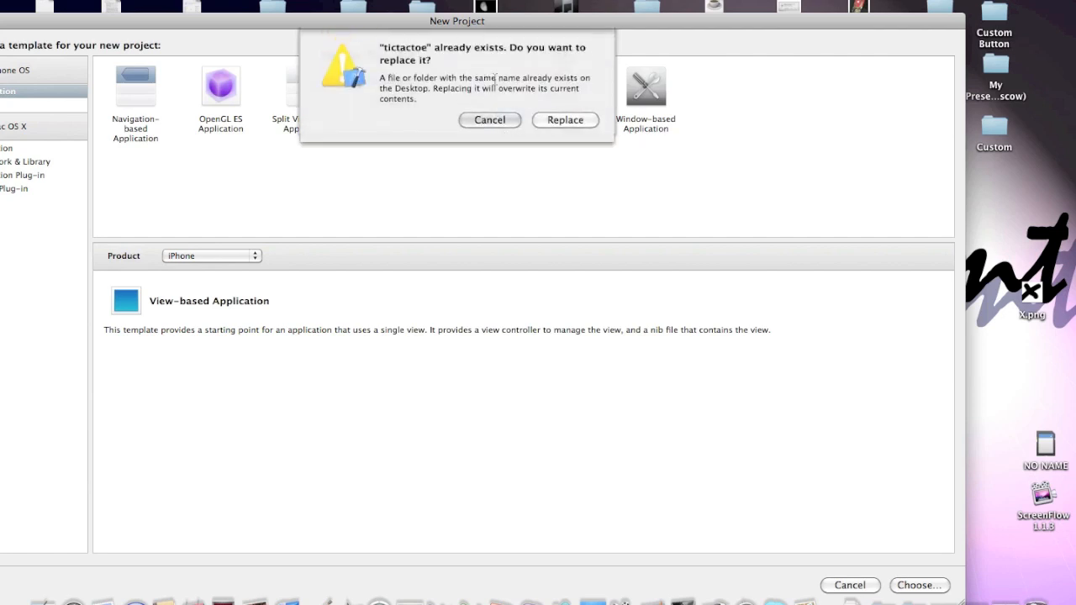
left_click(489, 119)
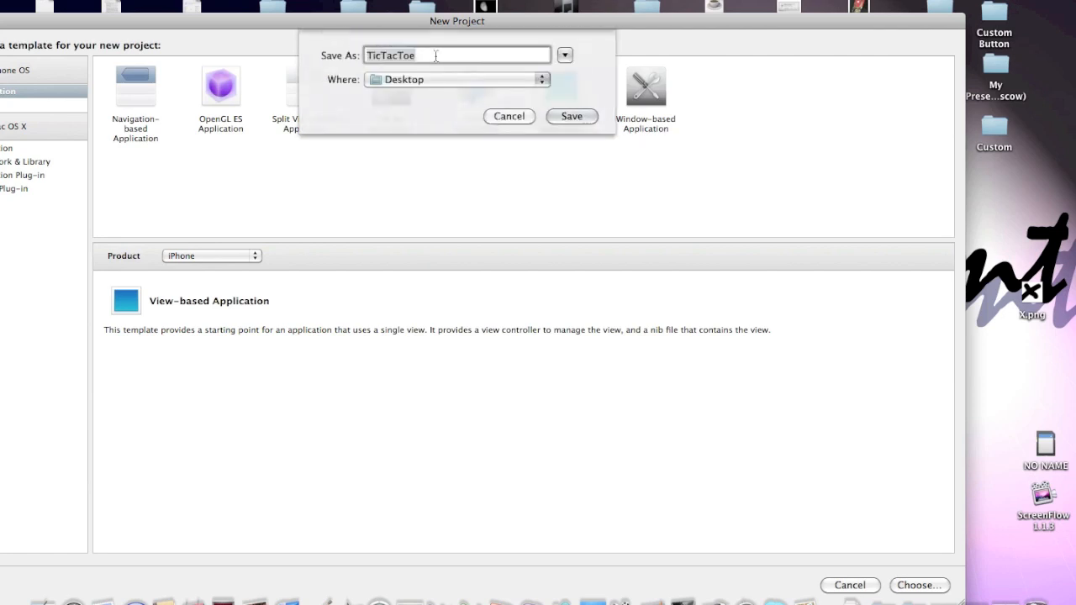
left_click(571, 116)
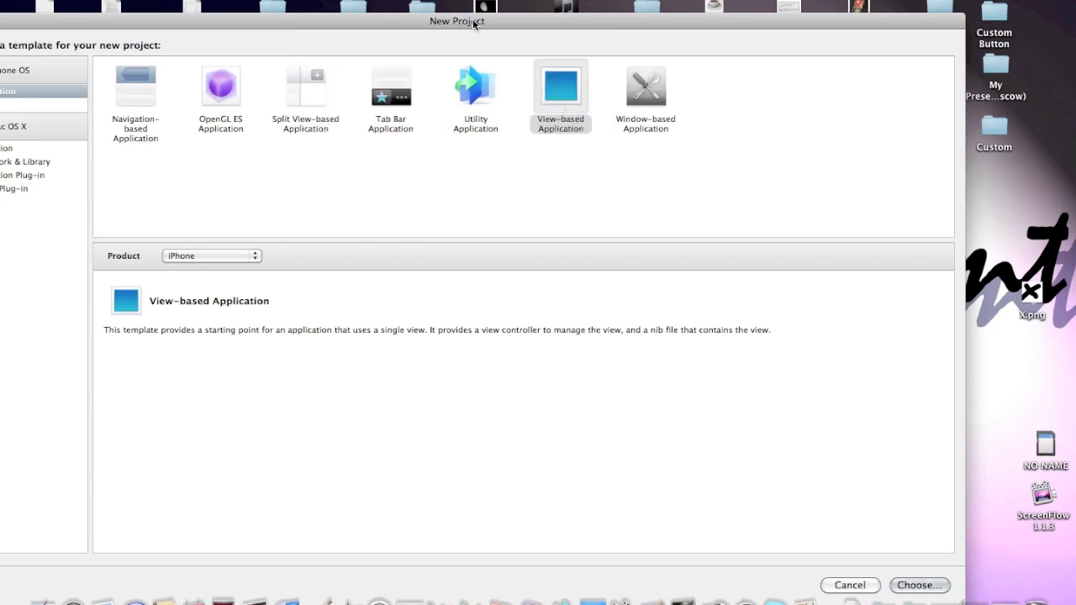
Scroll the Groups & Files list and open TicTacToe1ViewController.h in the editor.
left_click(919, 586)
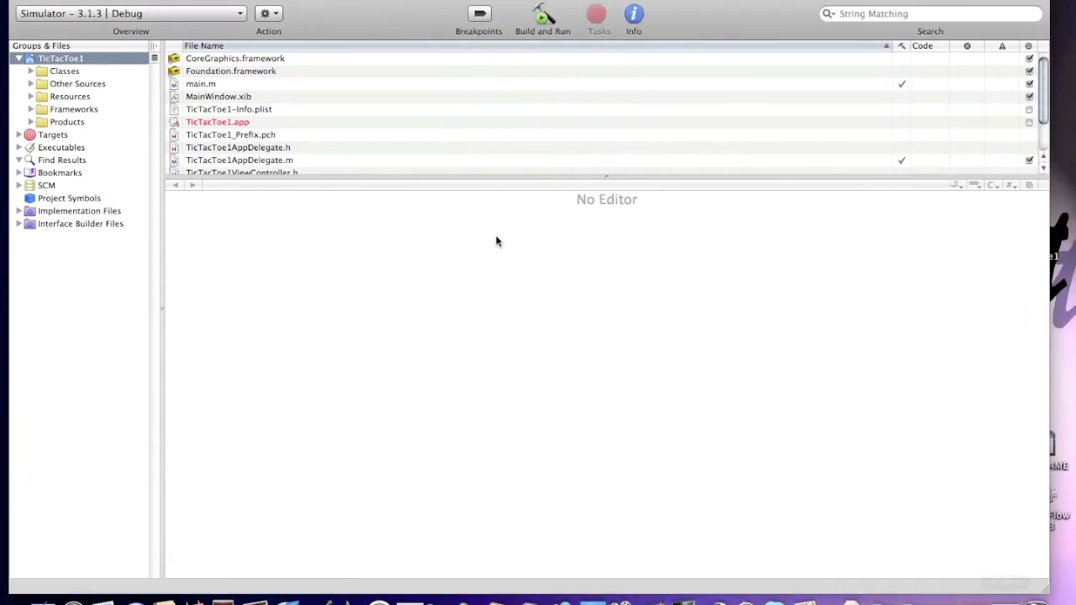
scroll("down", 3)
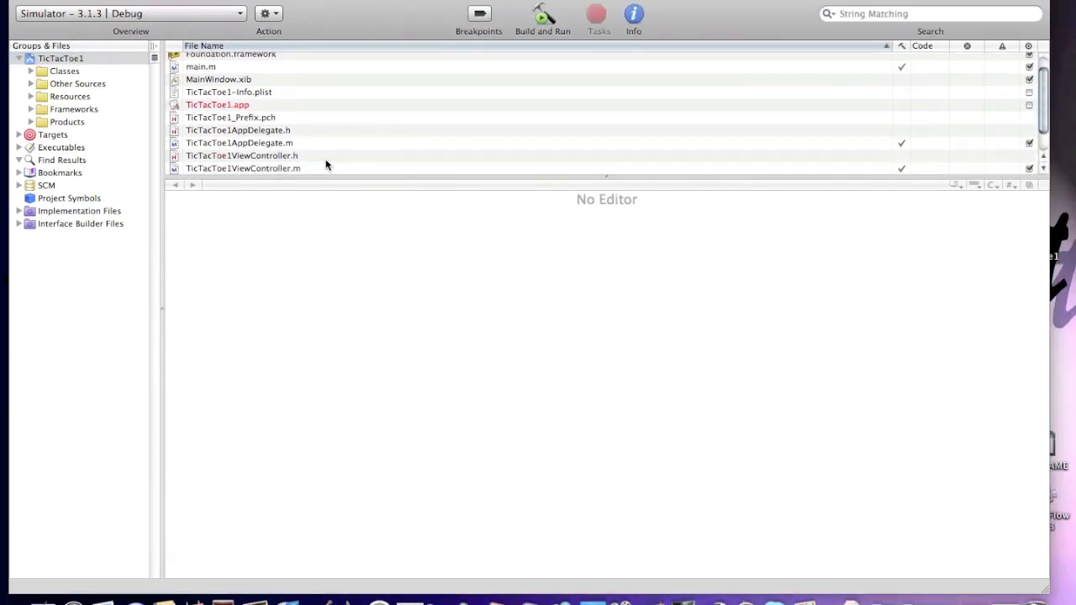
left_click(242, 155)
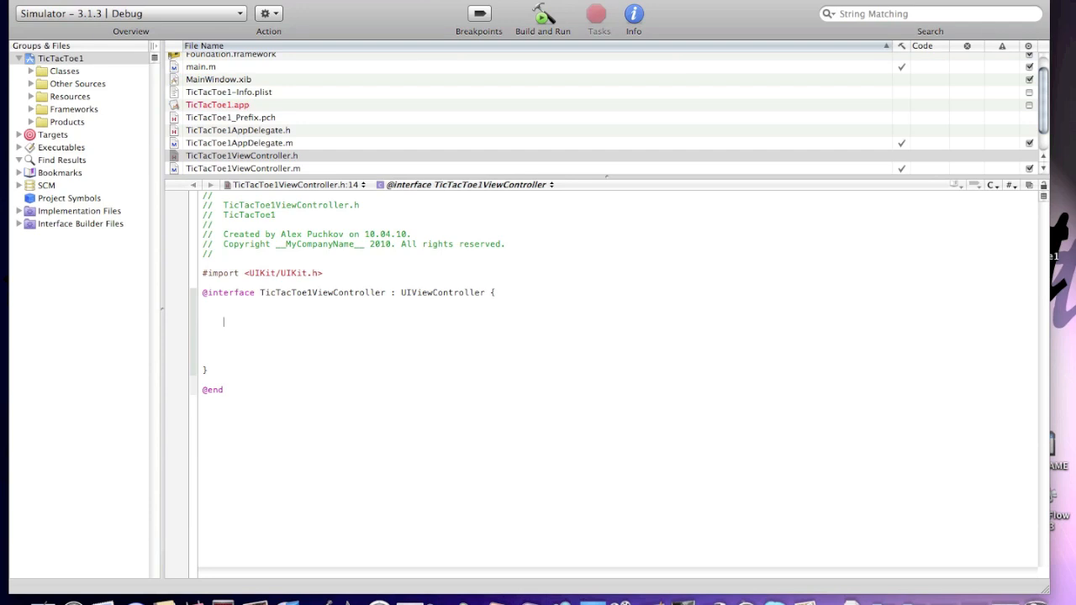
Declare IBOutlet UIImage *olmg; and start a new line.
type("IBOutlet")
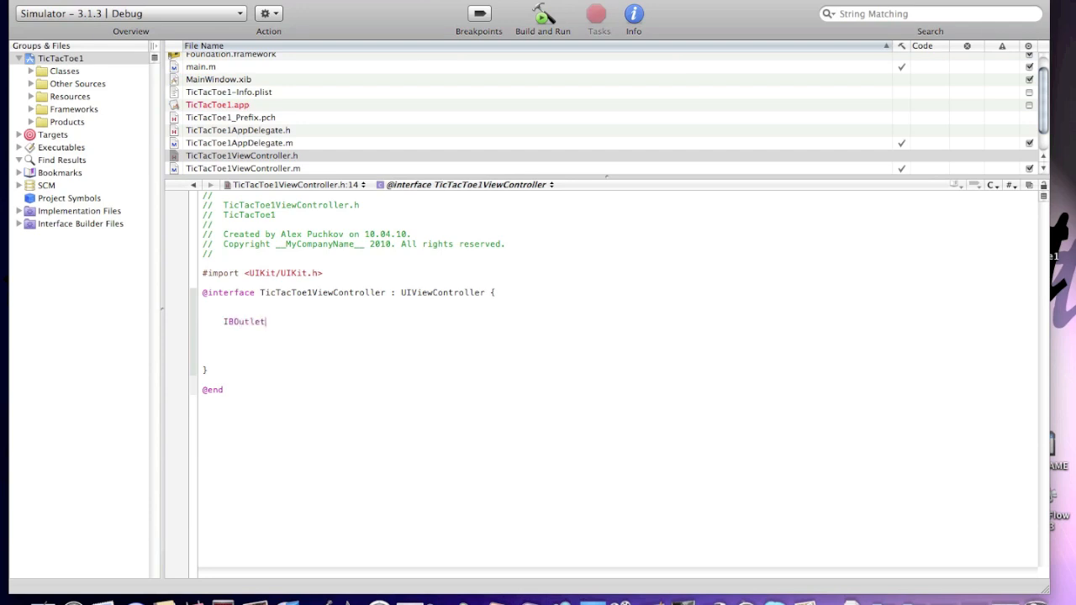
type("UIImage")
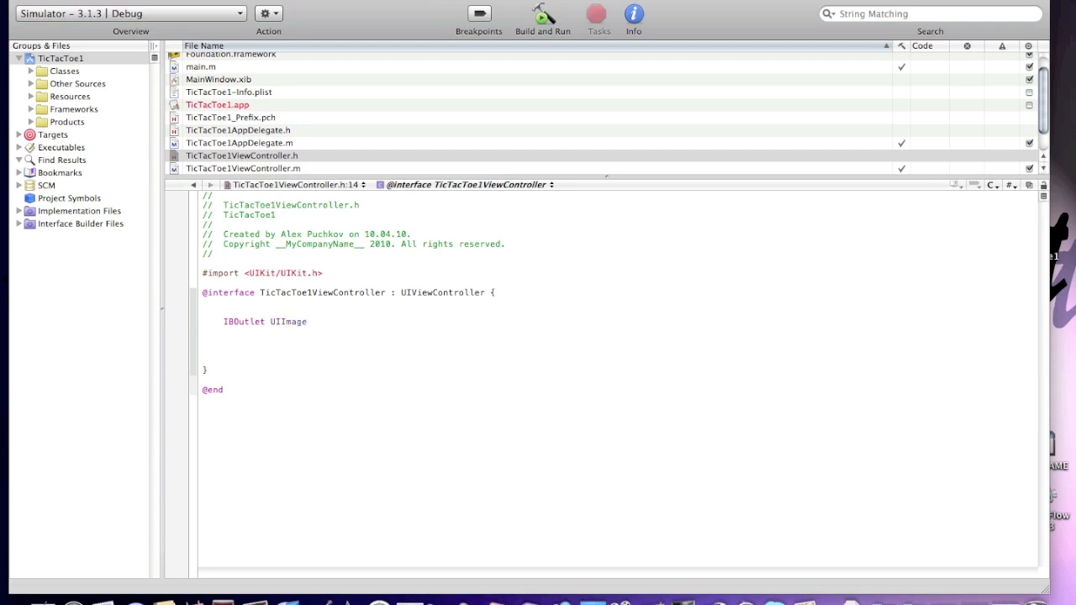
type("*")
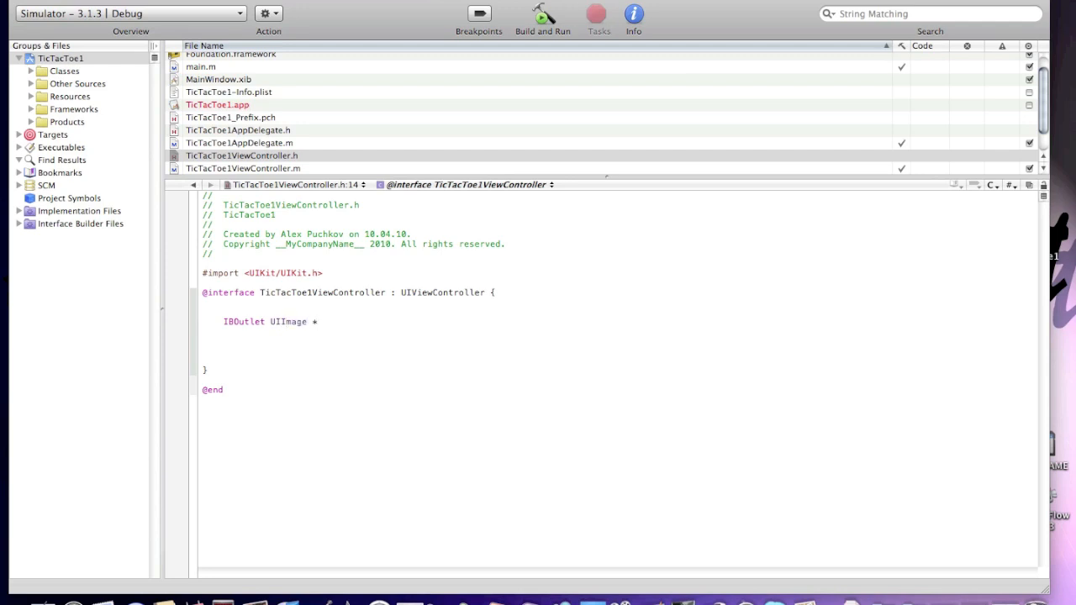
type("olm")
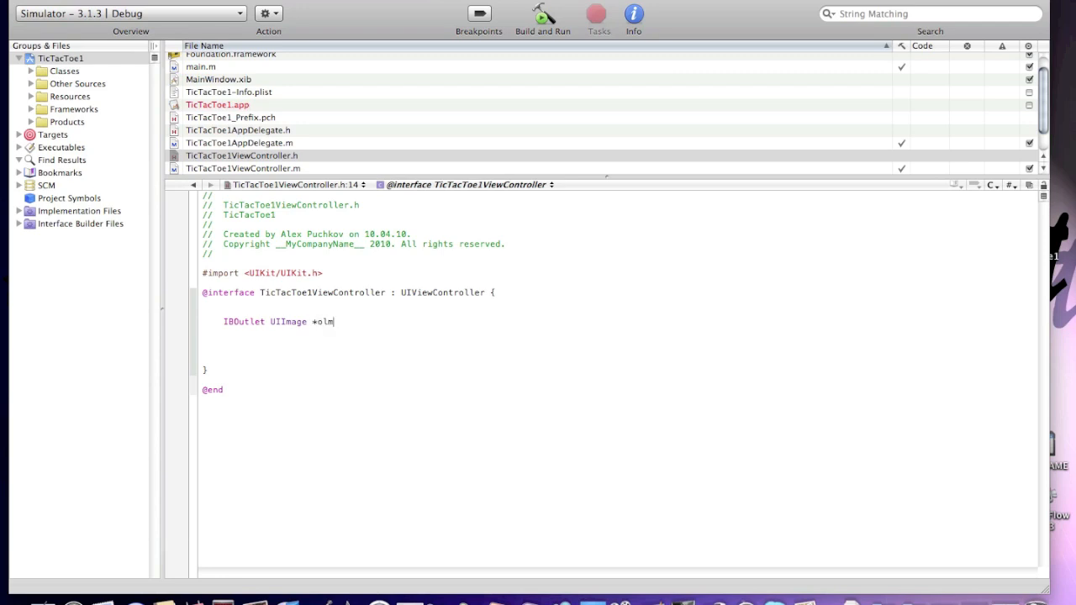
type("g;")
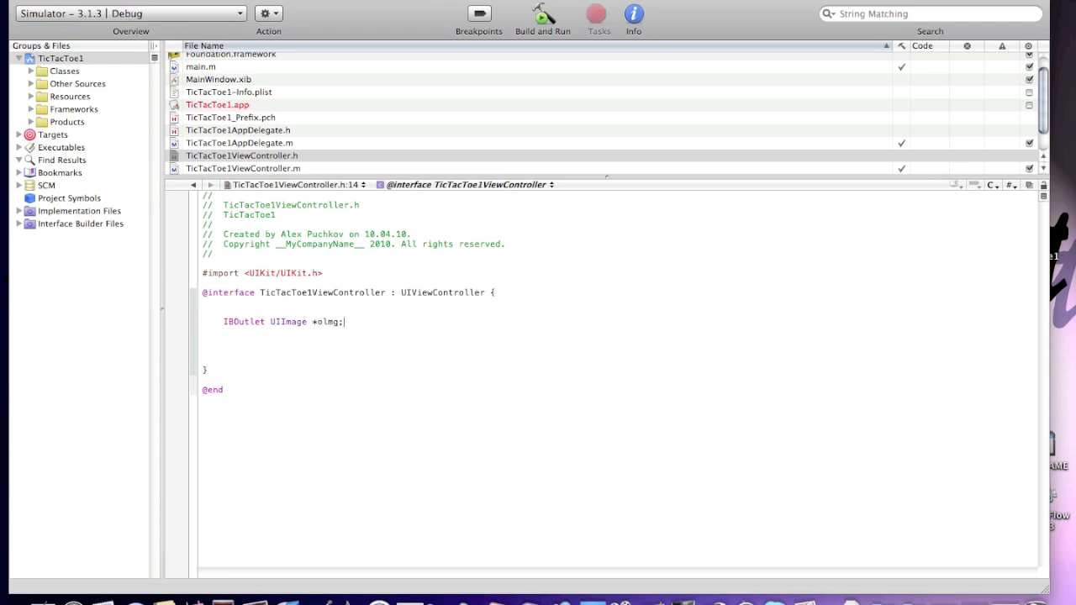
key("Return")
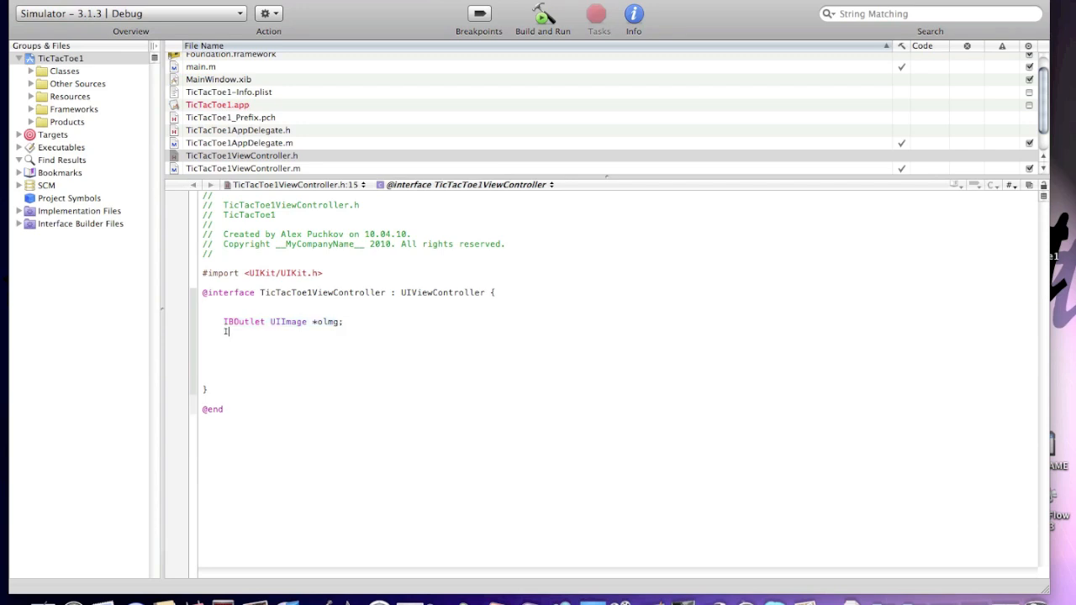
Declare IBOutlet UIImage *xlmg; on the next line.
type("IBOutlet")
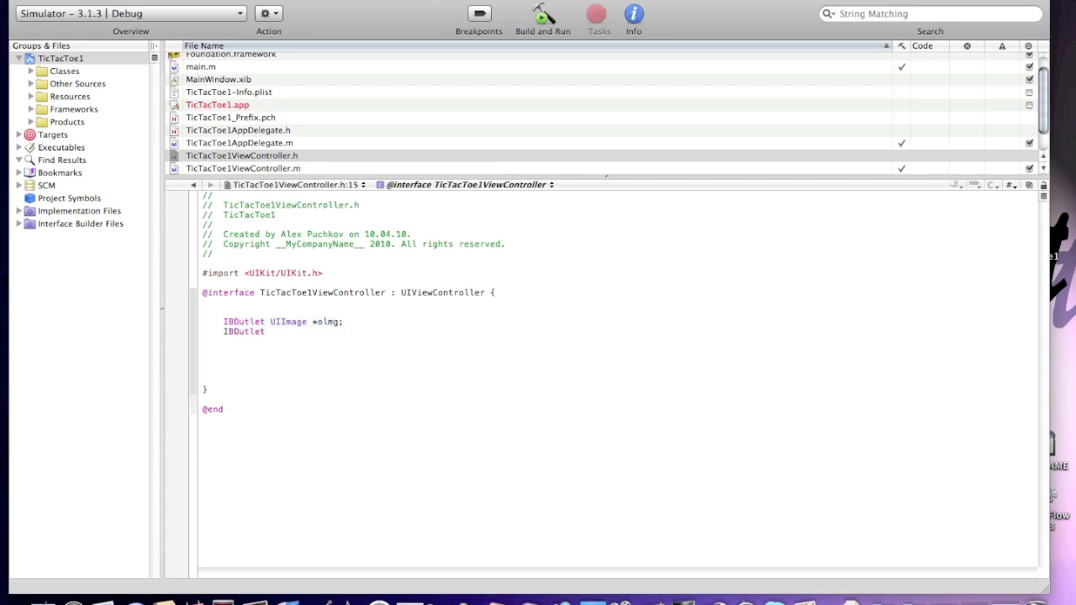
type("UI")
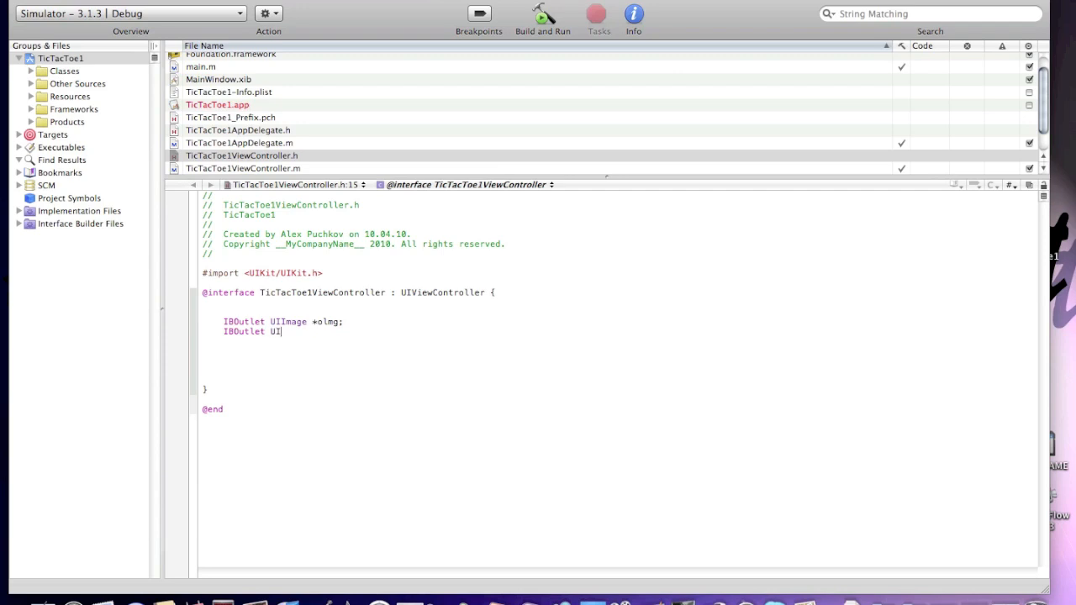
type("M")
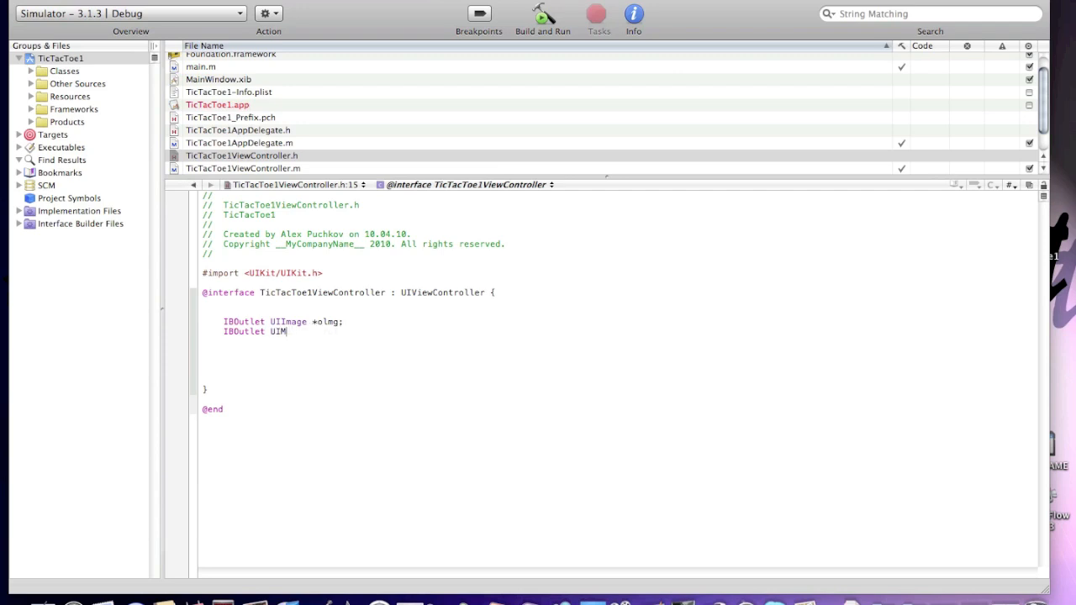
type("NavigationBar")
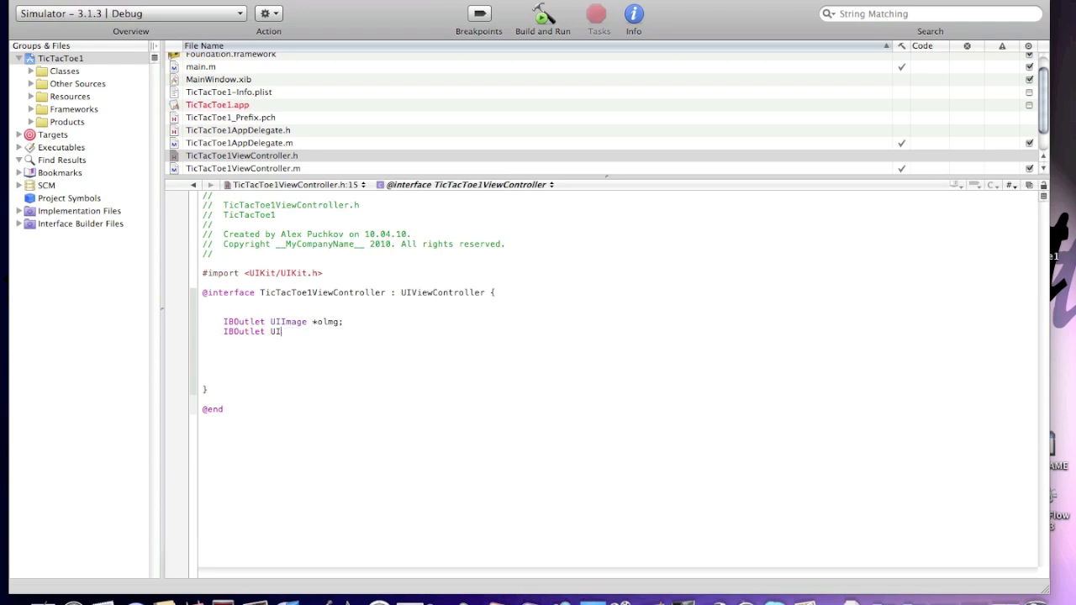
type("mage *")
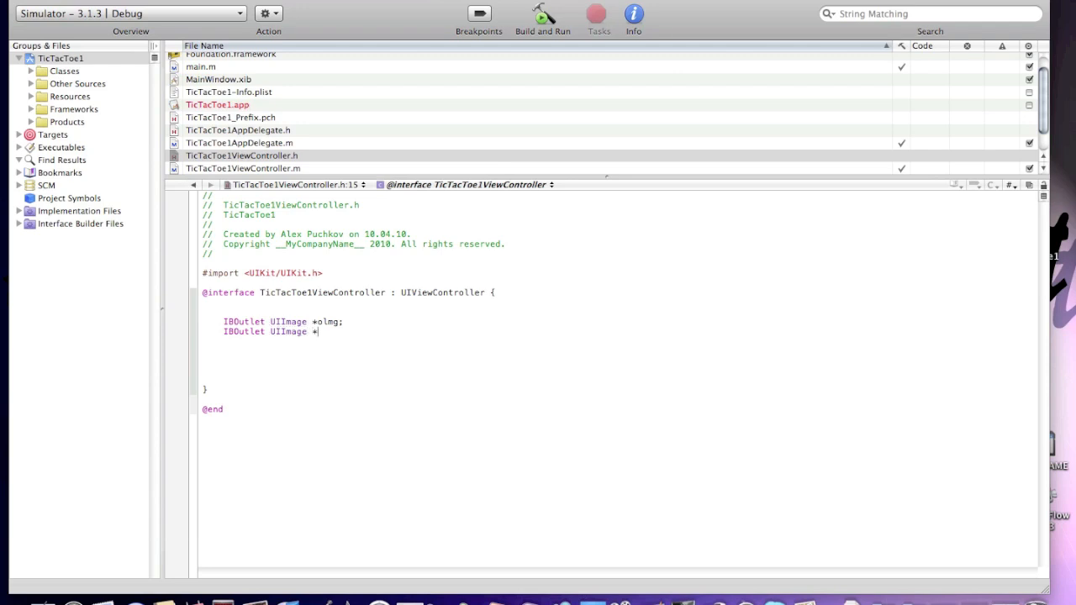
type("xlm")
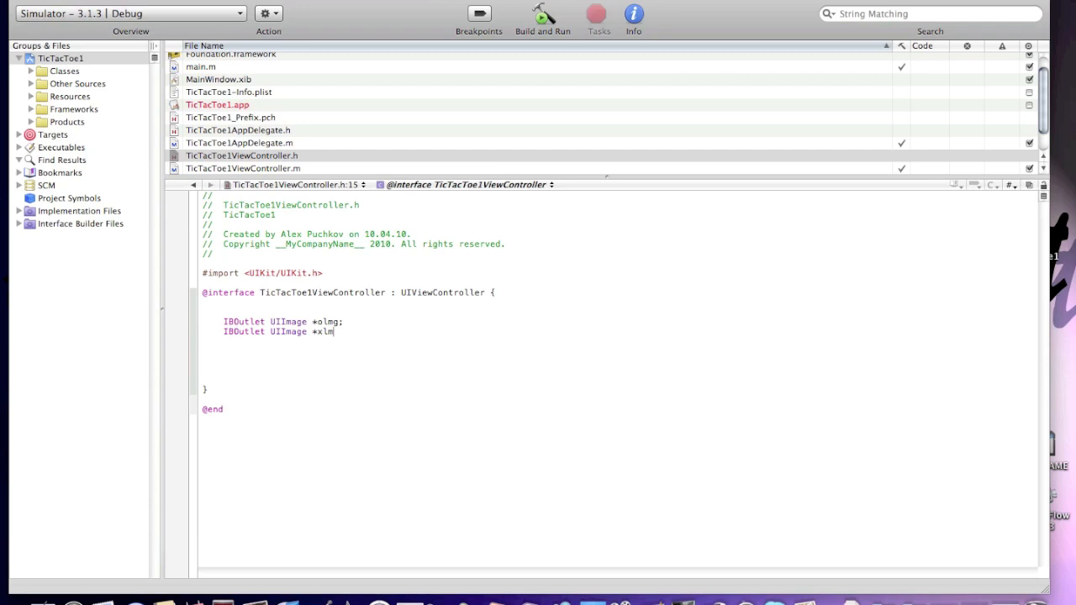
type("g;")
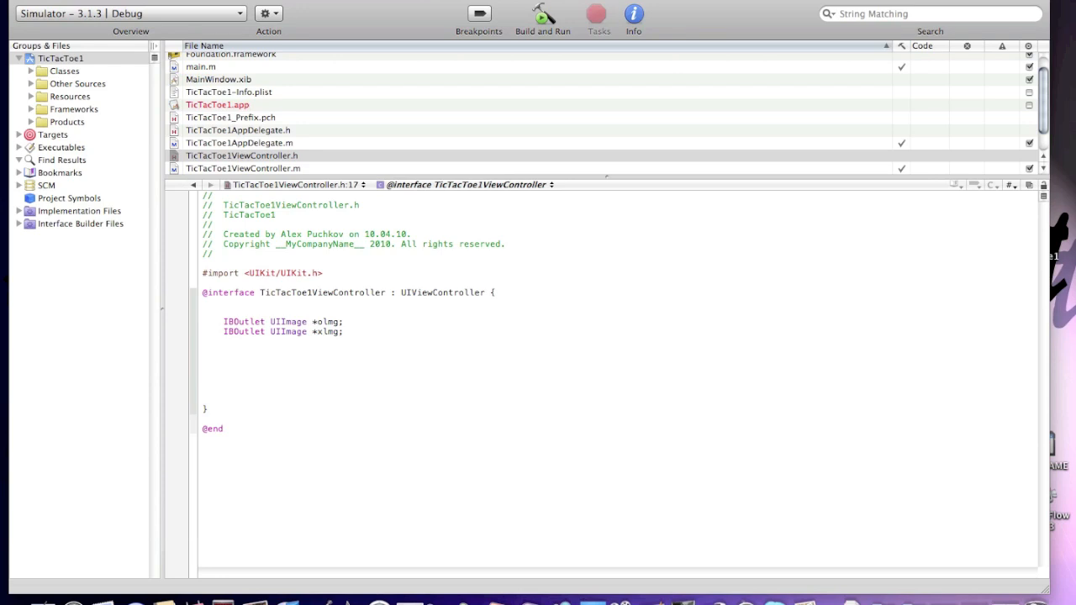
Type the IBOutlet UIImageView *s1; square outlet declaration.
type("IBOutlet")
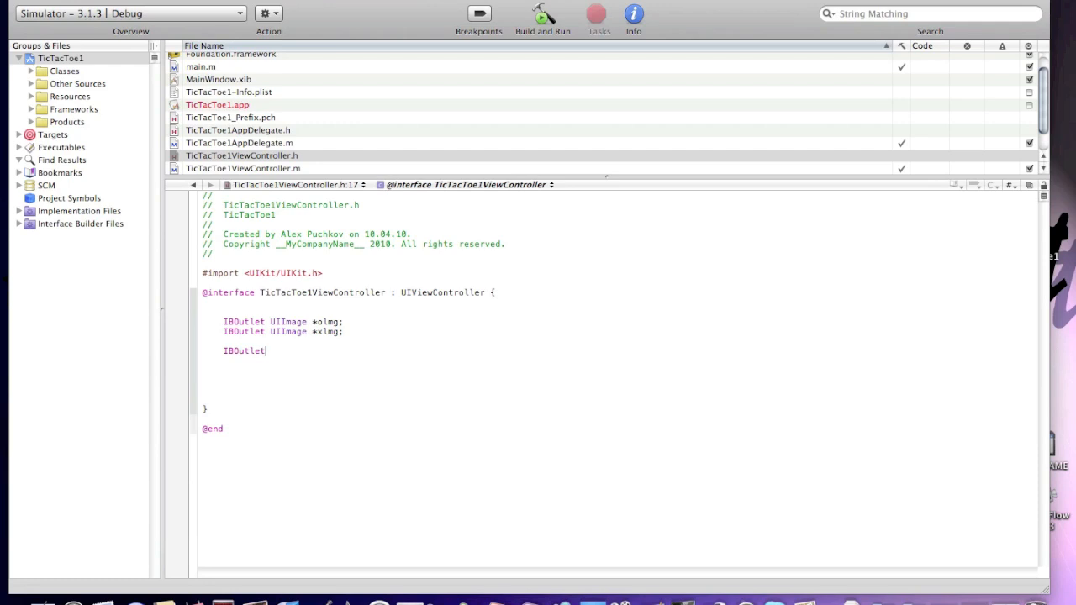
type("UIImageView *s1")
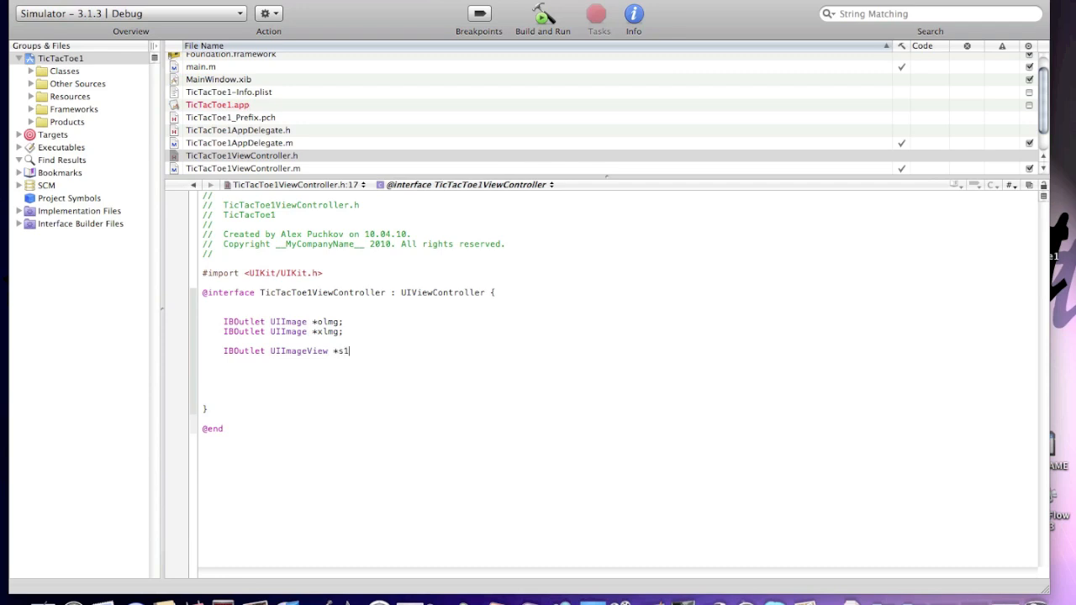
type(";")
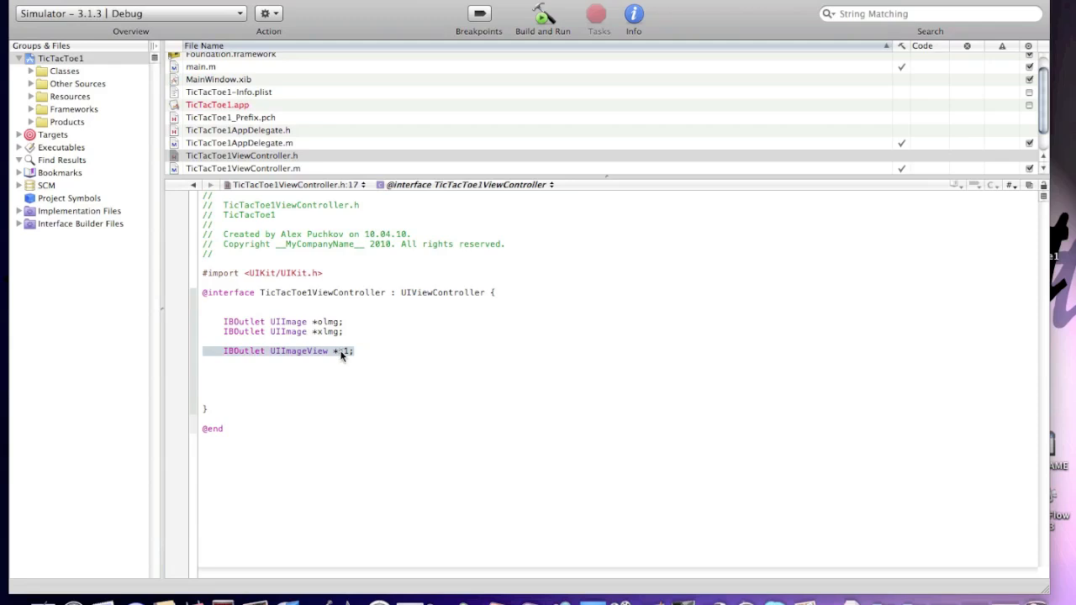
Paste and re-indent copies of the s1 outlet line, renumbering them s2 through s8.
right_click(340, 351)
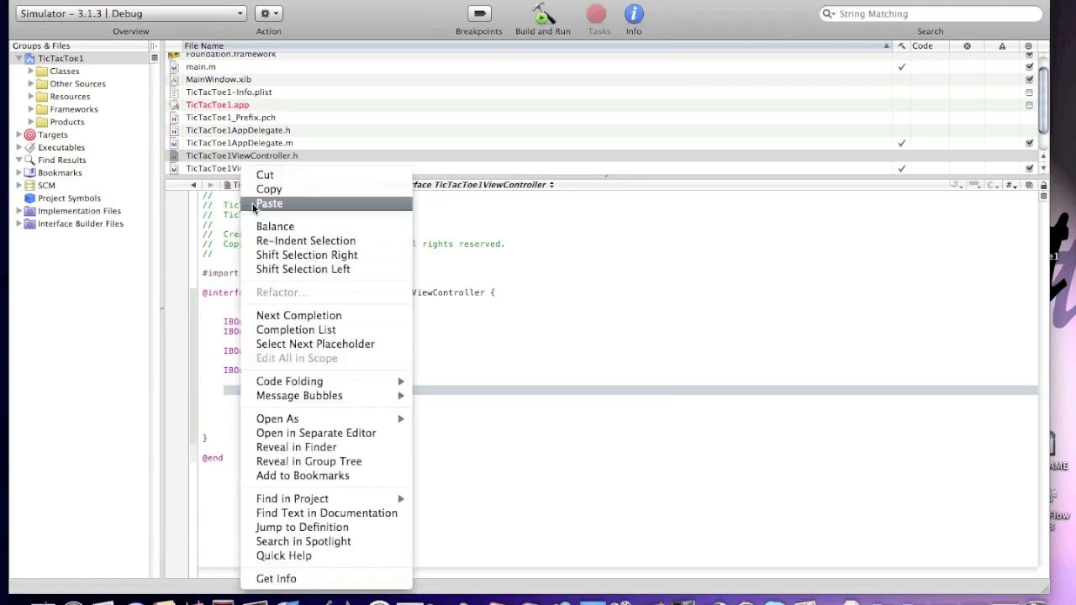
left_click(269, 204)
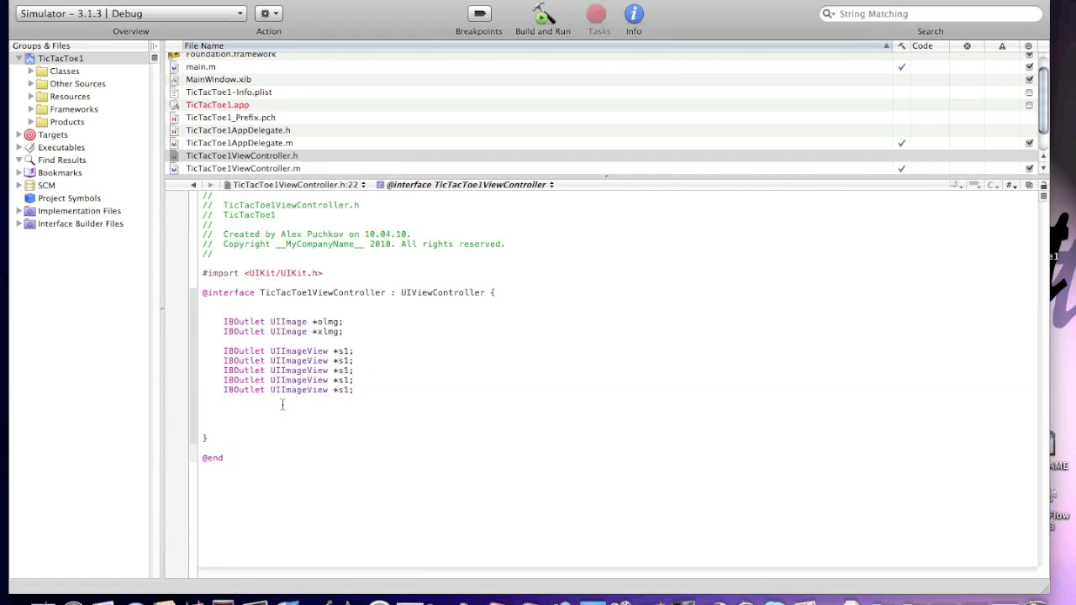
type("IBOutlet UIImageView *s1;")
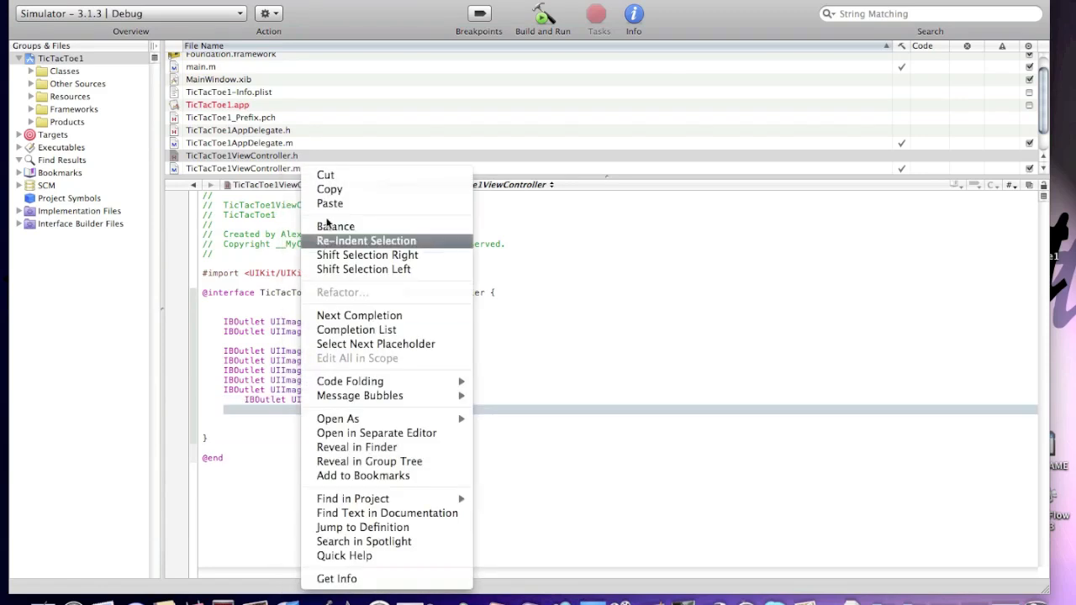
left_click(365, 240)
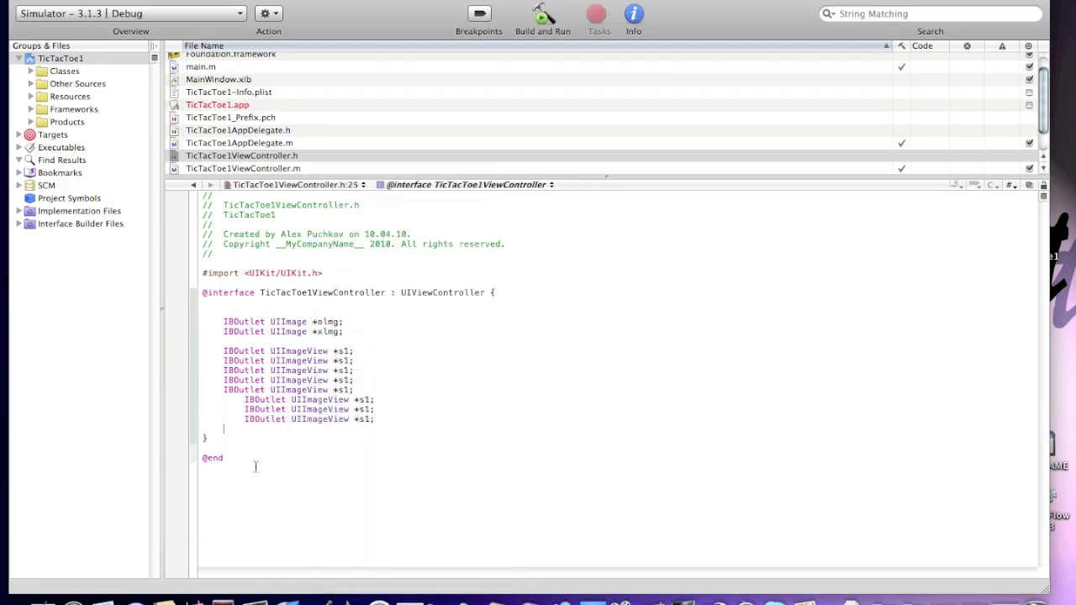
right_click(255, 467)
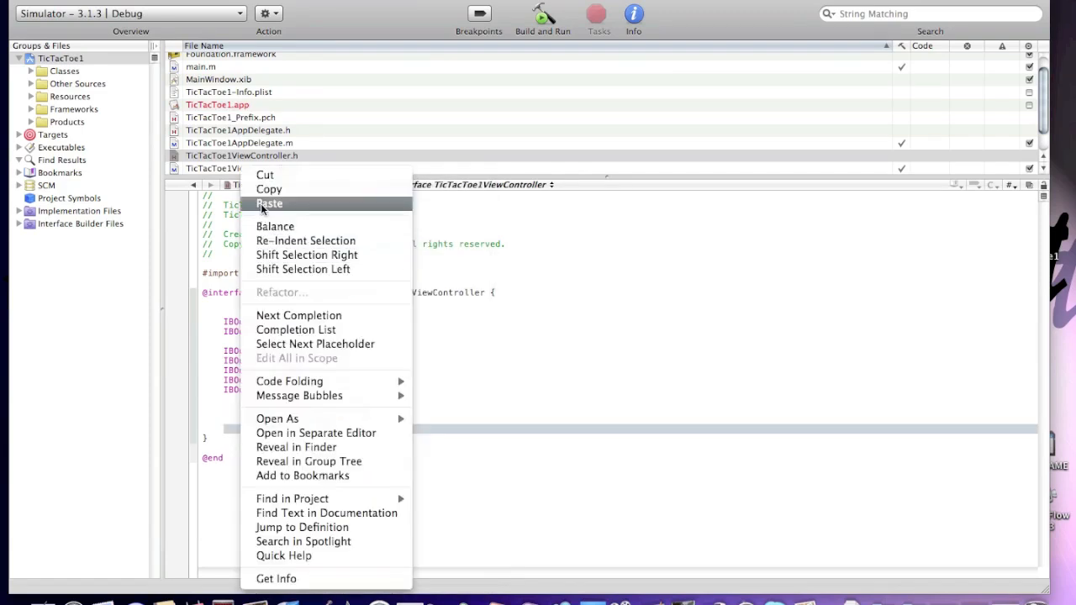
left_click(269, 203)
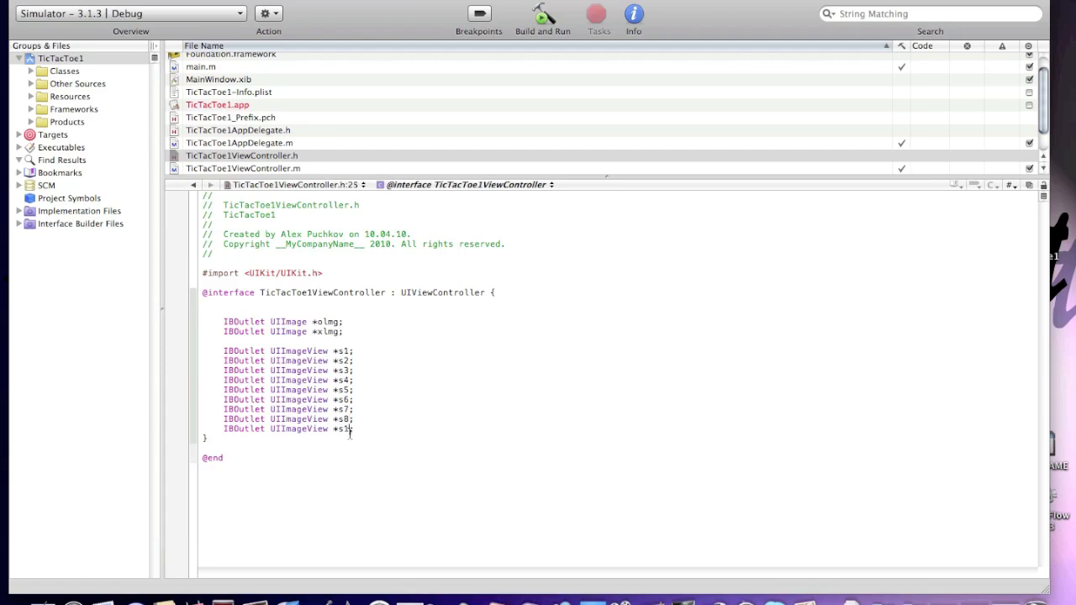
Rename the last outlet to s9 and declare UIImage *theImg; below the outlets.
type("9")
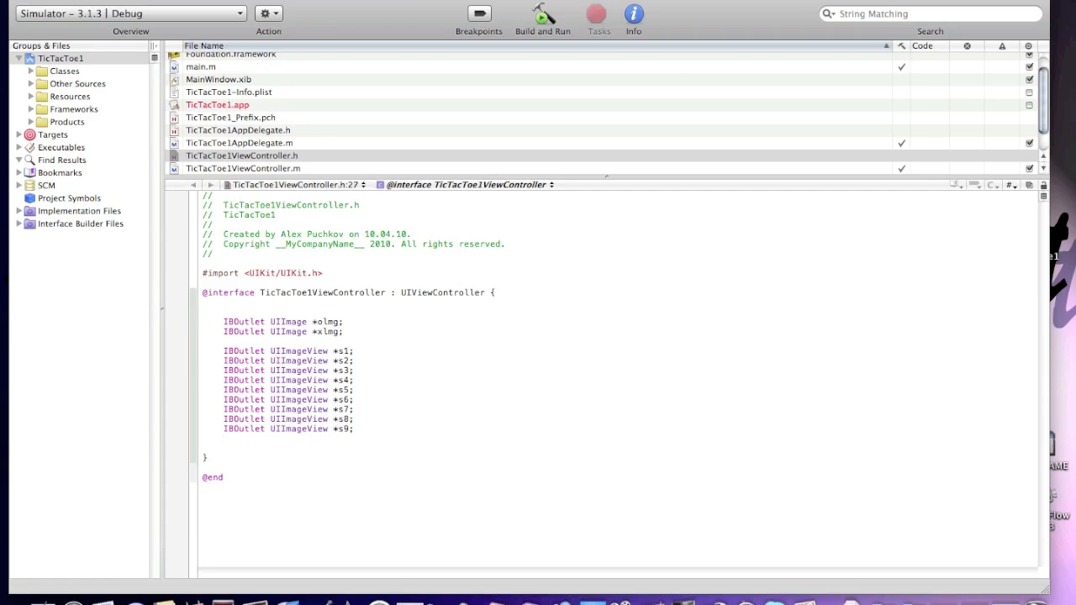
type("IBOutlet")
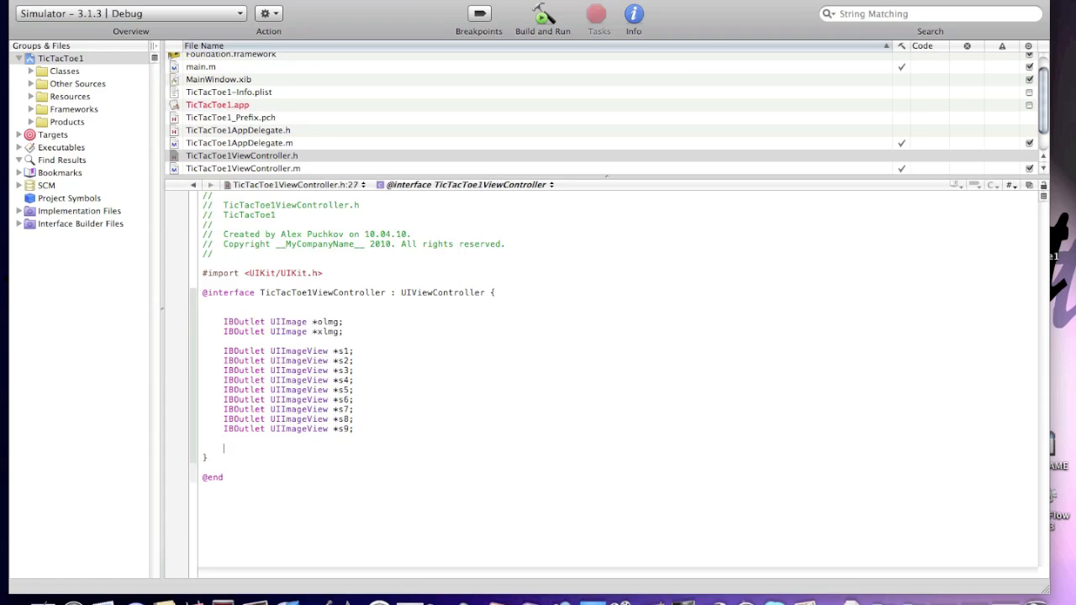
type("UIImage")
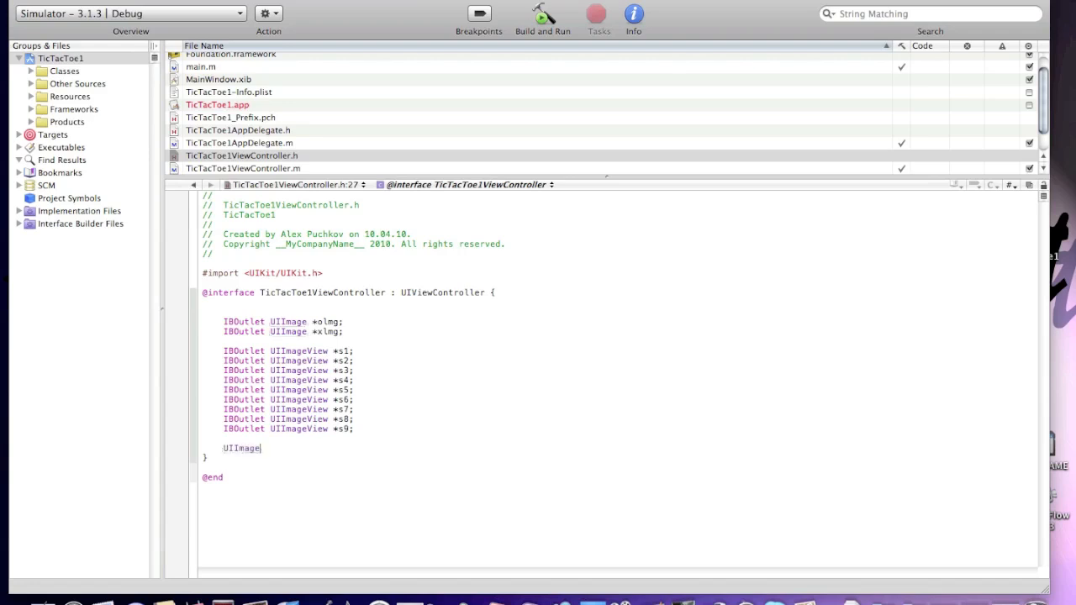
type("*the")
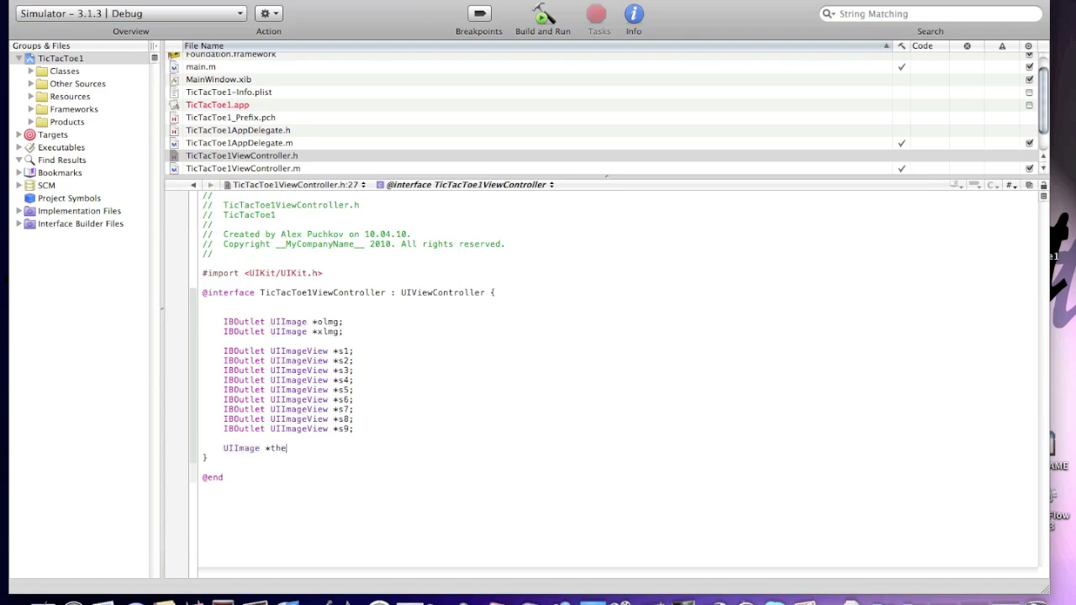
type("IM")
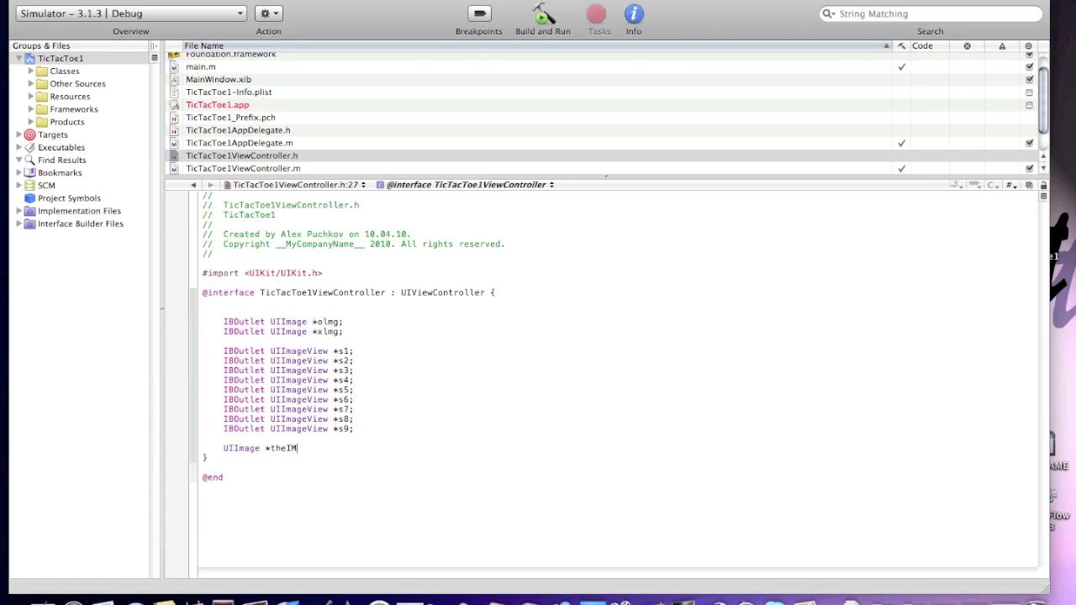
type("g;")
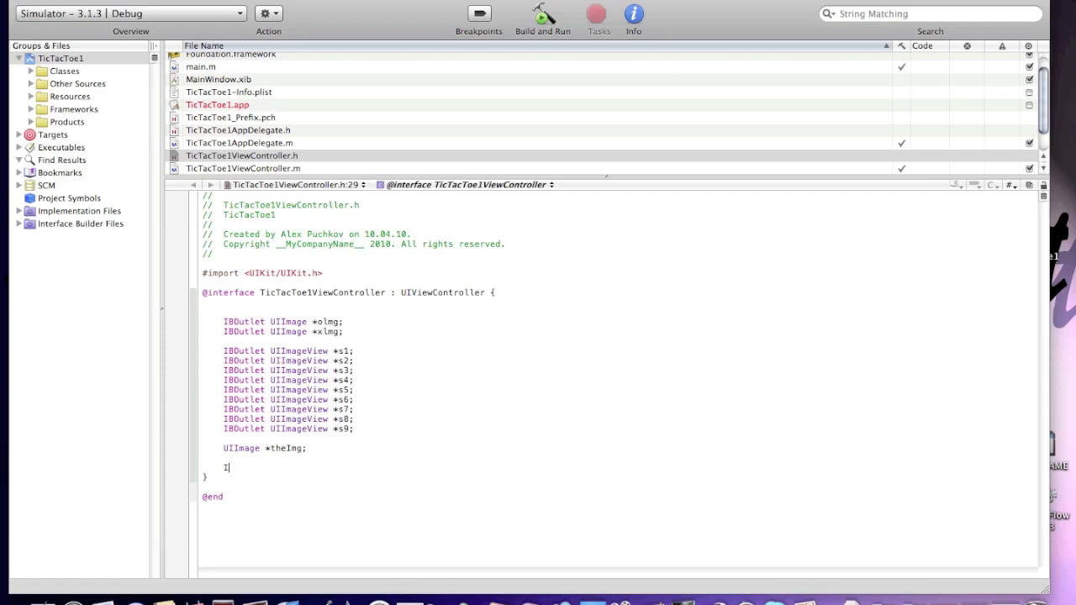
Declare IBOutlet UIButton *resetButton; after theImg and add a new line below.
type("BOutlet")
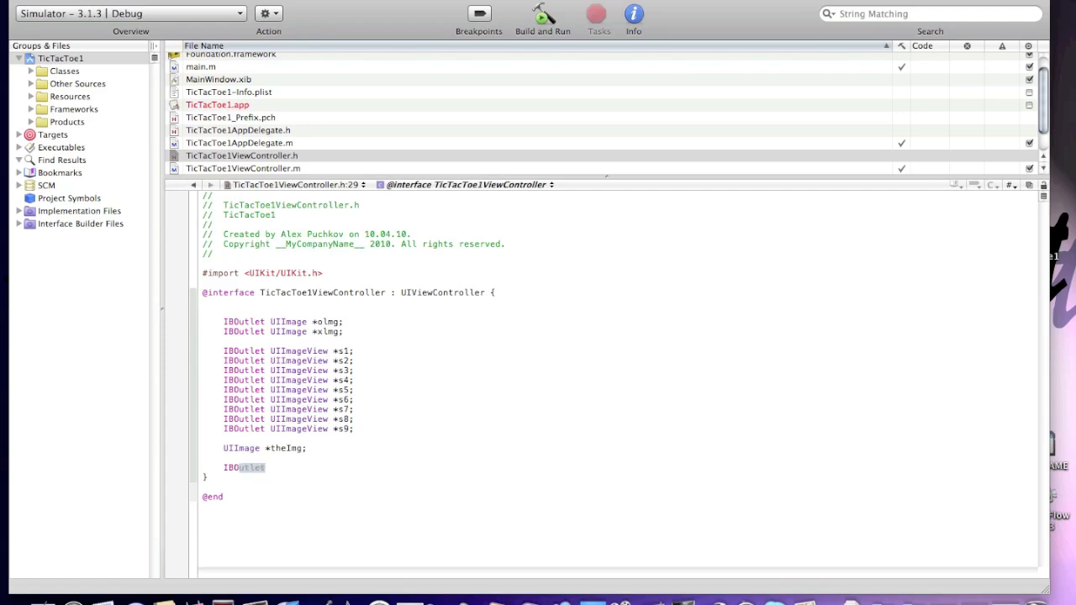
type("UIButton *")
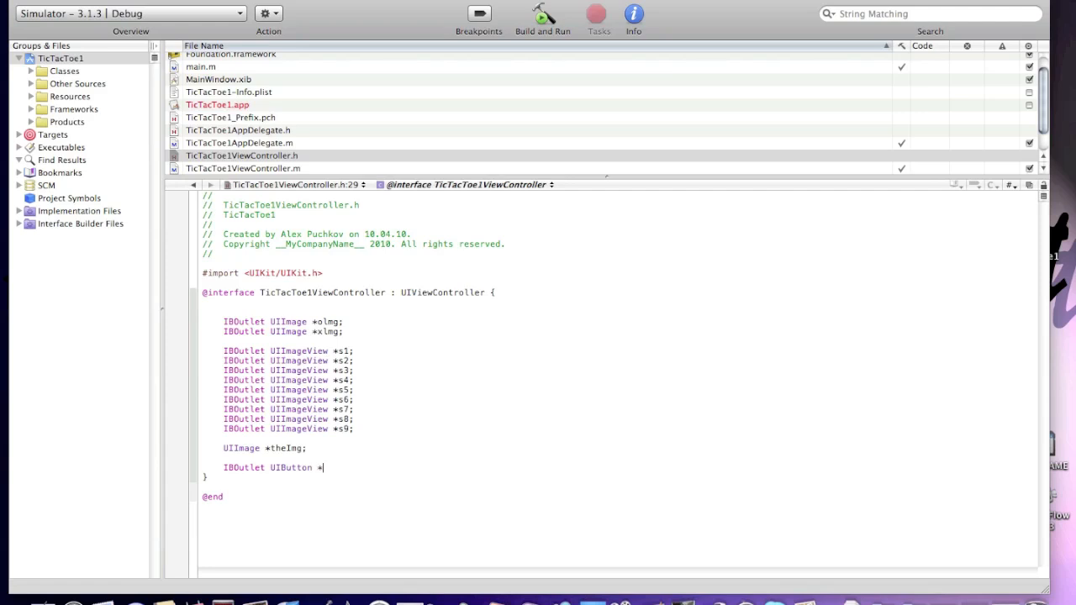
type("resetButt")
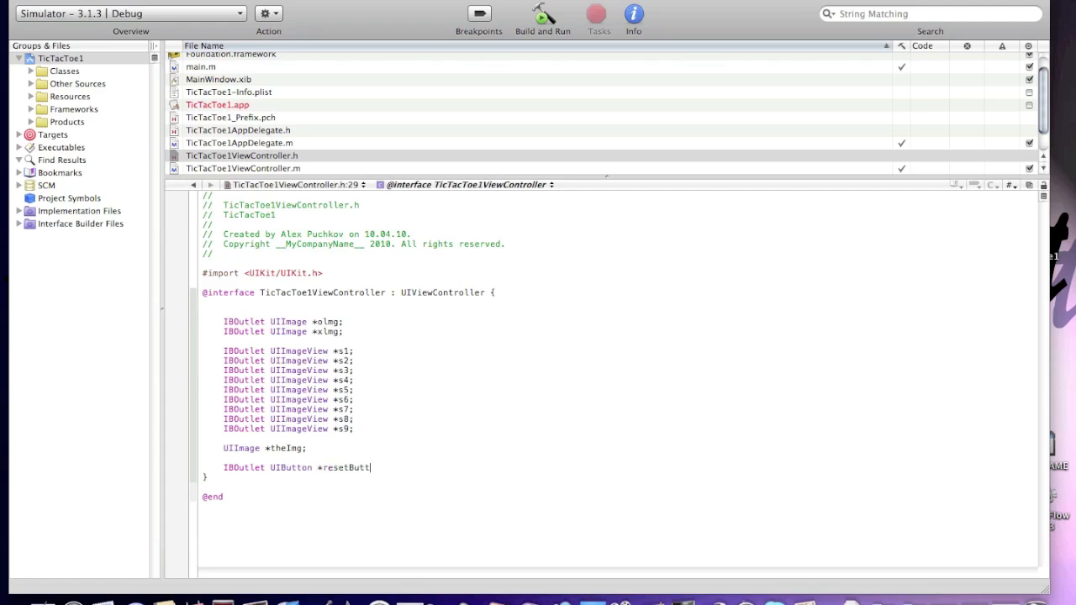
type("on")
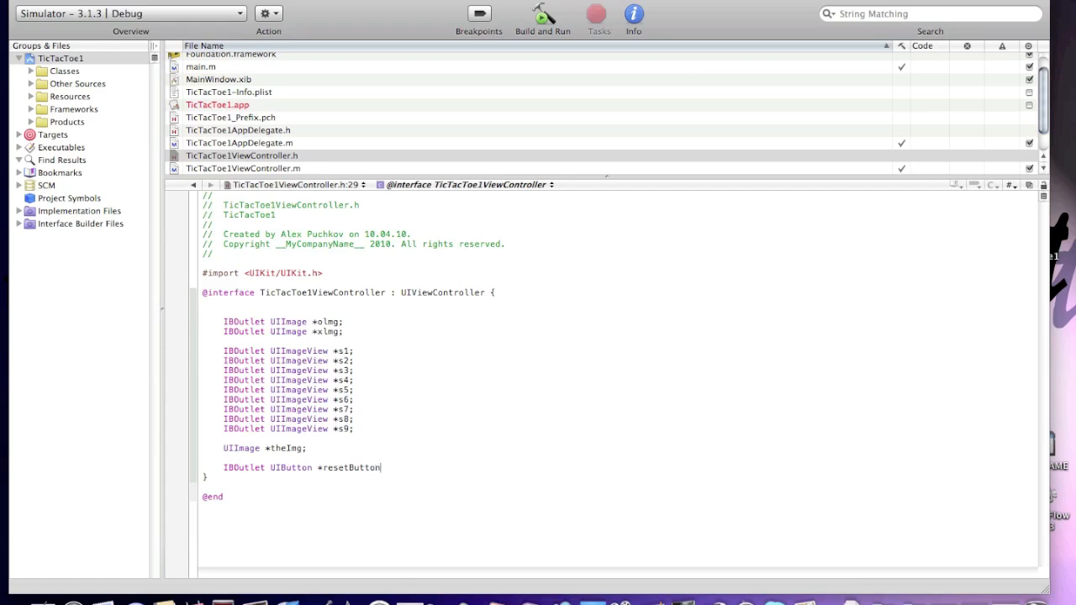
type(";")
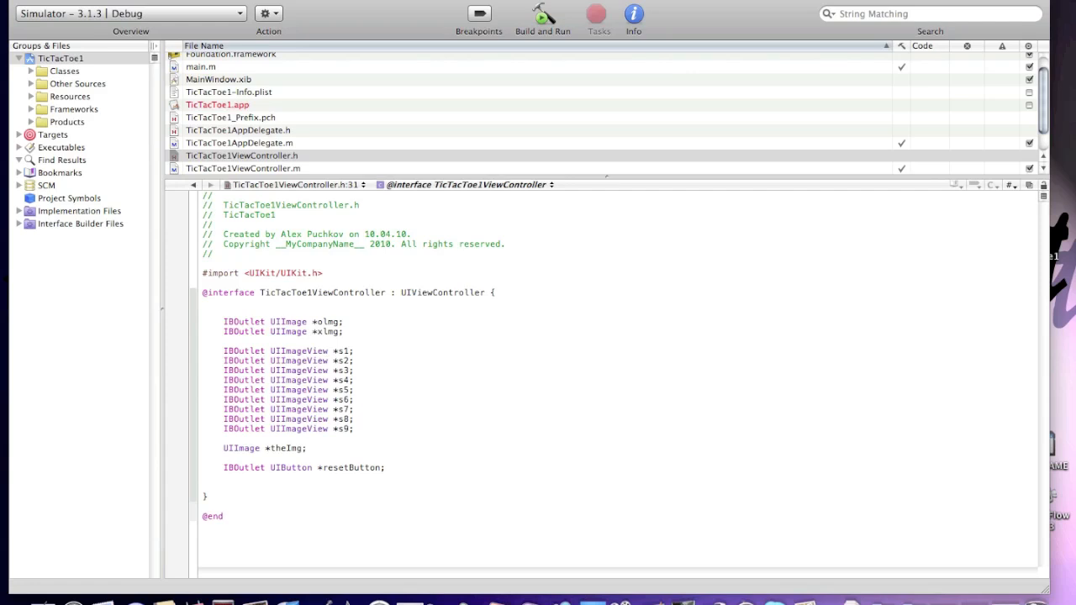
double_click(264, 448)
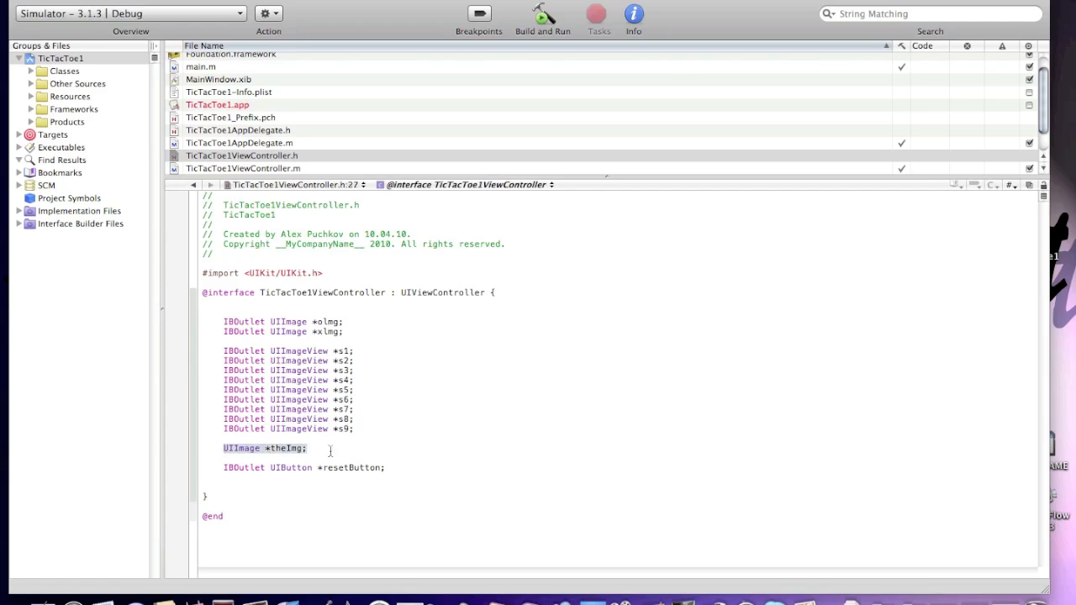
left_click(437, 482)
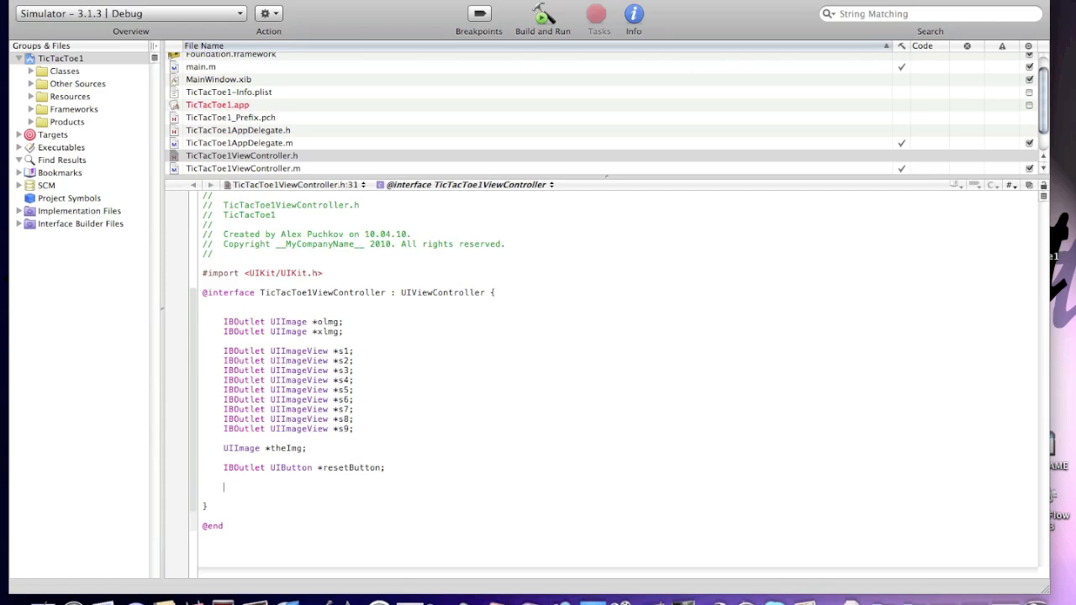
Type IBOutlet UIImageView *board; on the line below resetButton.
type("IBOutlet")
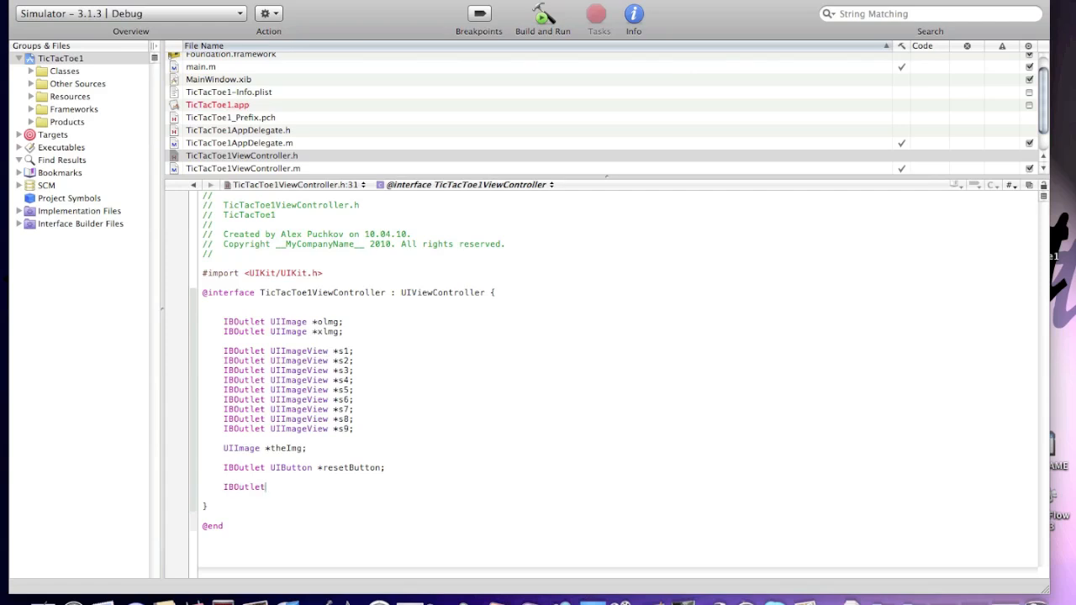
type("UI")
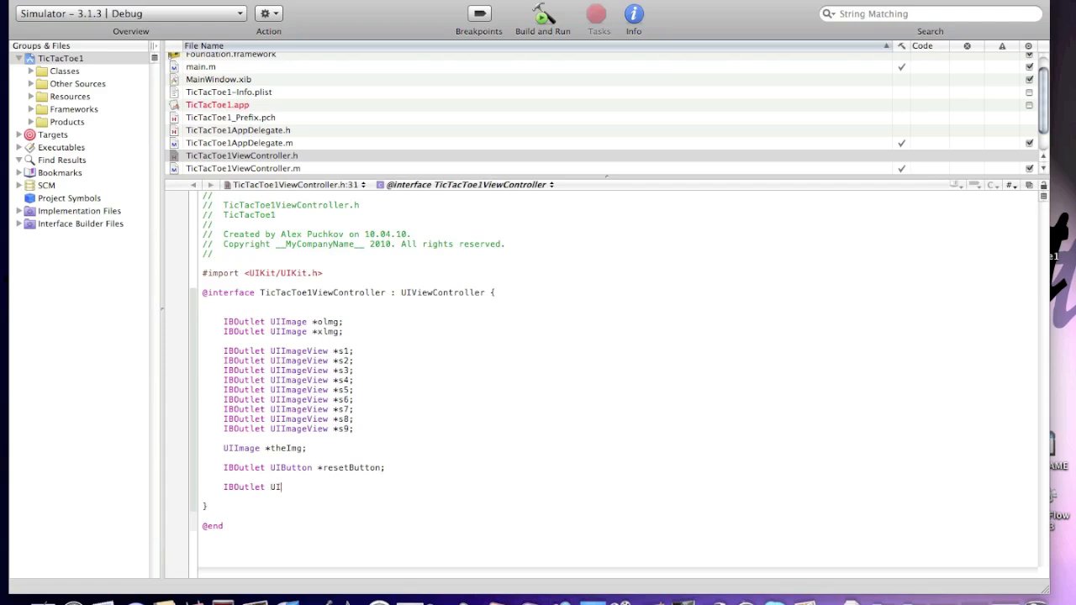
type("Image")
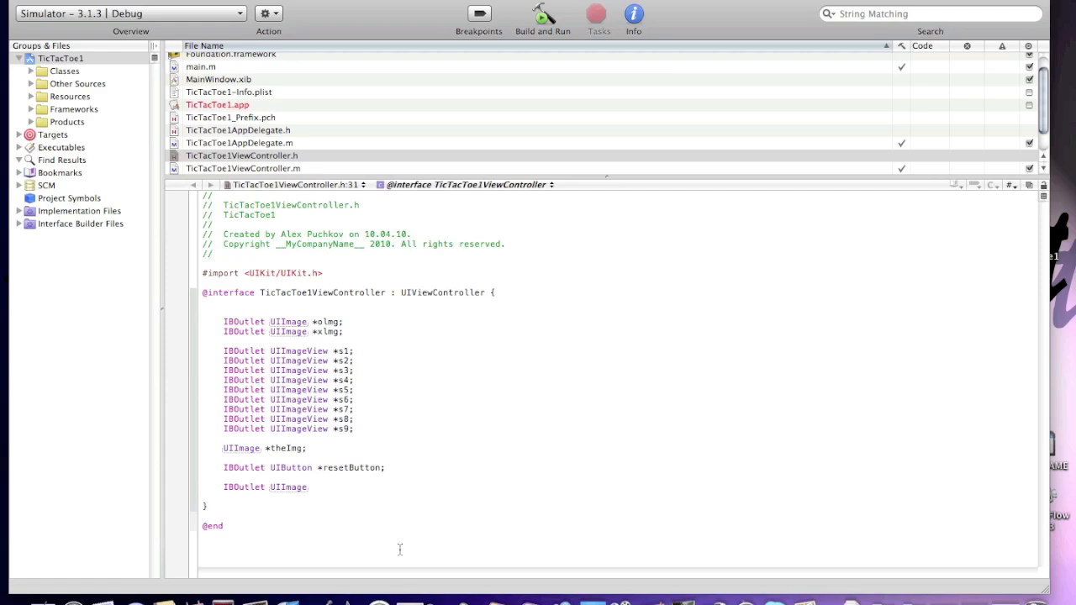
type("View")
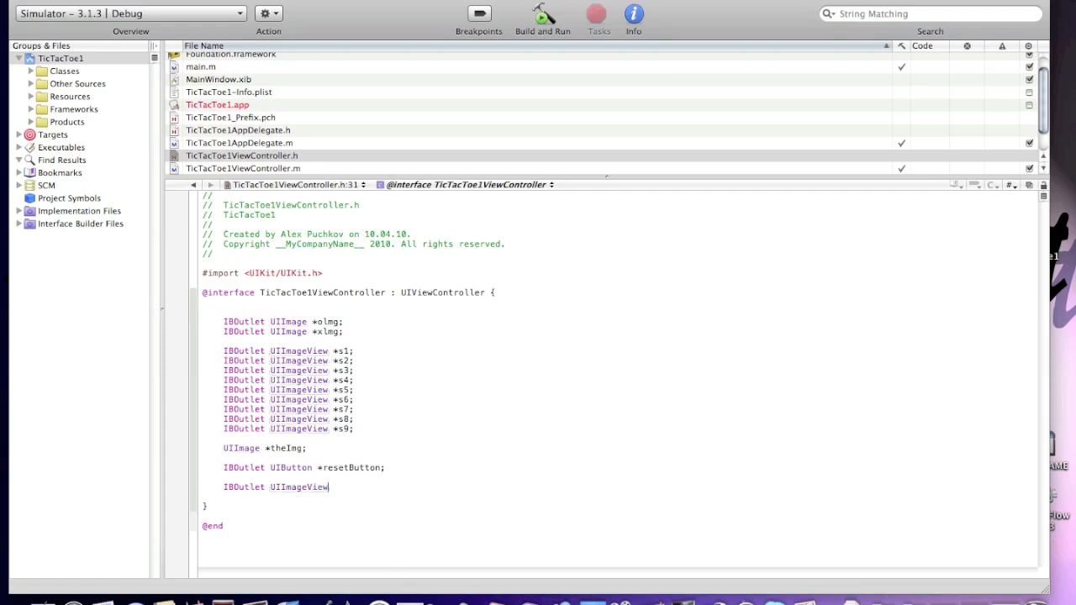
type("boa")
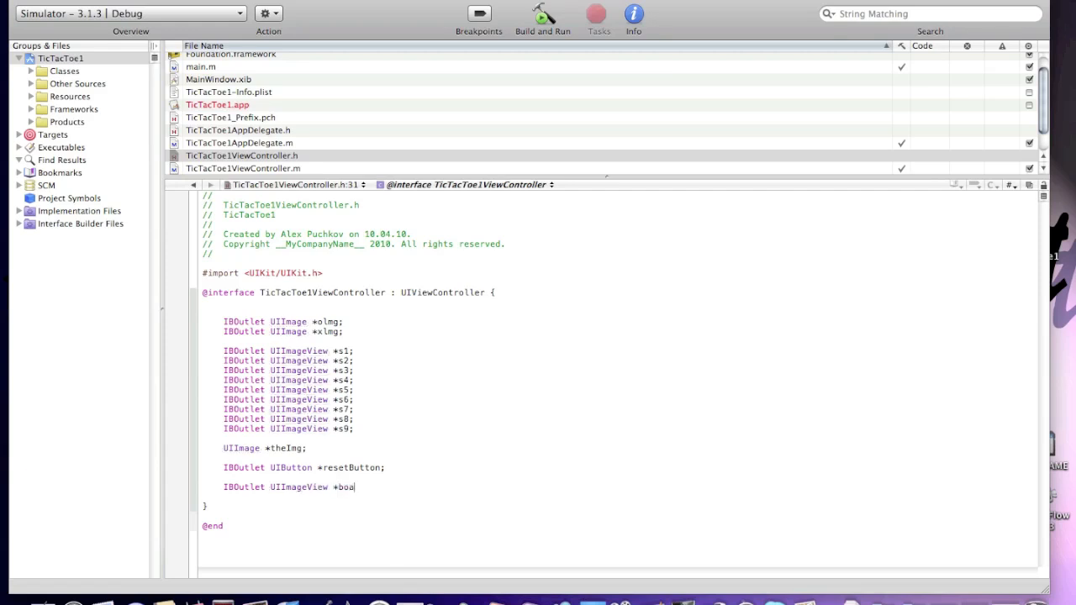
type("rd;")
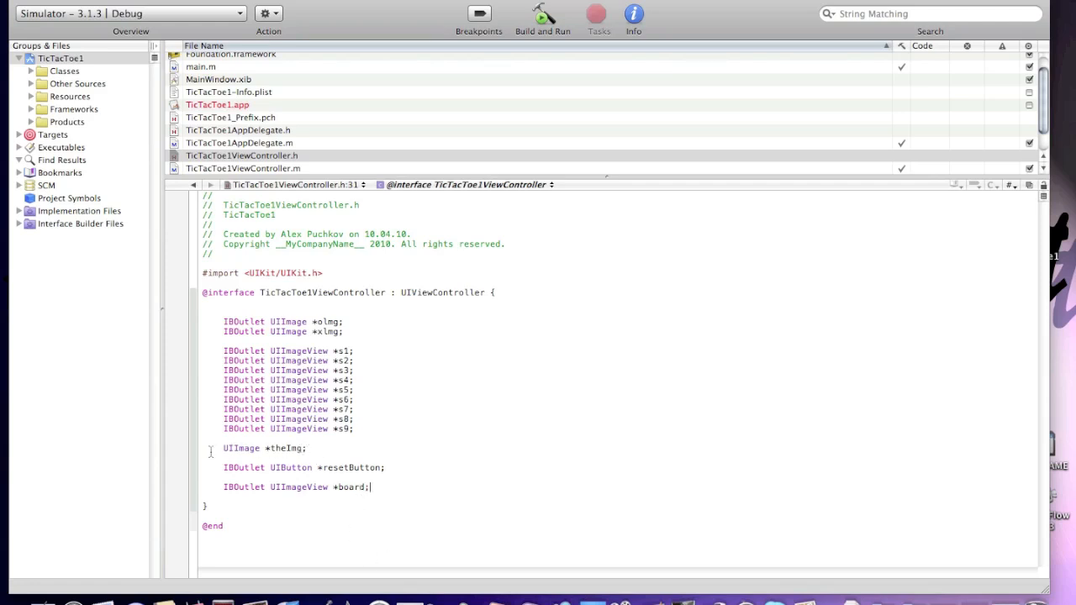
double_click(241, 448)
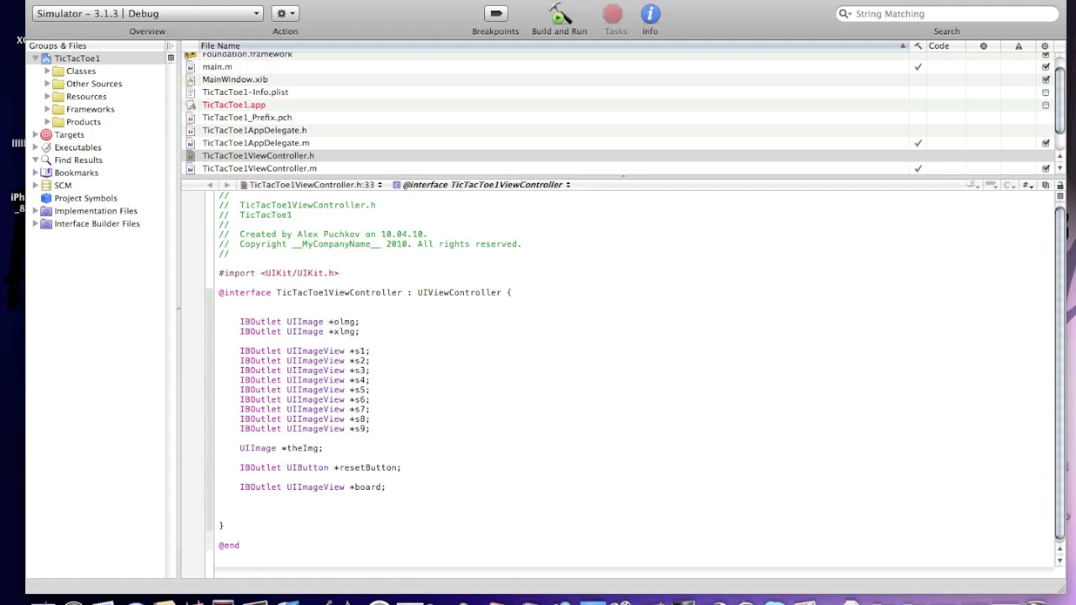
Declare the IBOutlet UILabel whoseTurn instance variable in the header.
type("IBOutlet UI")
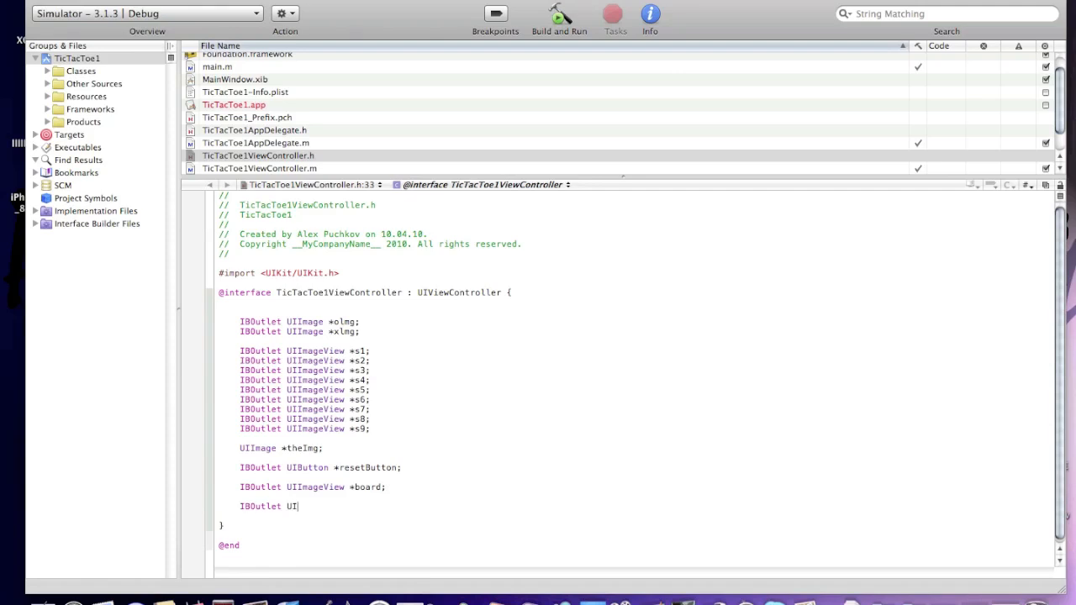
type("Label *")
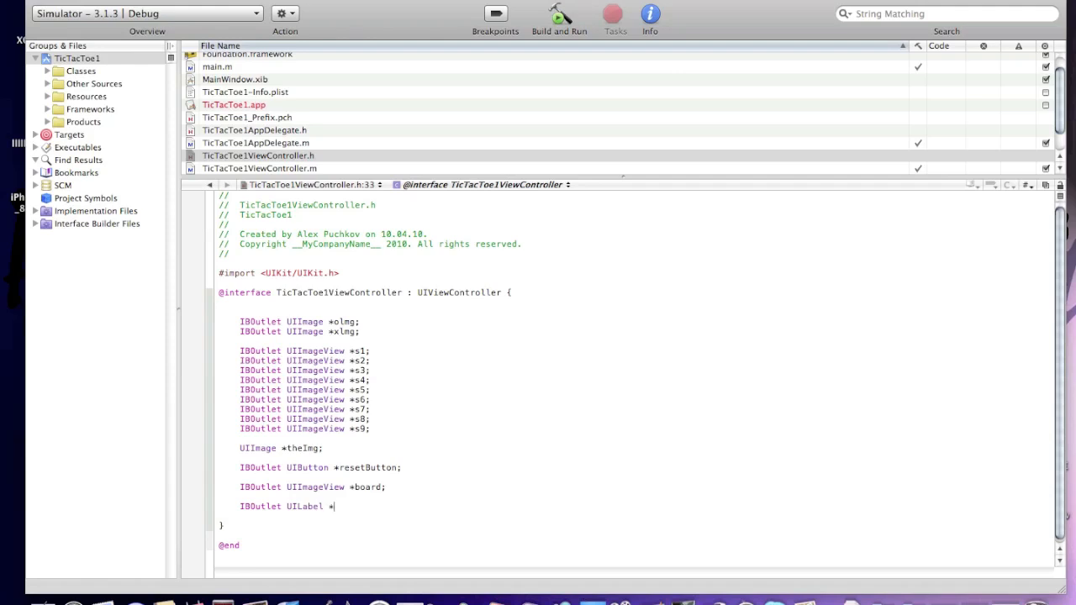
type("whose")
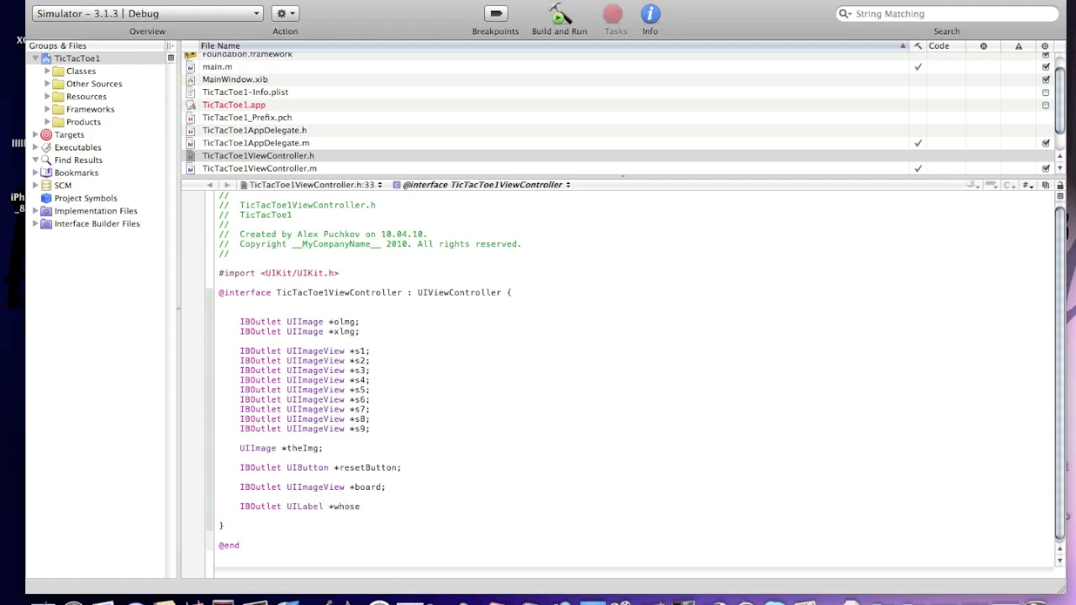
type("Turn")
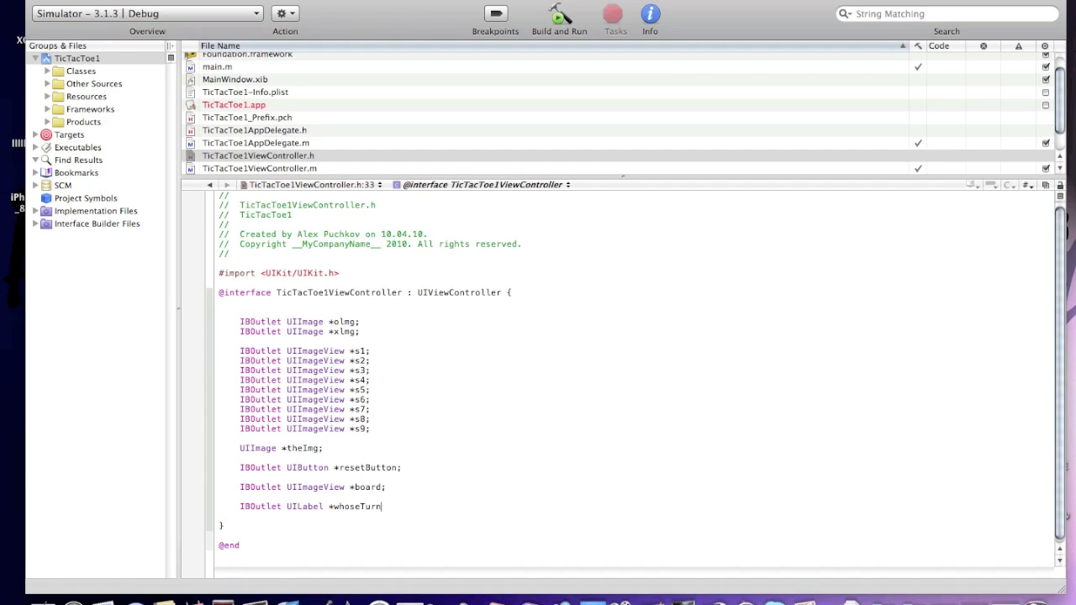
type(";")
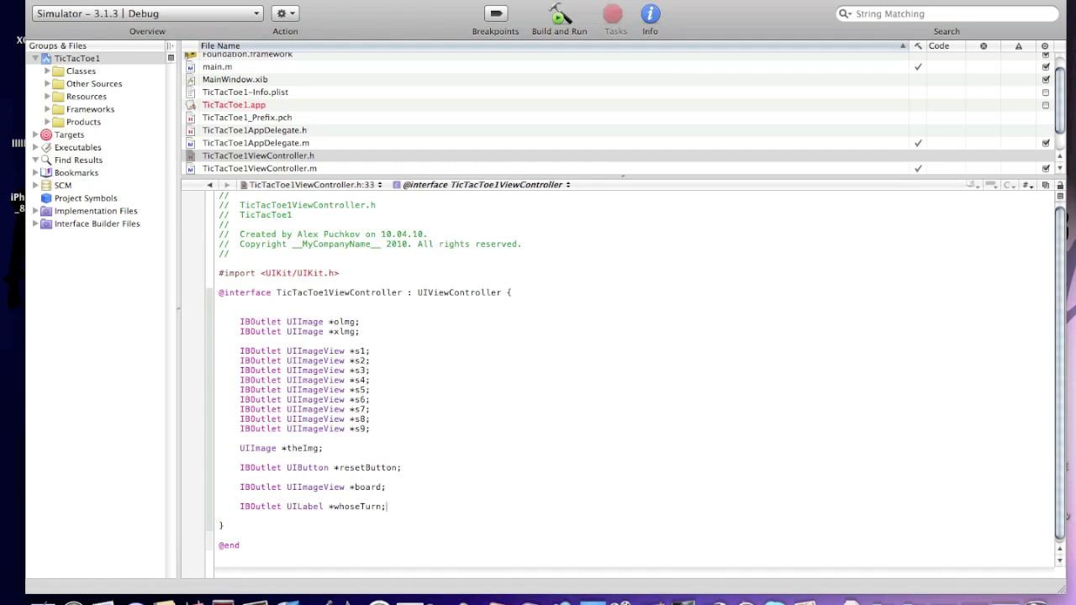
key("Return")
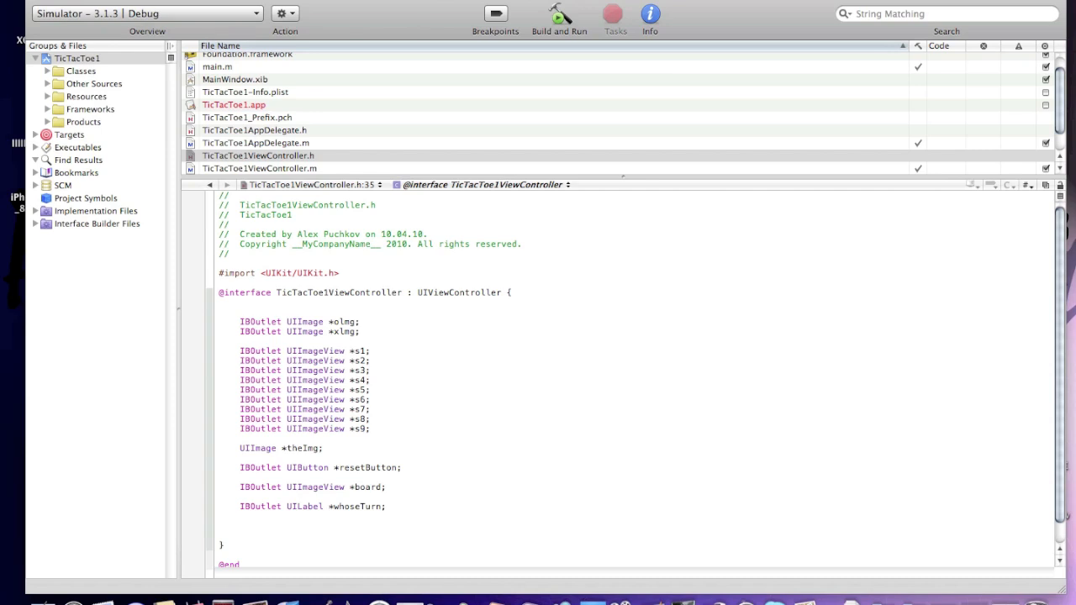
Add an NSInteger playerToken instance variable below whoseTurn.
left_click(241, 526)
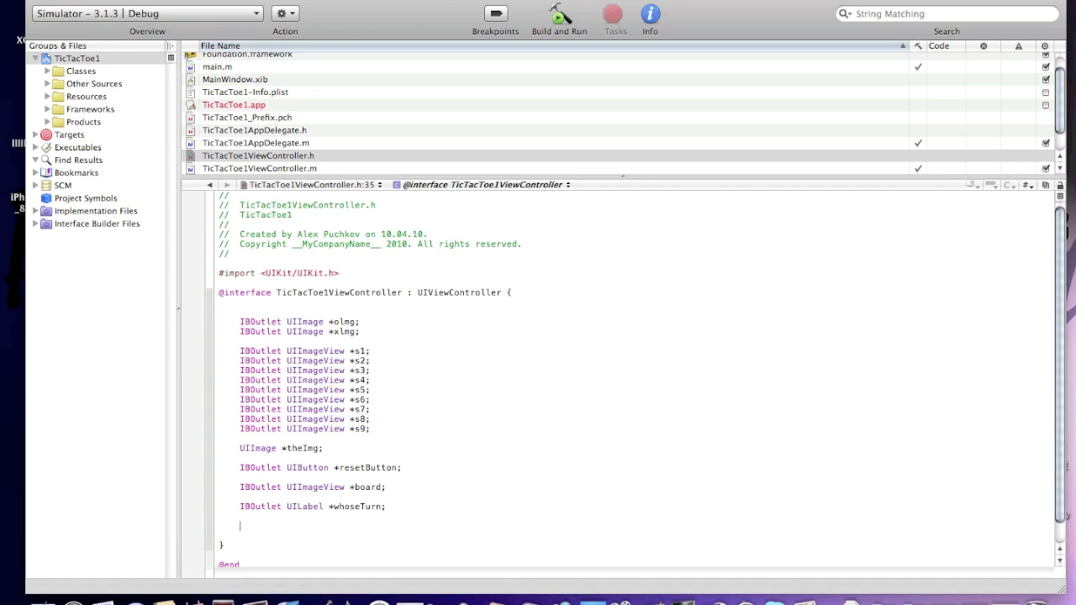
type("I")
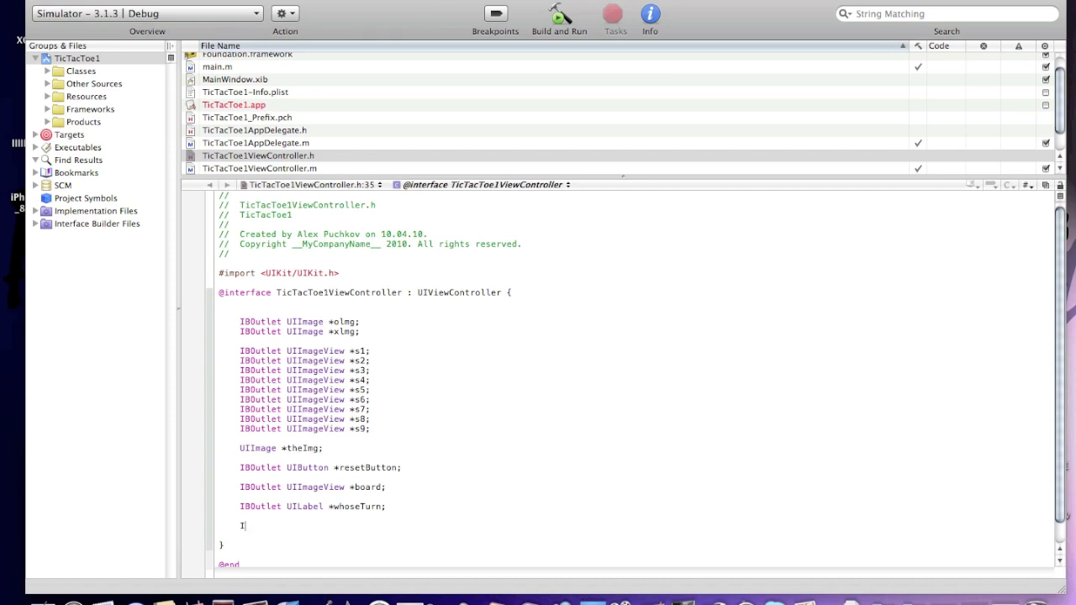
type("NS")
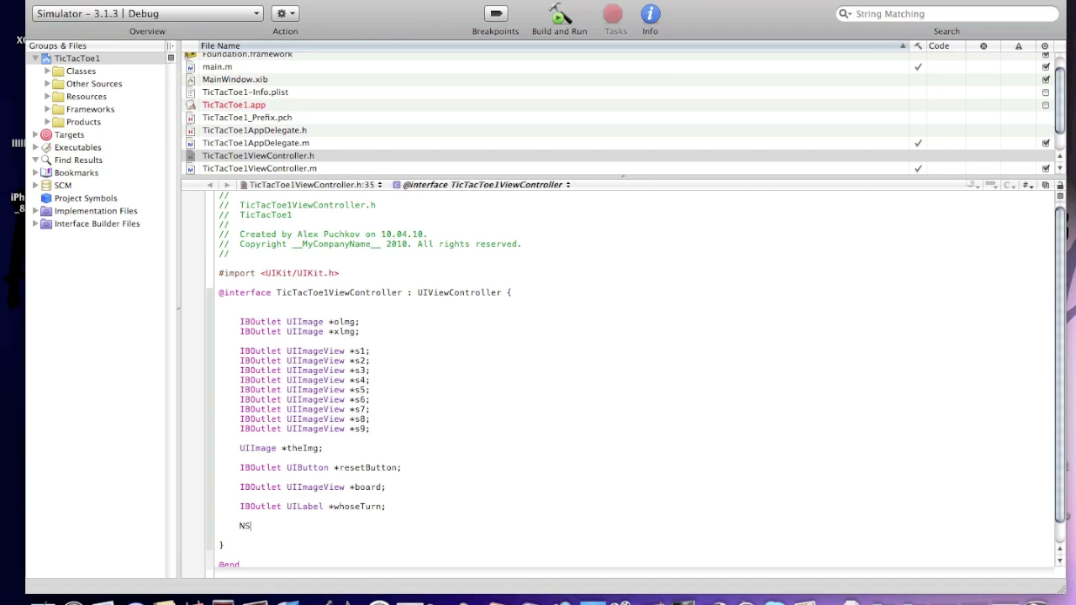
type("Integer")
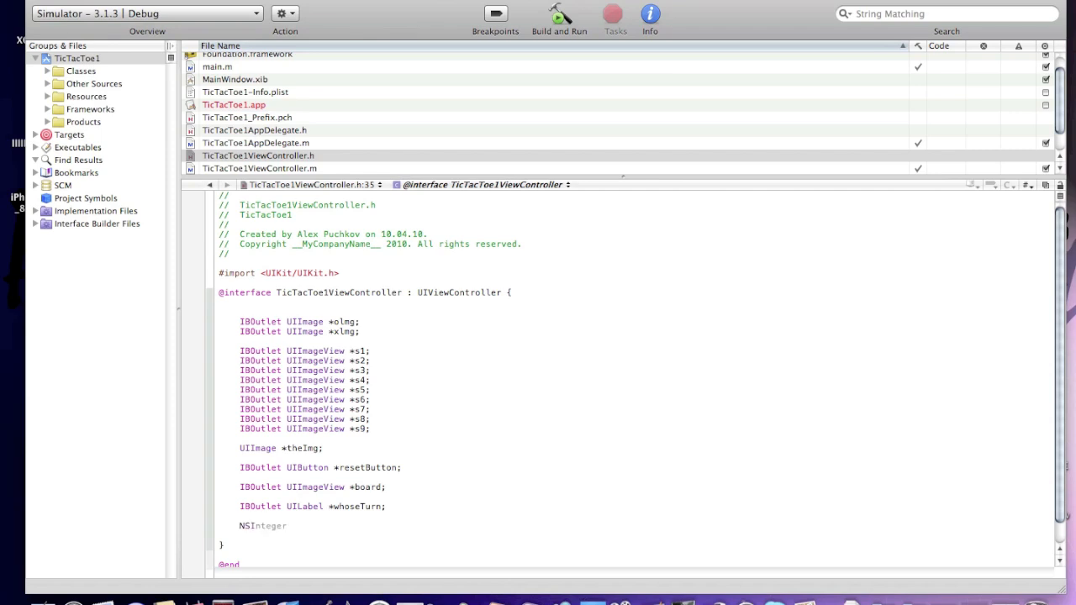
left_click(288, 526)
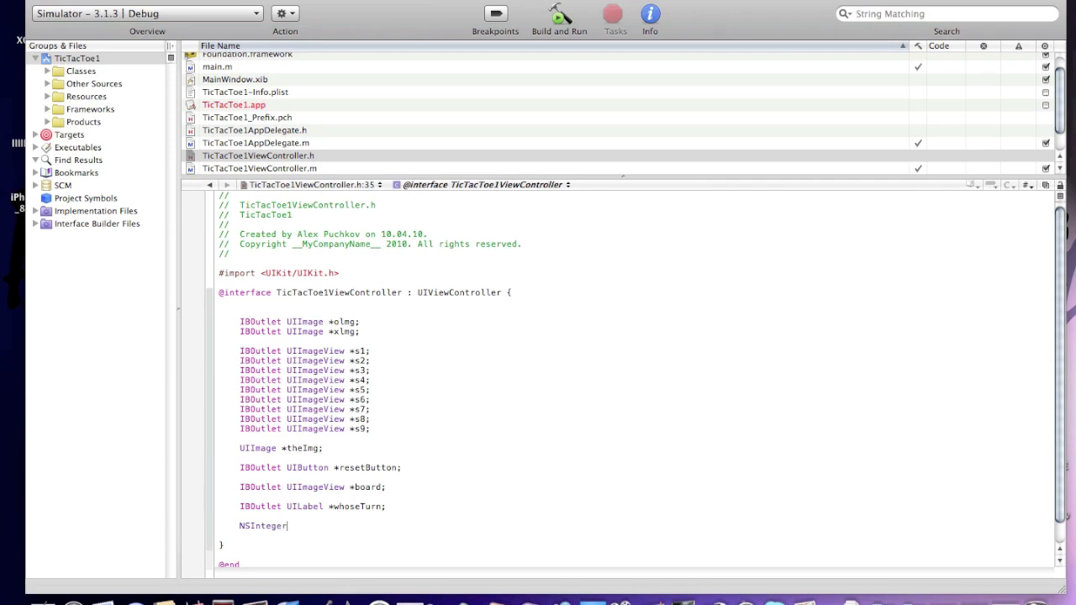
type("p")
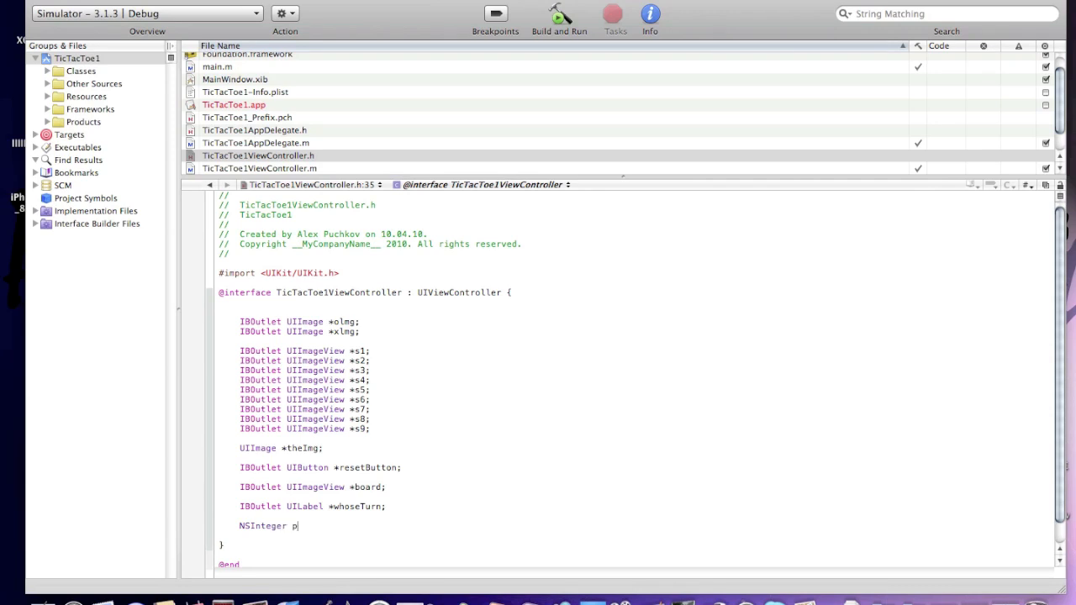
type("laye")
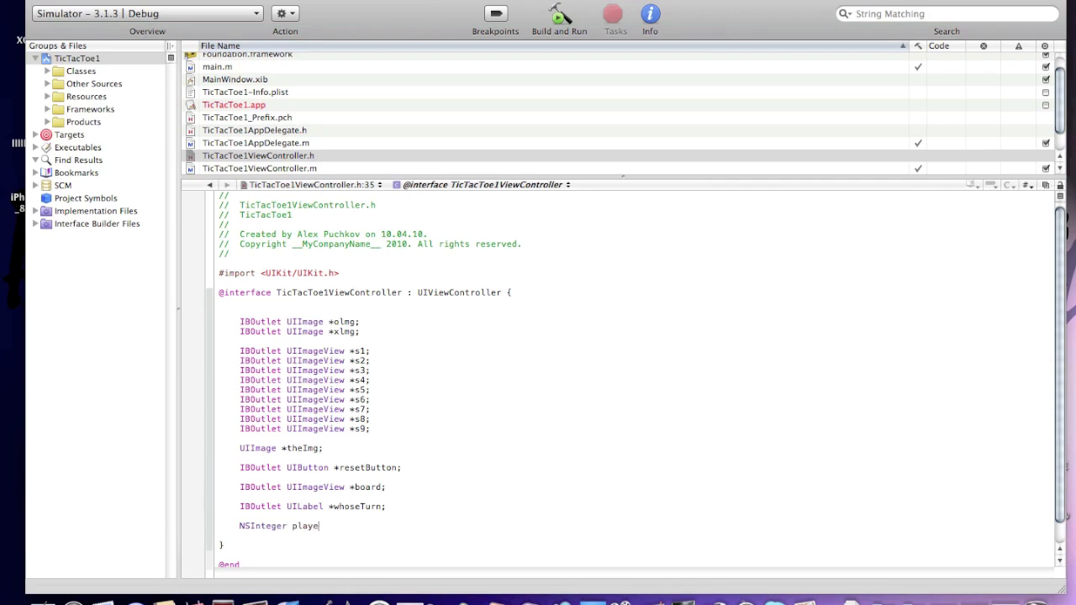
type("rToke")
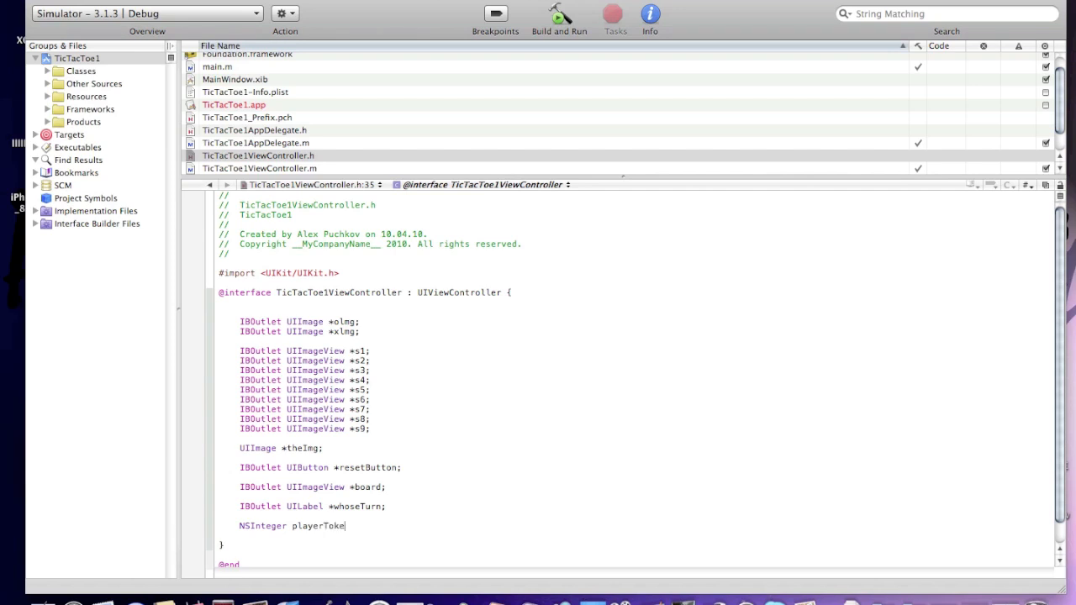
type("n;")
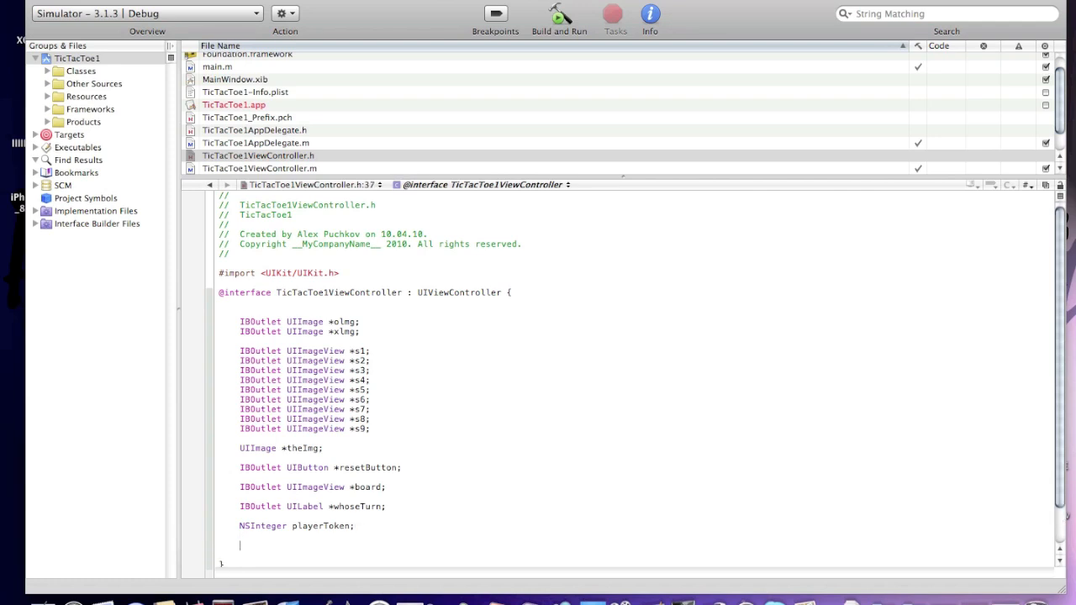
Add a BOOL cellWasUsed and an NSInteger numberOfPlays instance variable.
type("BOOL")
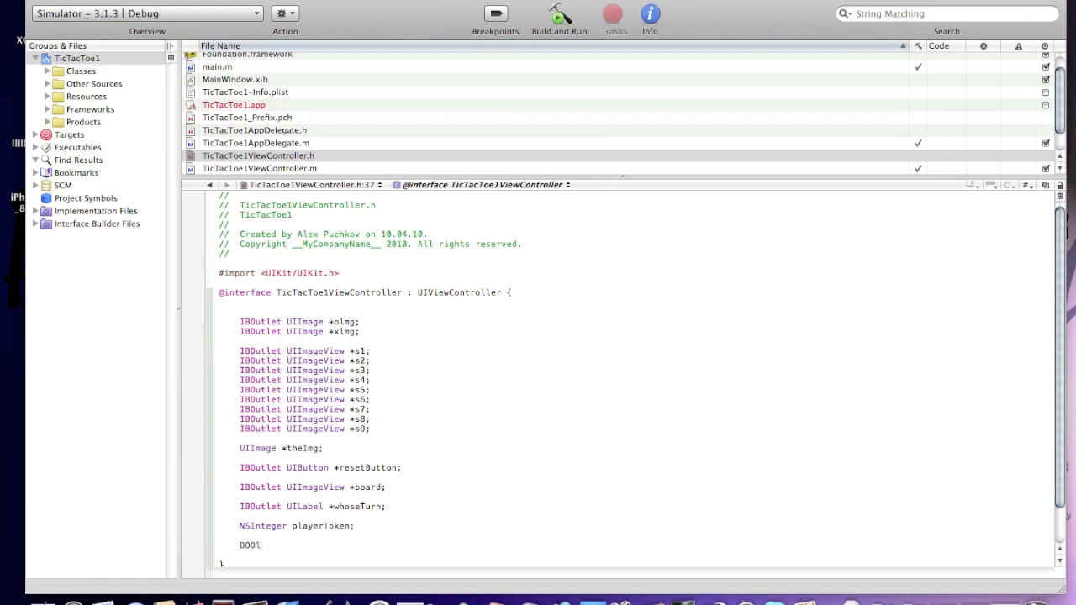
type("ce")
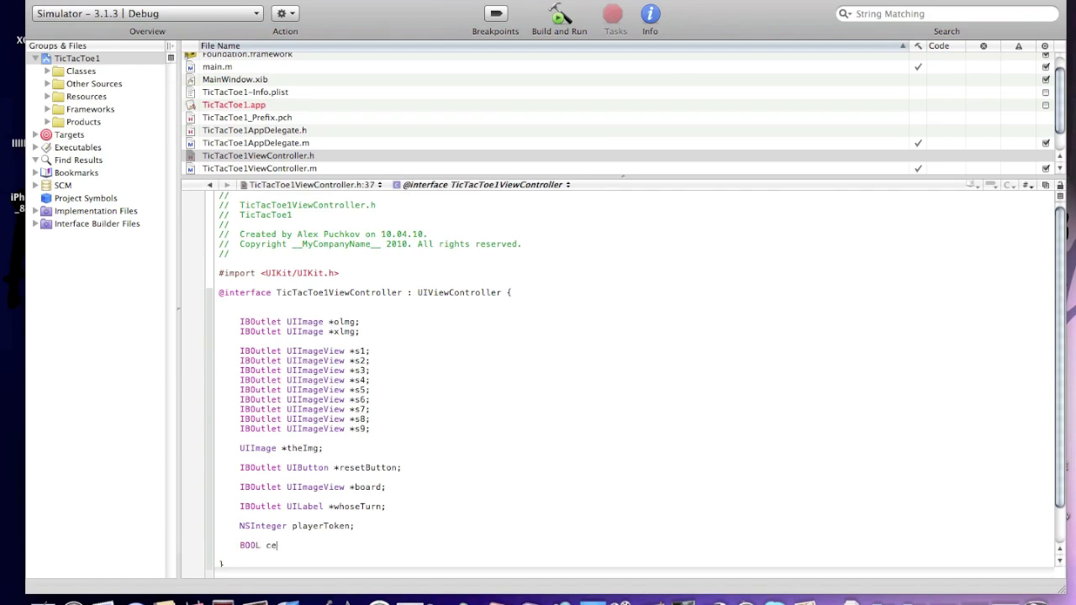
type("llWas")
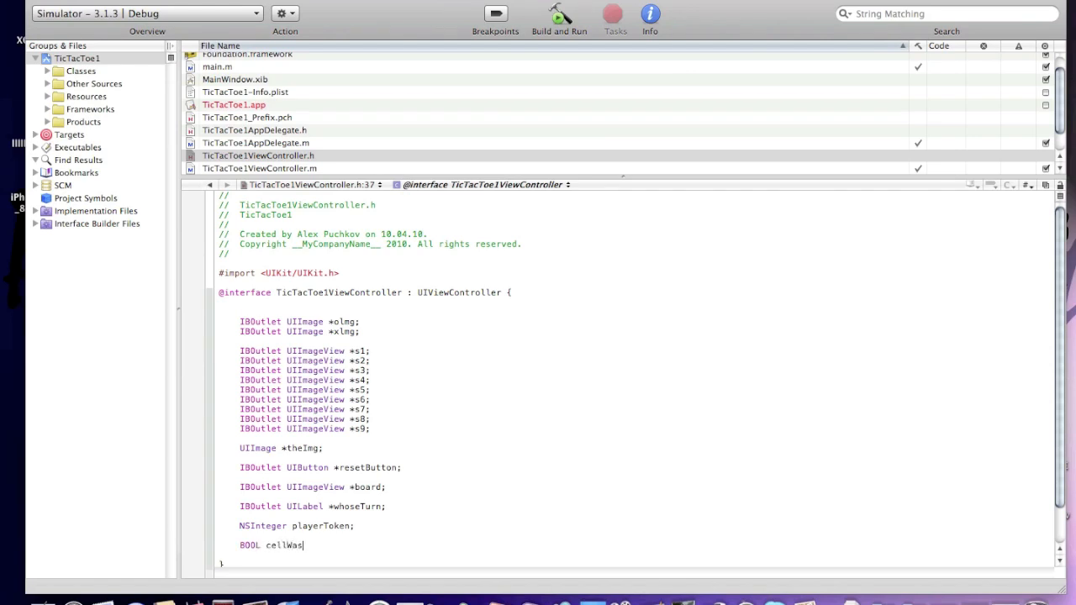
type("Use")
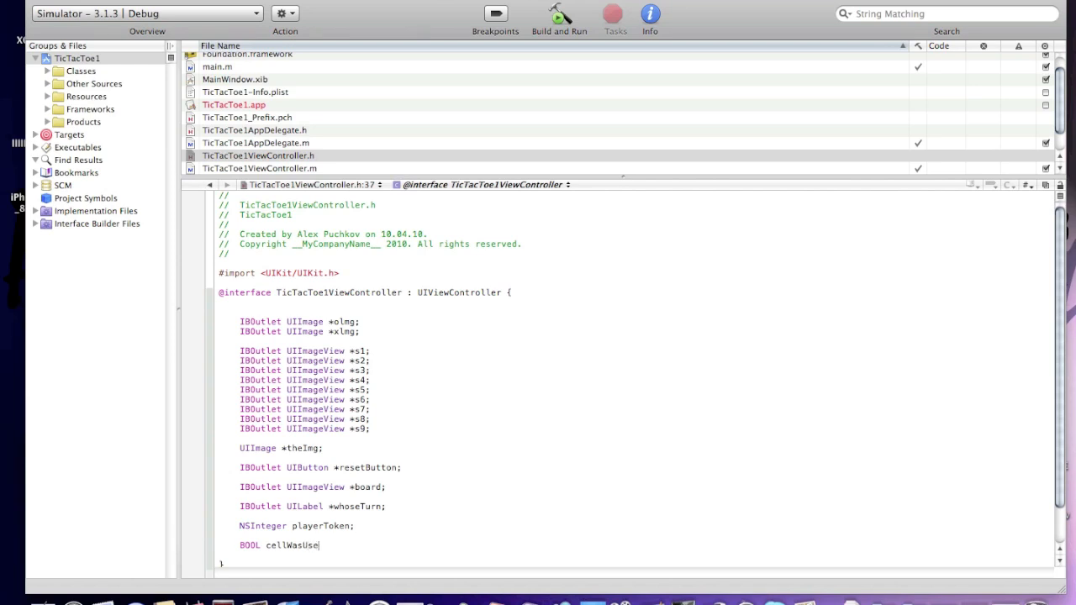
type("d;")
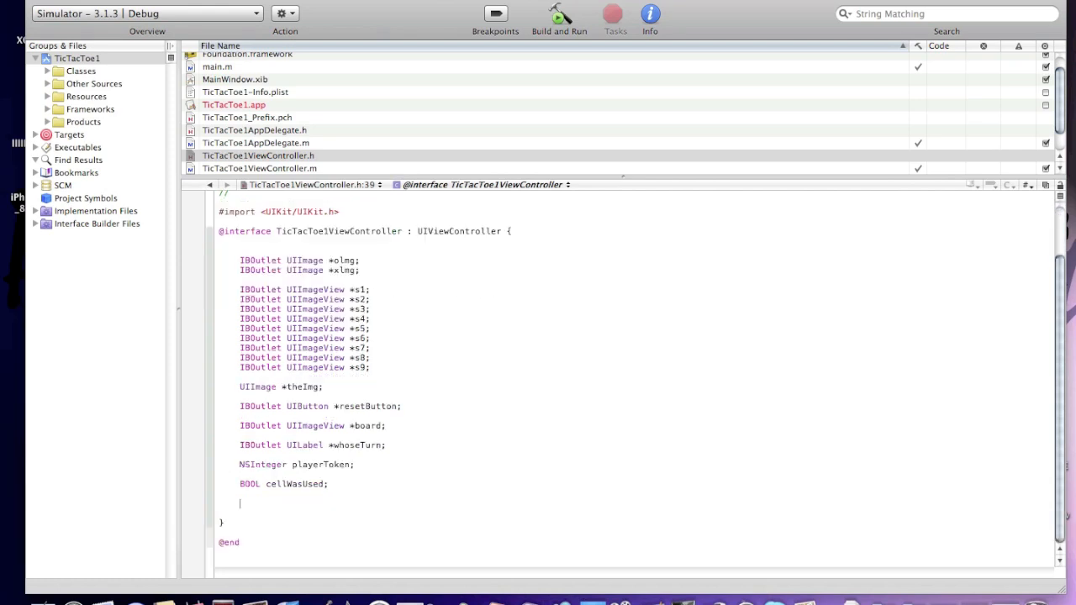
type("NSInteger")
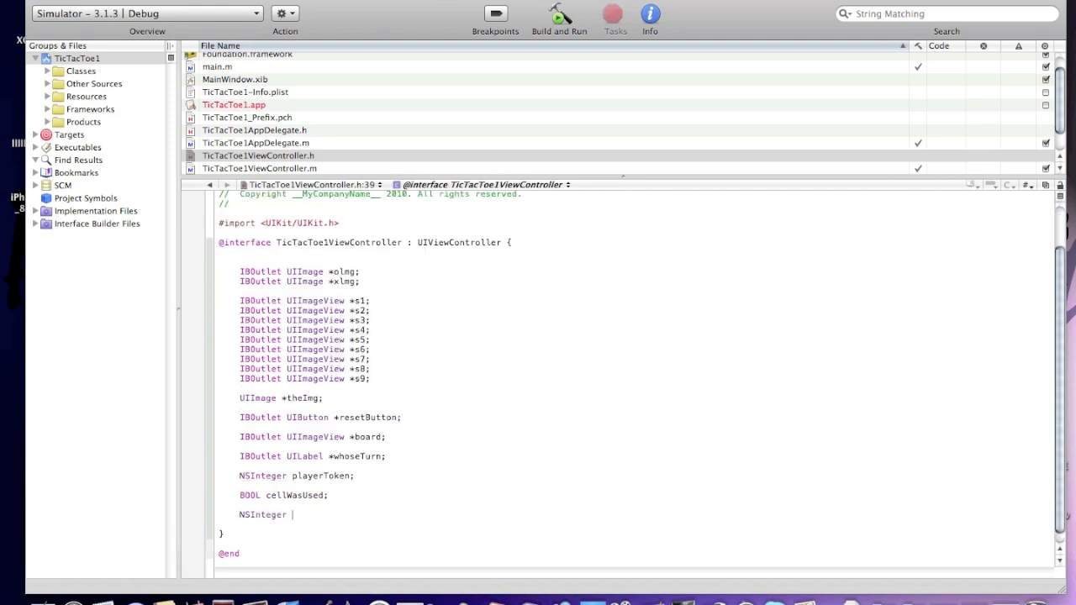
type("numbe")
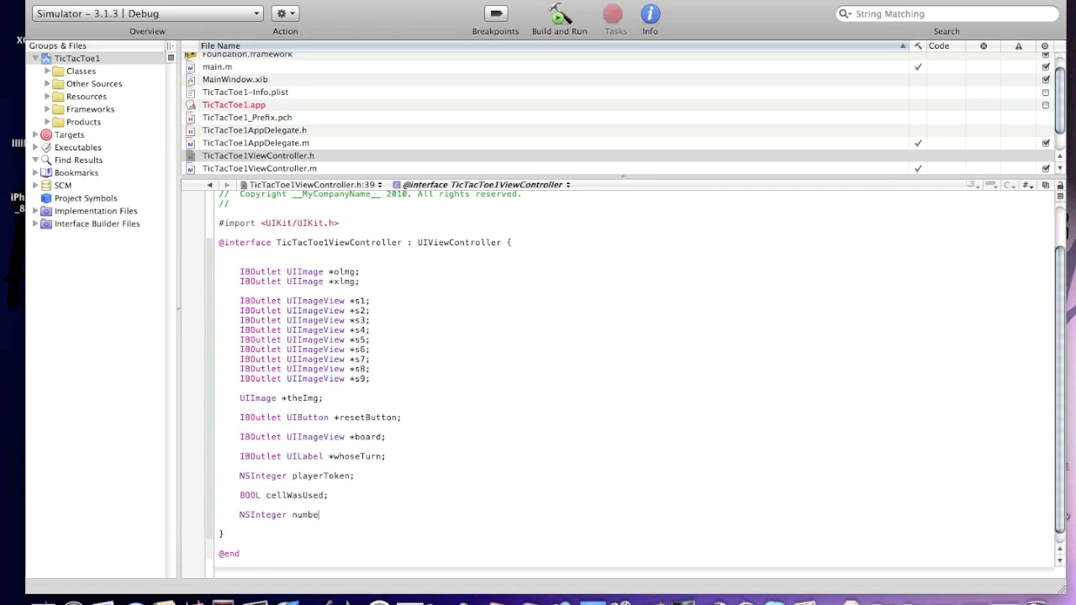
type("rOf")
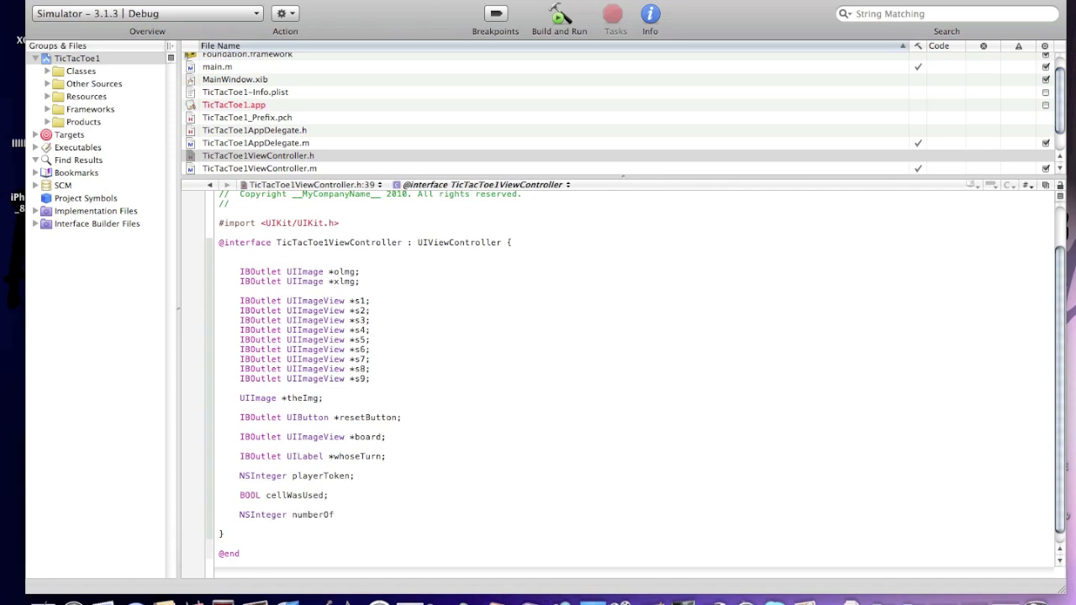
type("Pla")
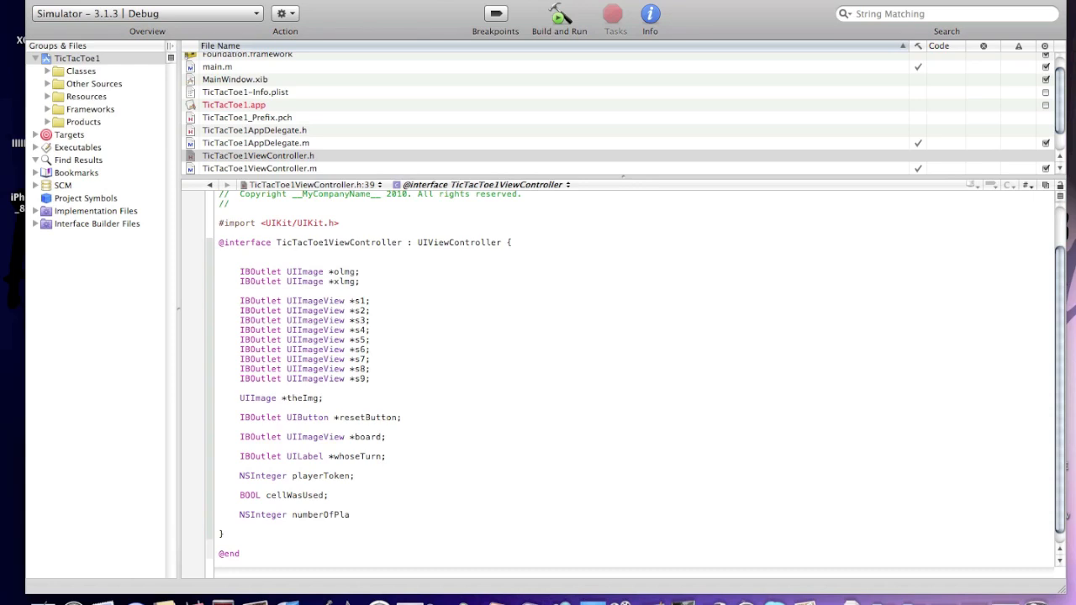
type("ys;")
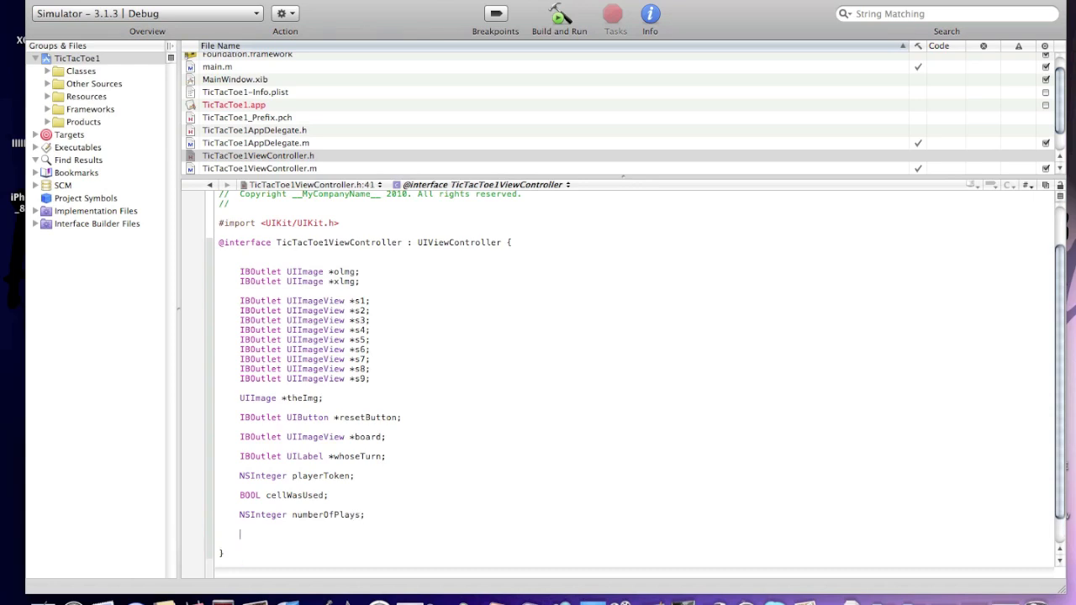
Declare UIAlertView *myAlertView and open blank lines below the variable block.
type("UIAlertView")
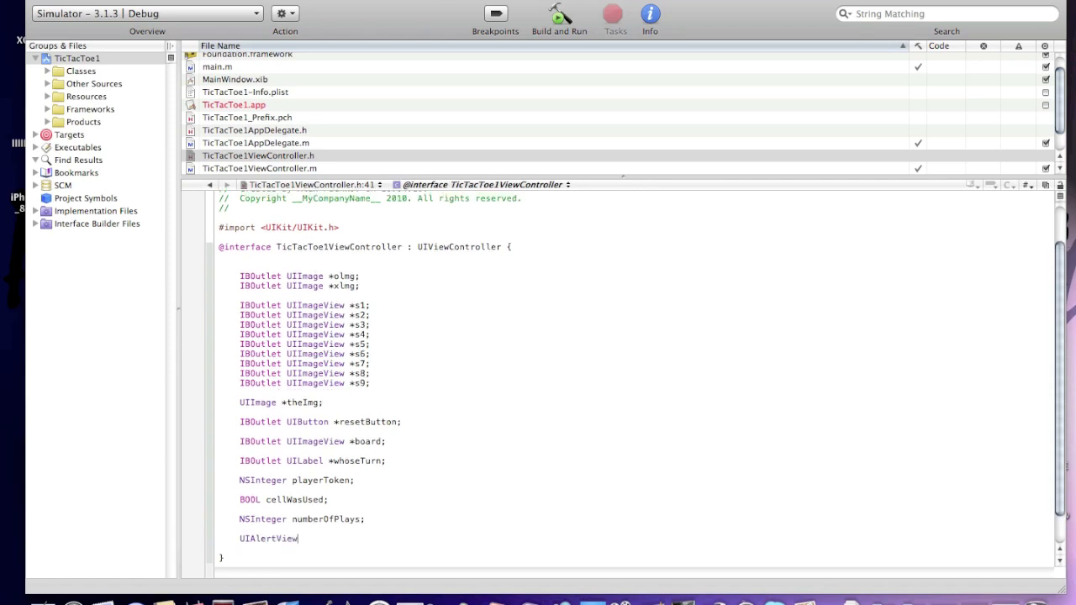
type("*")
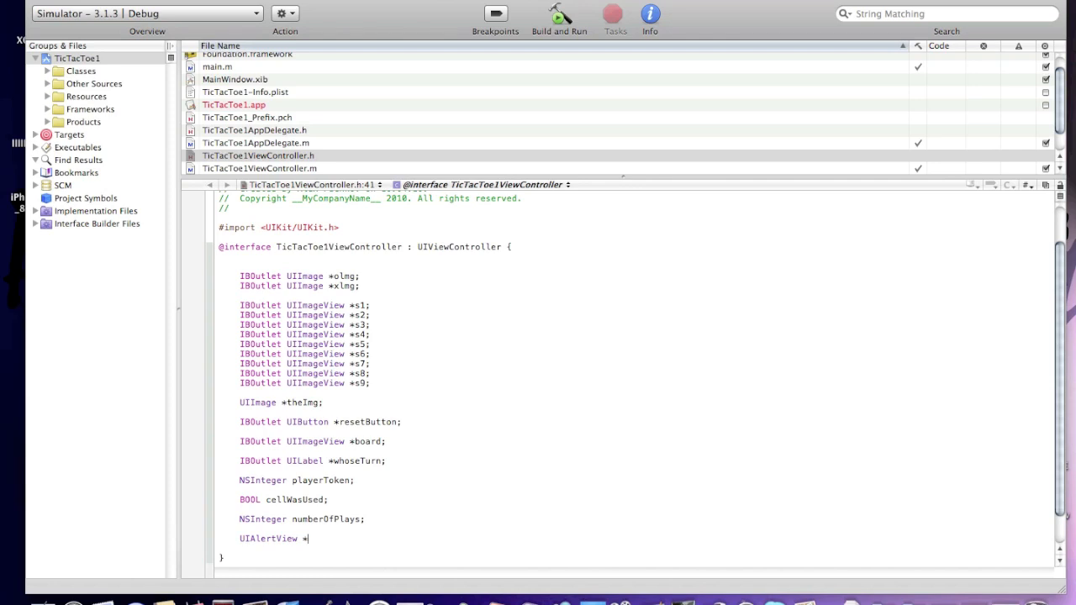
type("myAle")
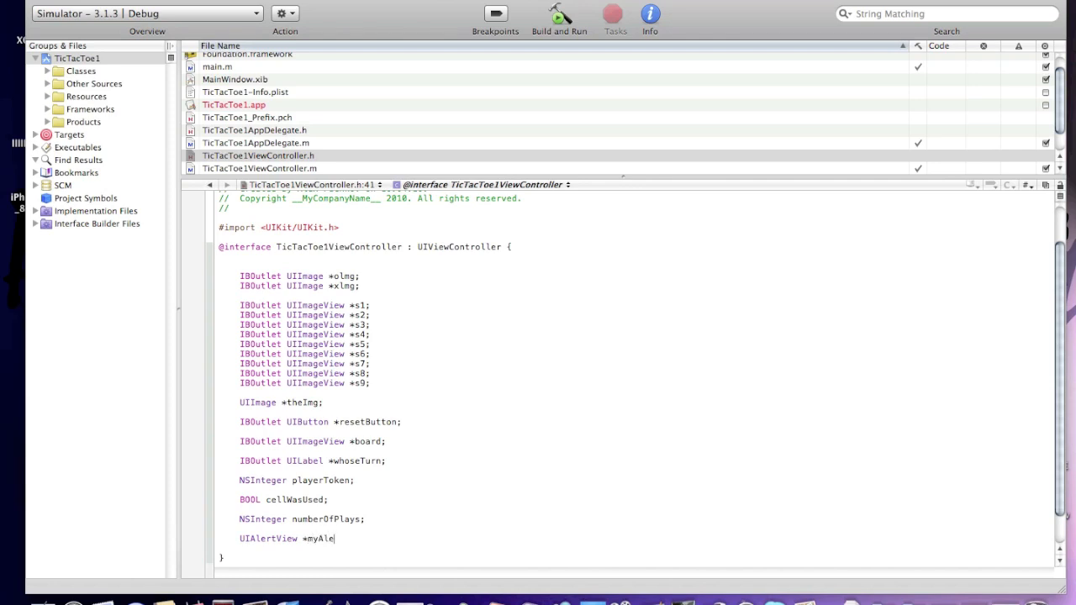
type("rtView;")
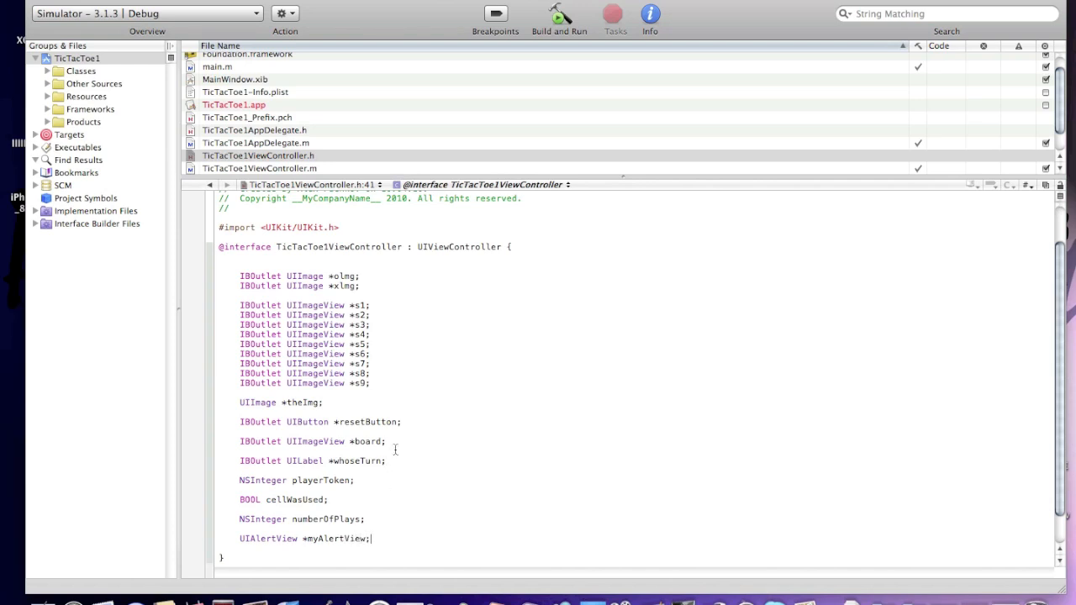
scroll("down", 3)
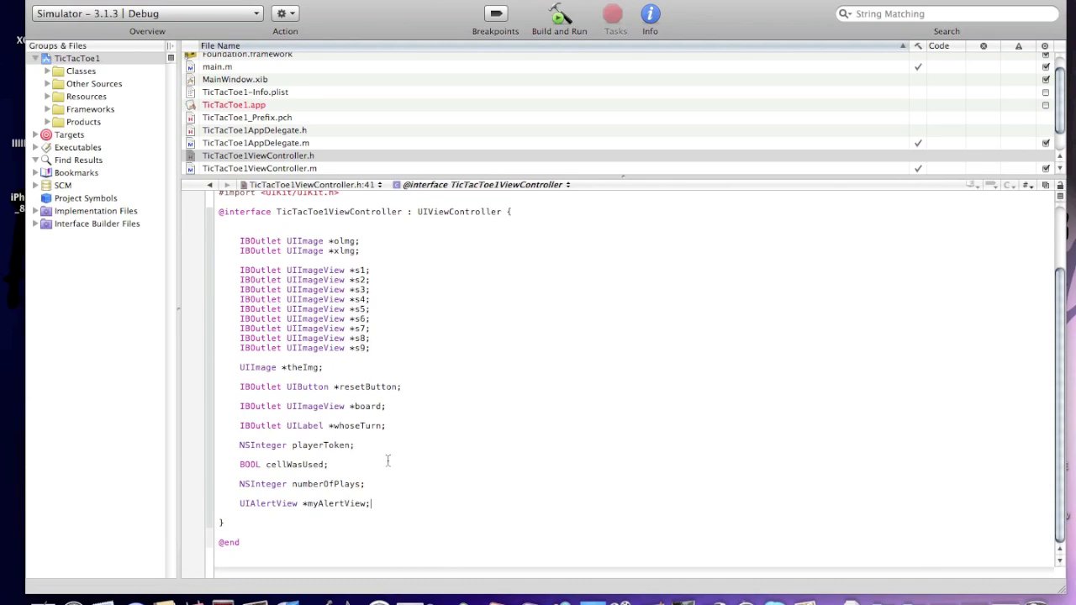
key("enter")
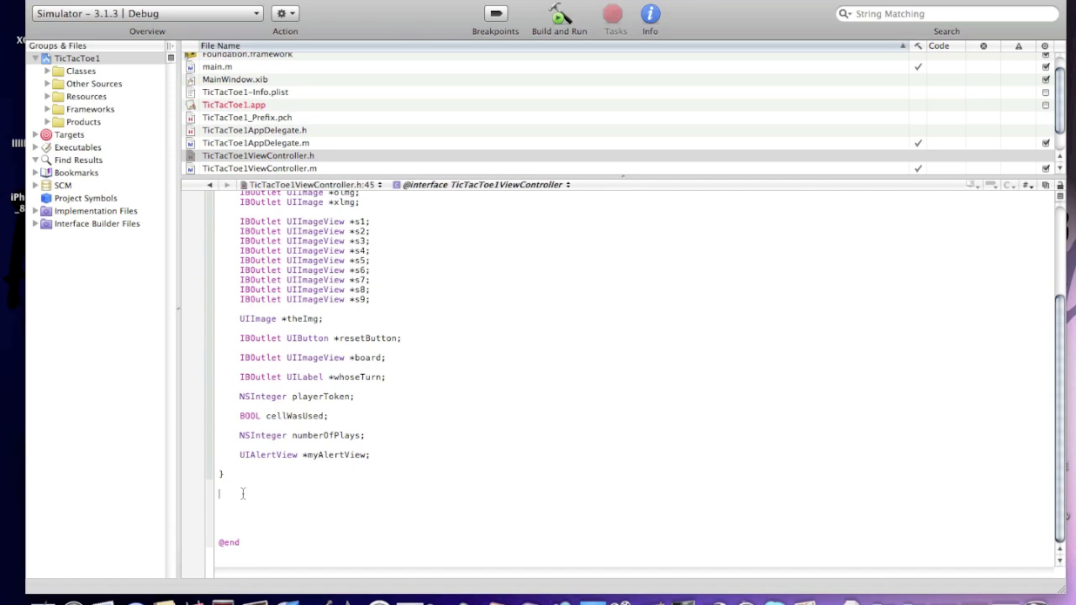
type("@property")
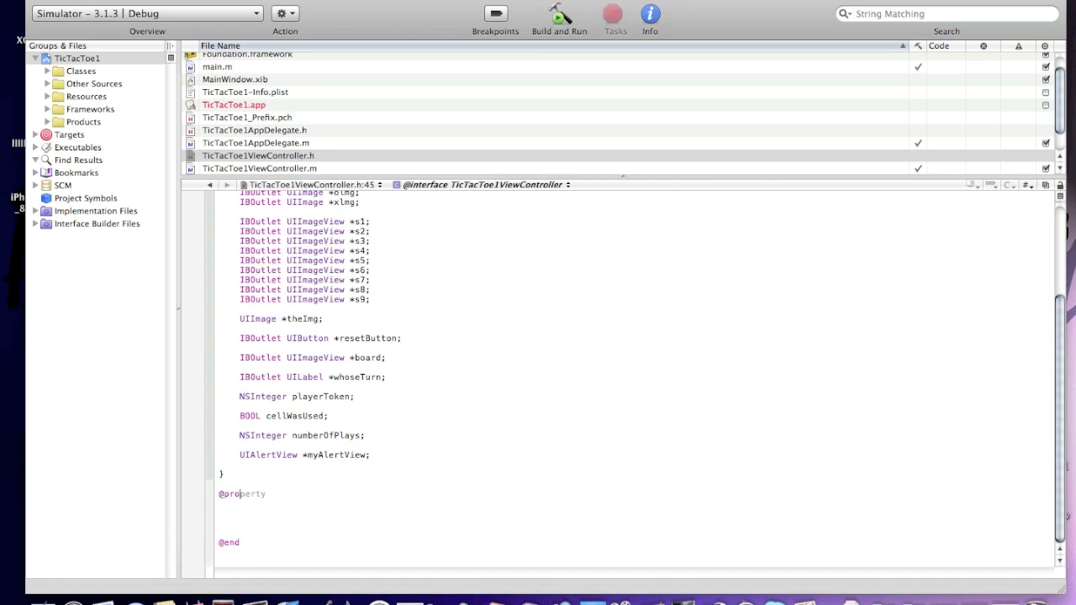
type("(")
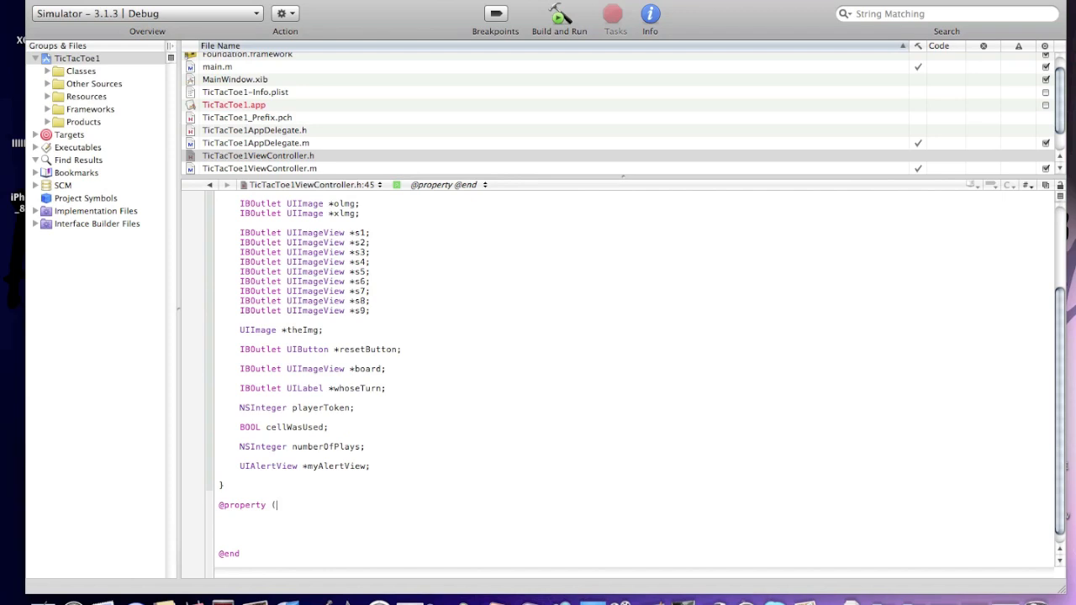
type("nonatomic,")
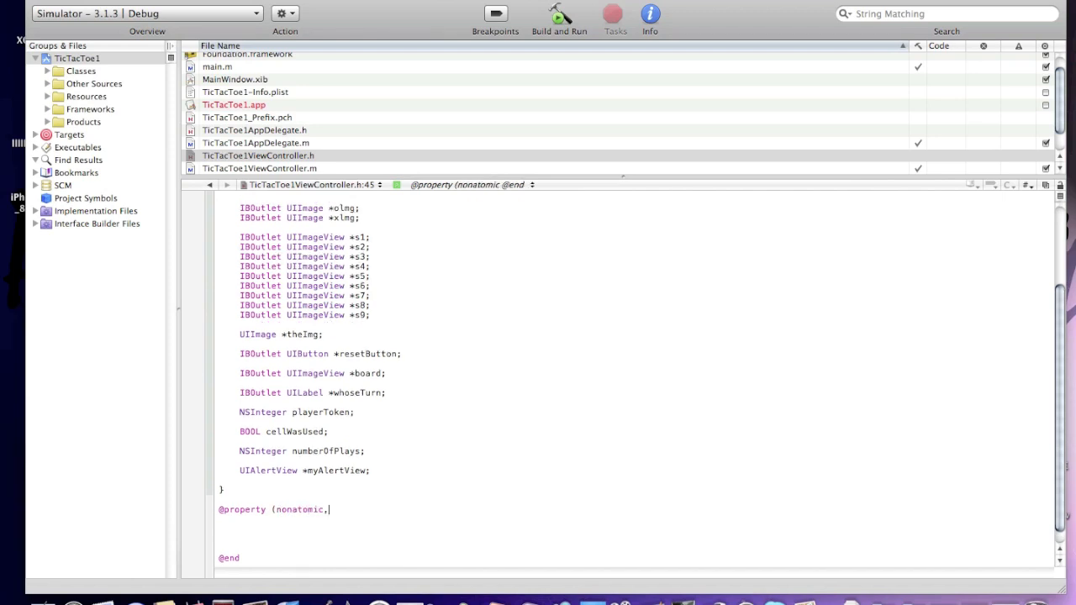
type("retain")
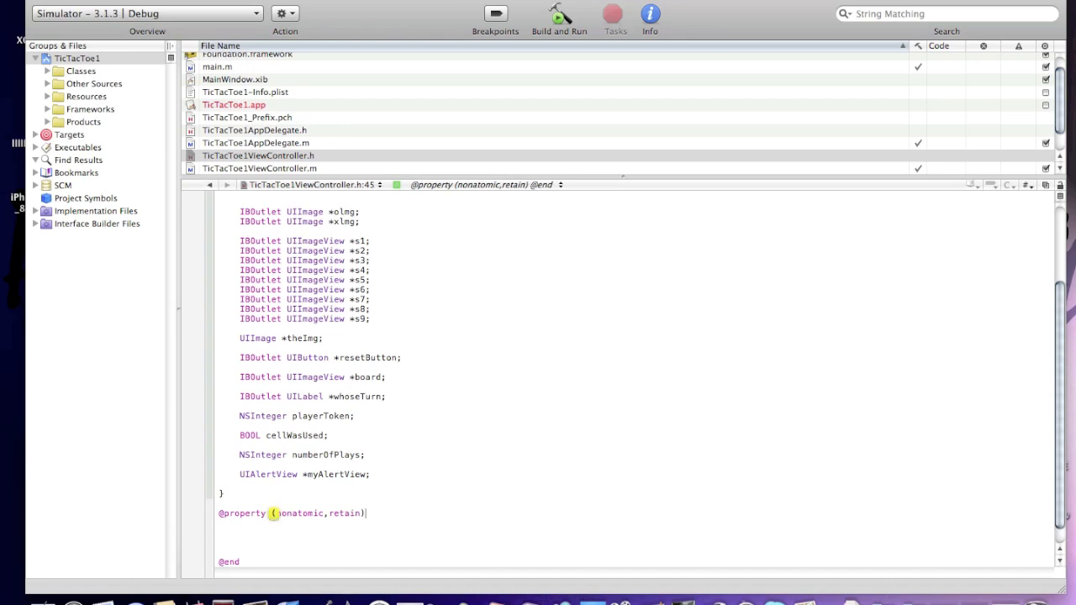
type("UIImage")
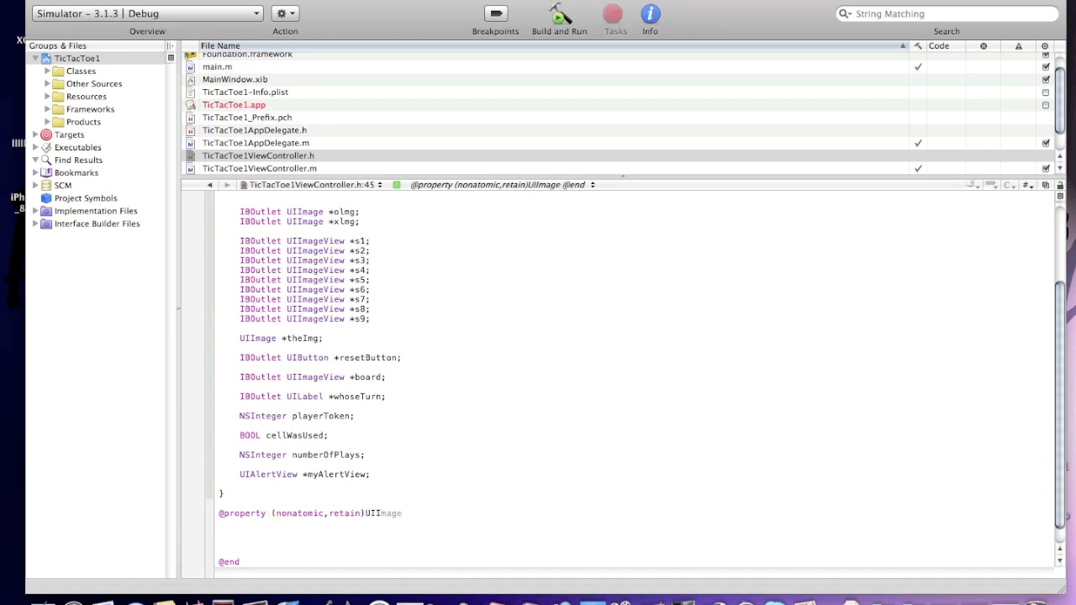
type("*")
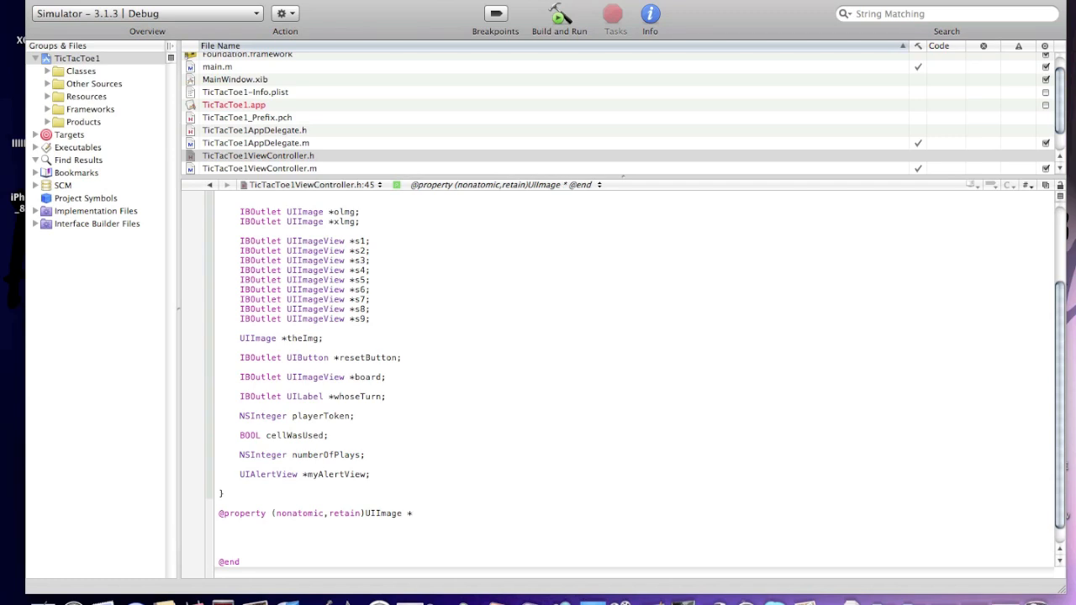
left_click(412, 512)
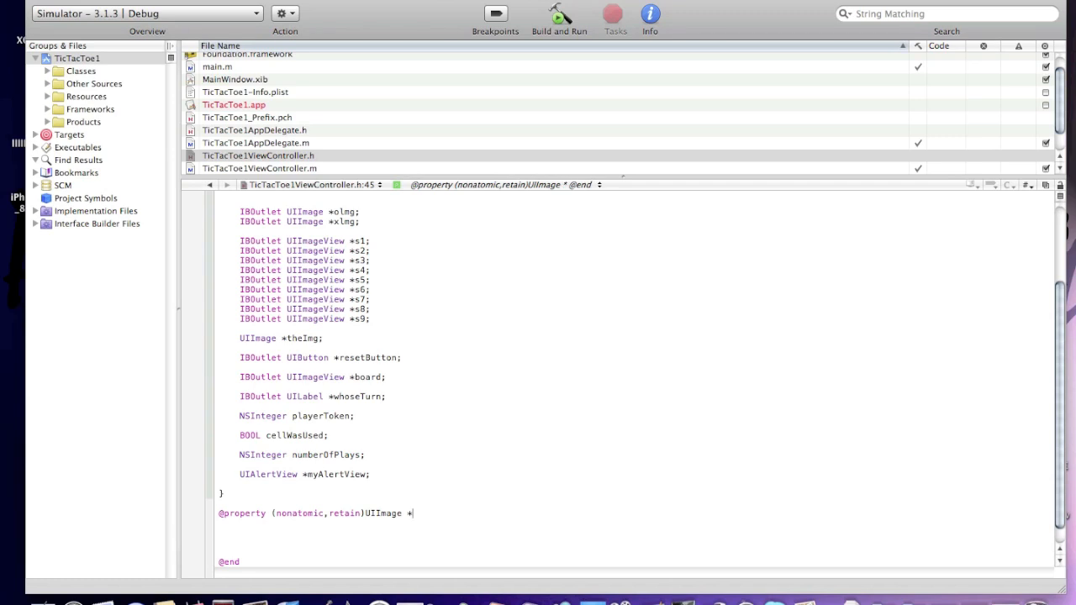
type("olm")
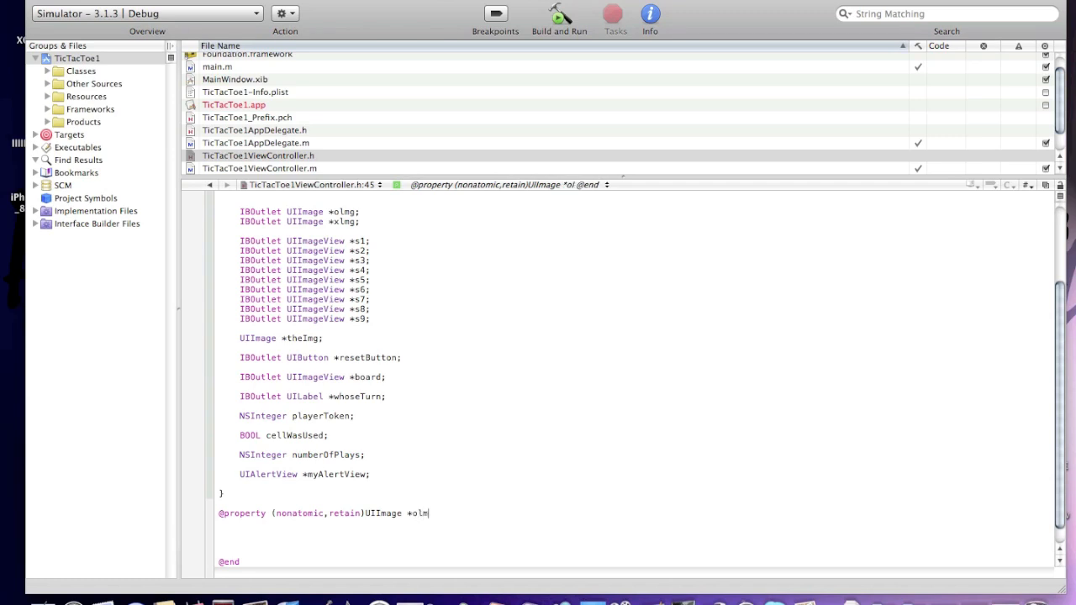
type("g;")
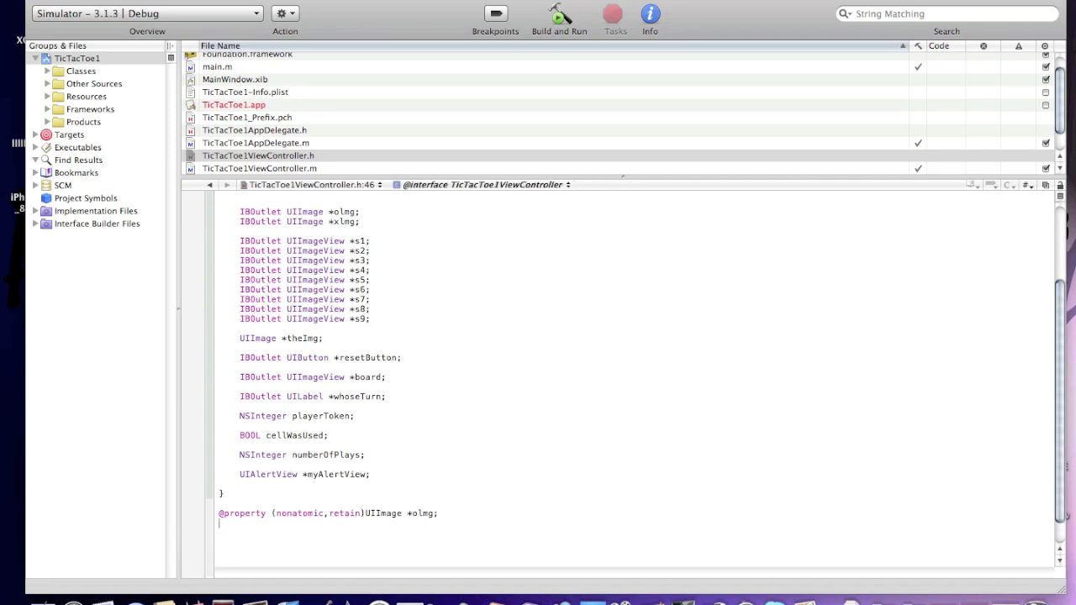
Add the matching nonatomic, retain UIImage property for xlmg and start Build and Run.
type("@property")
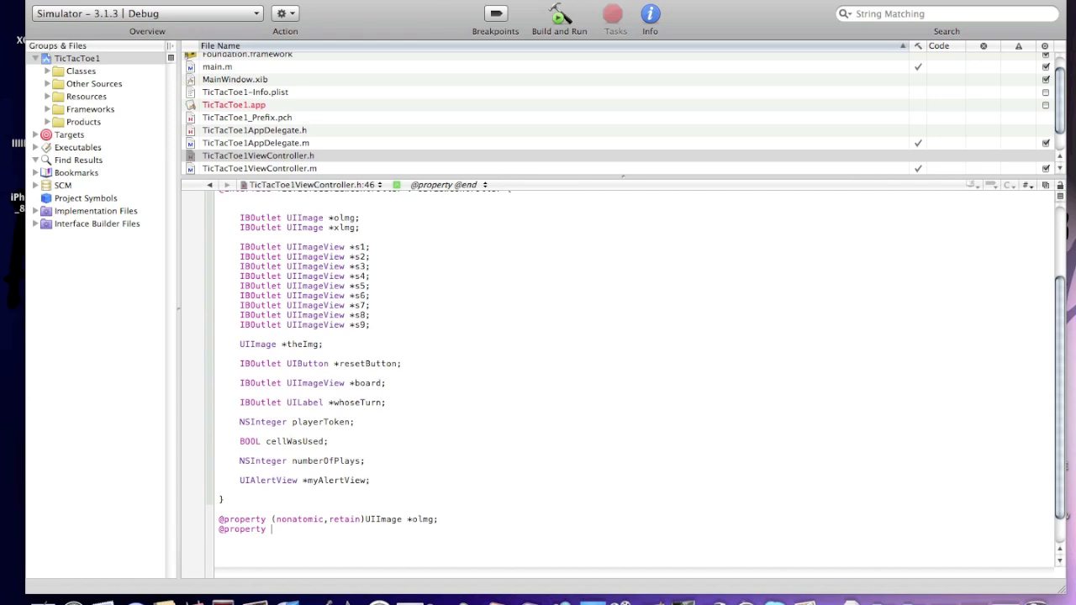
type("(nonatomic")
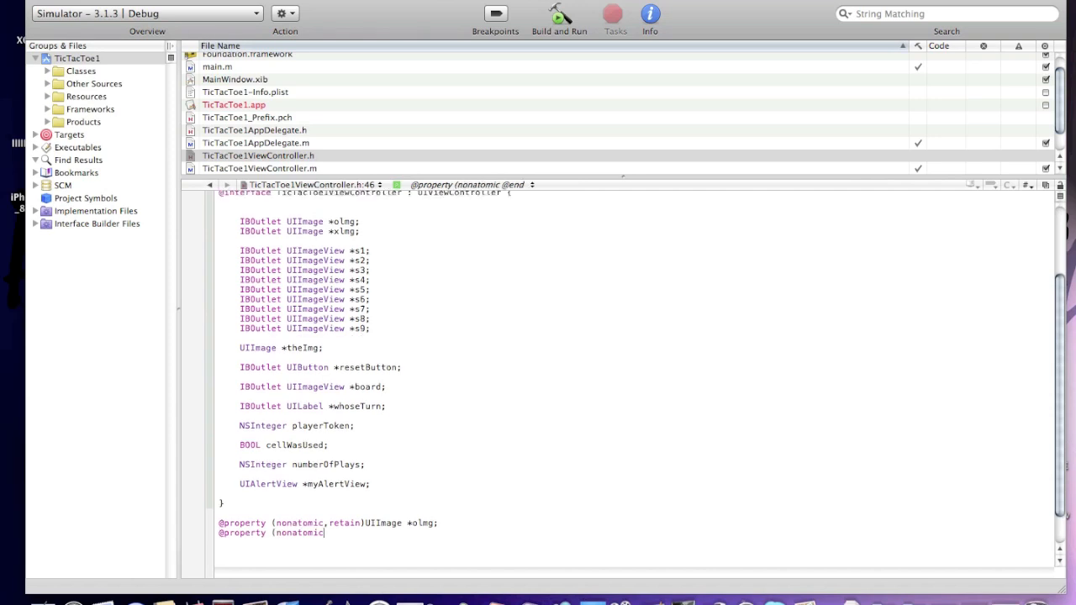
type(",retain")
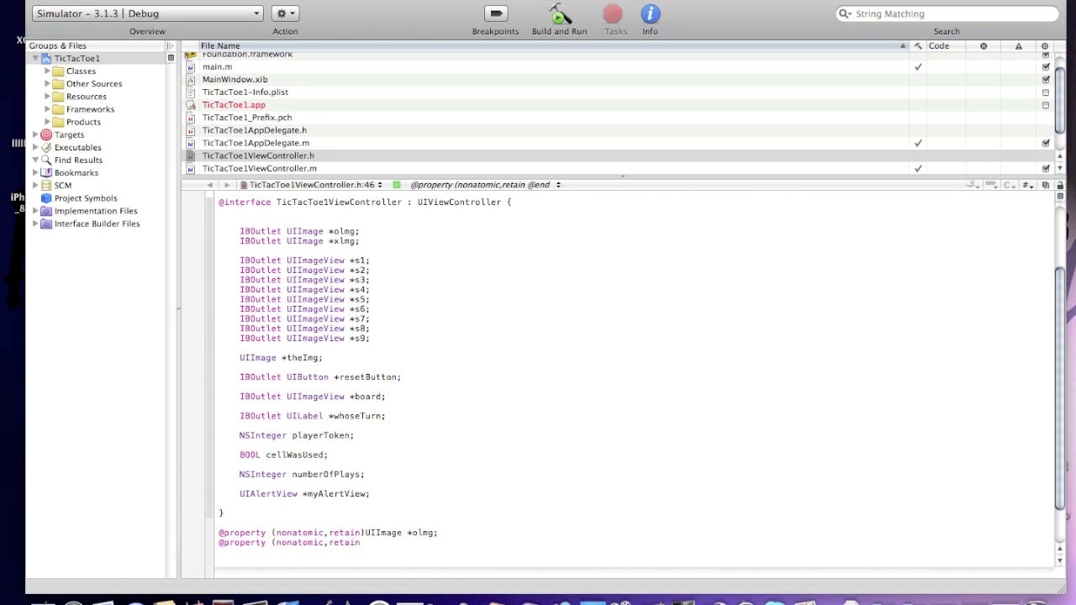
type("U")
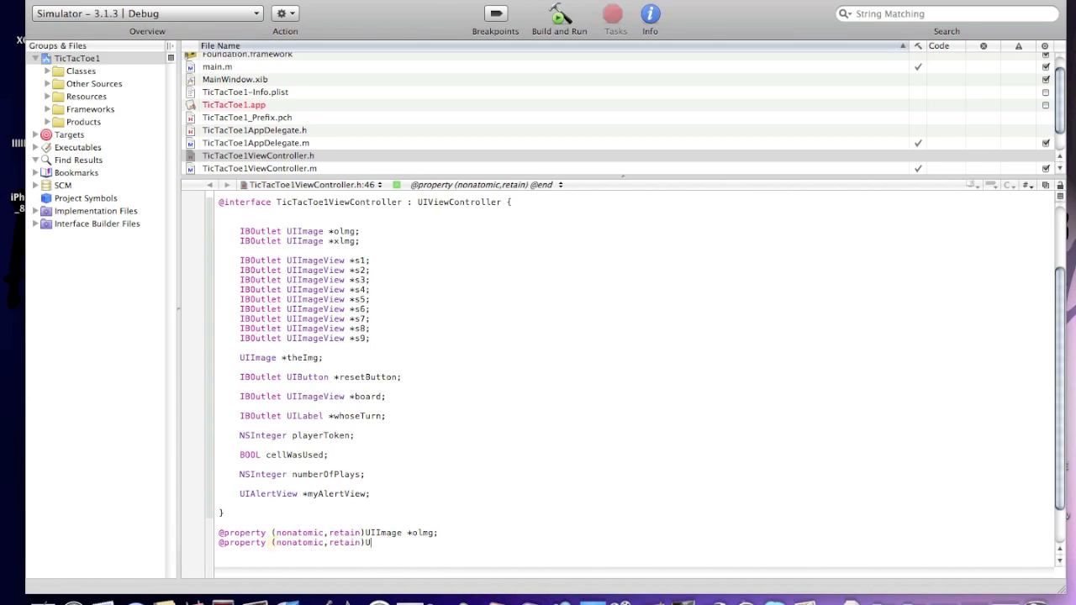
type("UIImage *xlmg;")
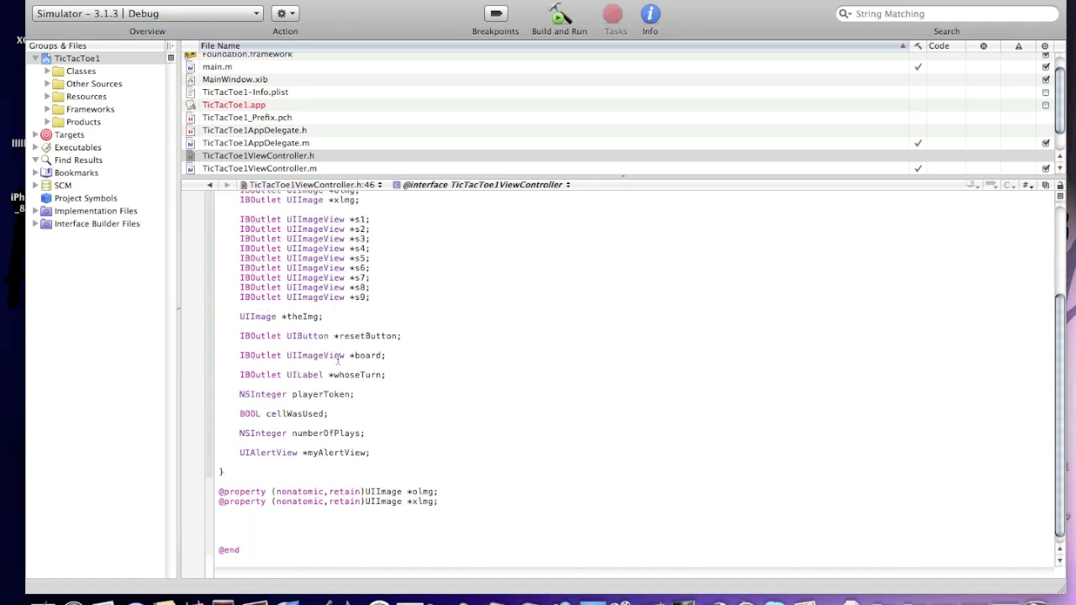
scroll("down", 3)
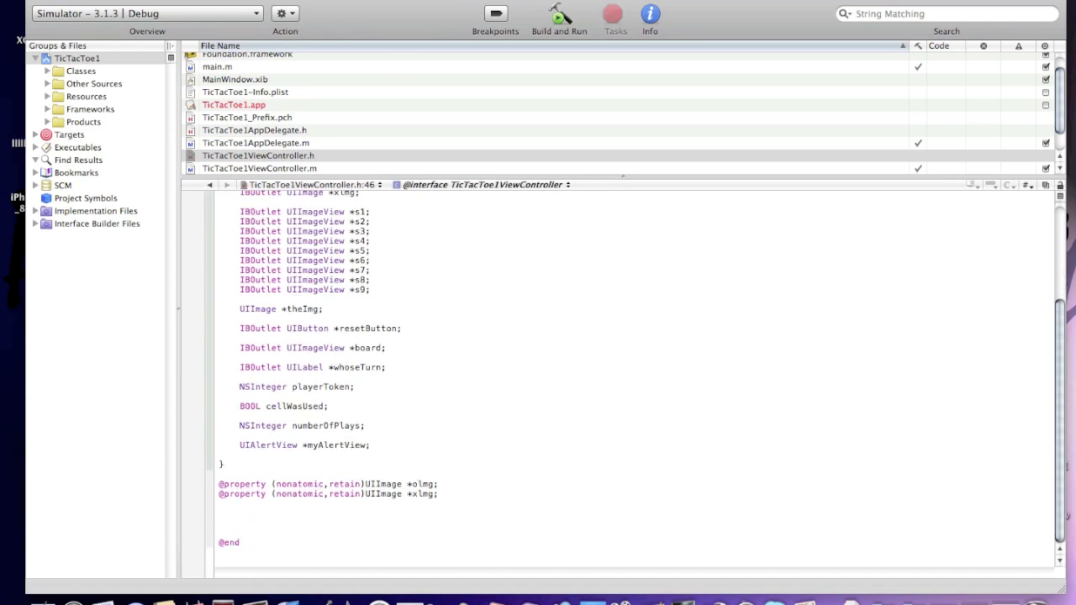
left_click(559, 16)
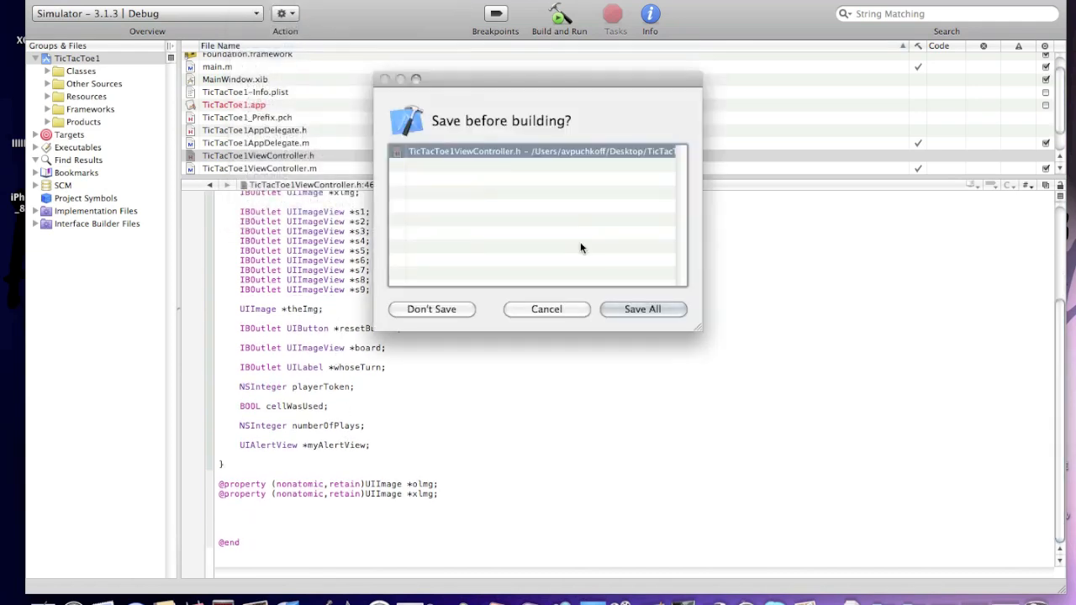
Save all, show the build results, and inspect the first olmg property warning.
left_click(643, 308)
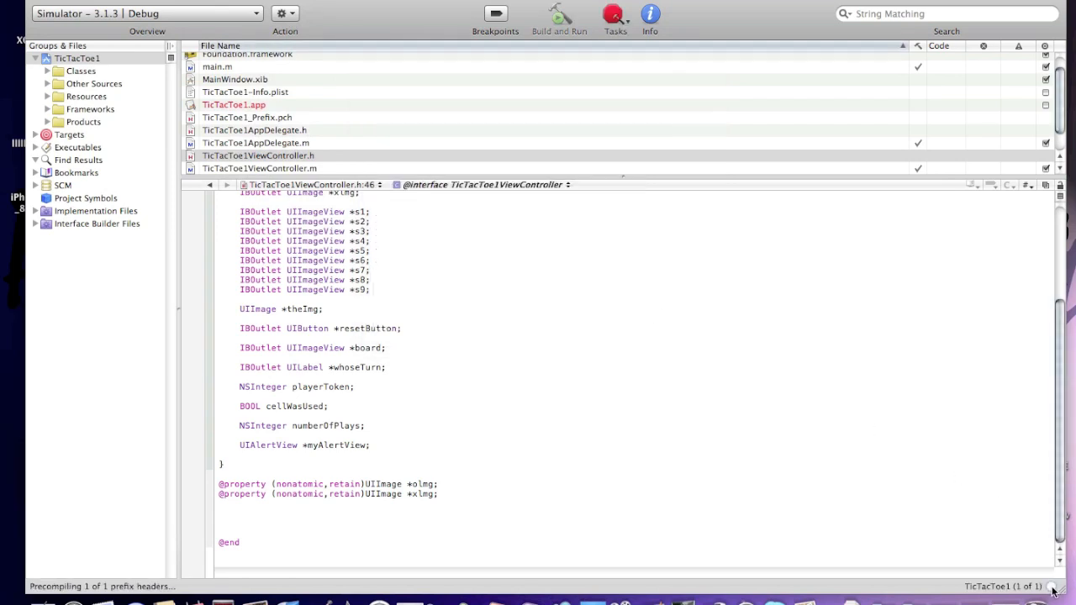
left_click(559, 15)
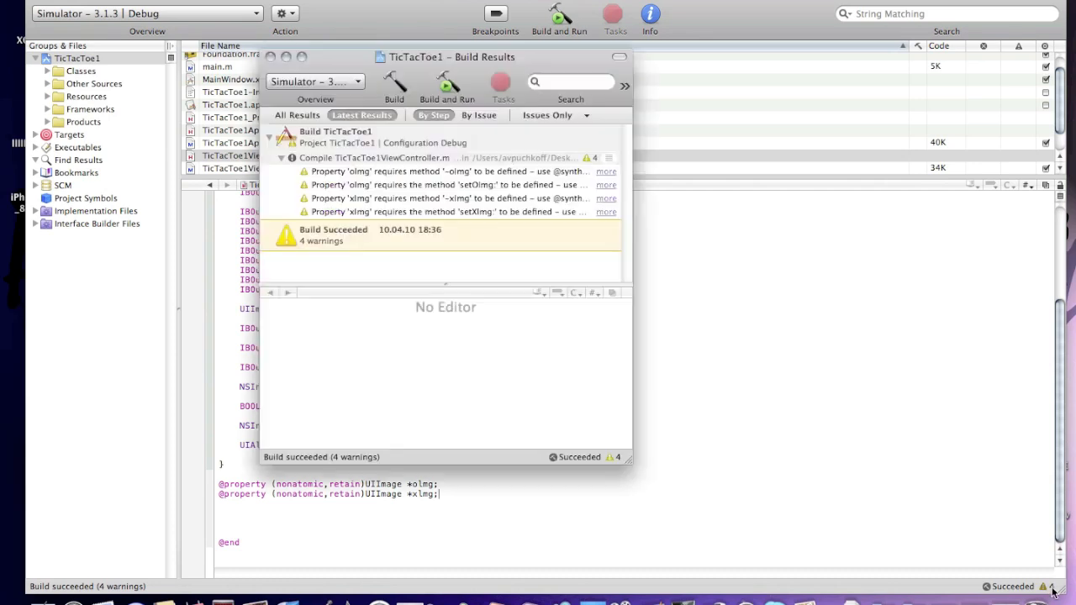
left_click(445, 171)
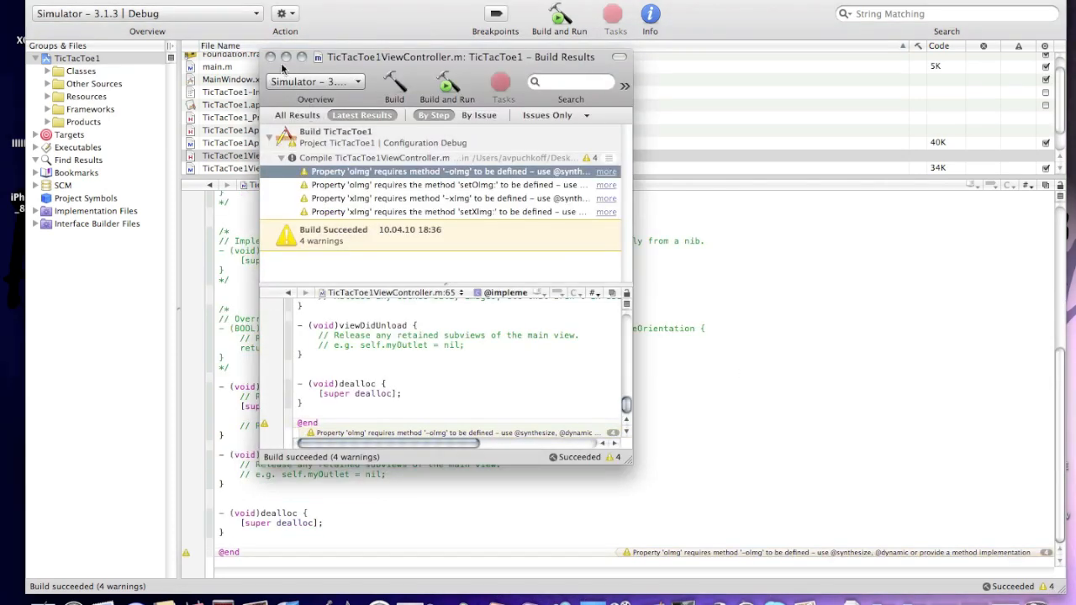